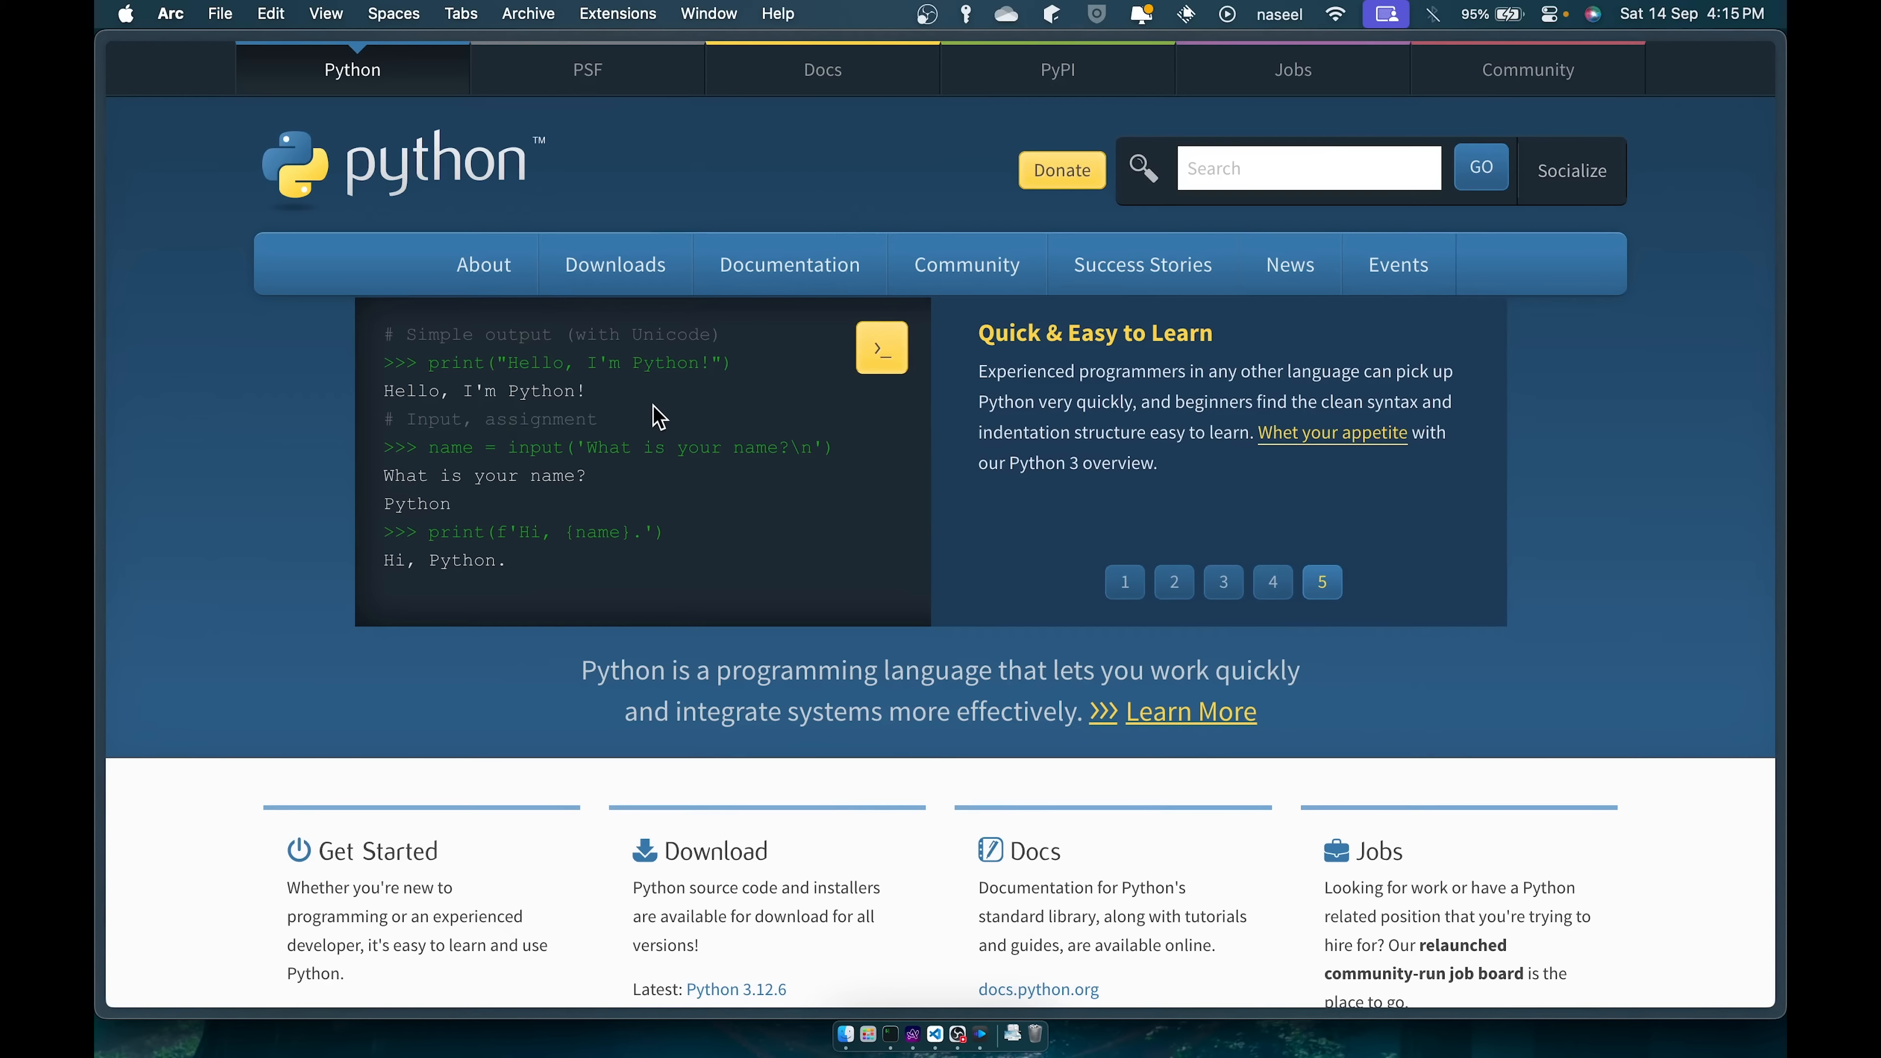
Browse the python.org macOS downloads page and scroll through its active releases table.
{"action": "left_click", "coordinate": [615, 264]}
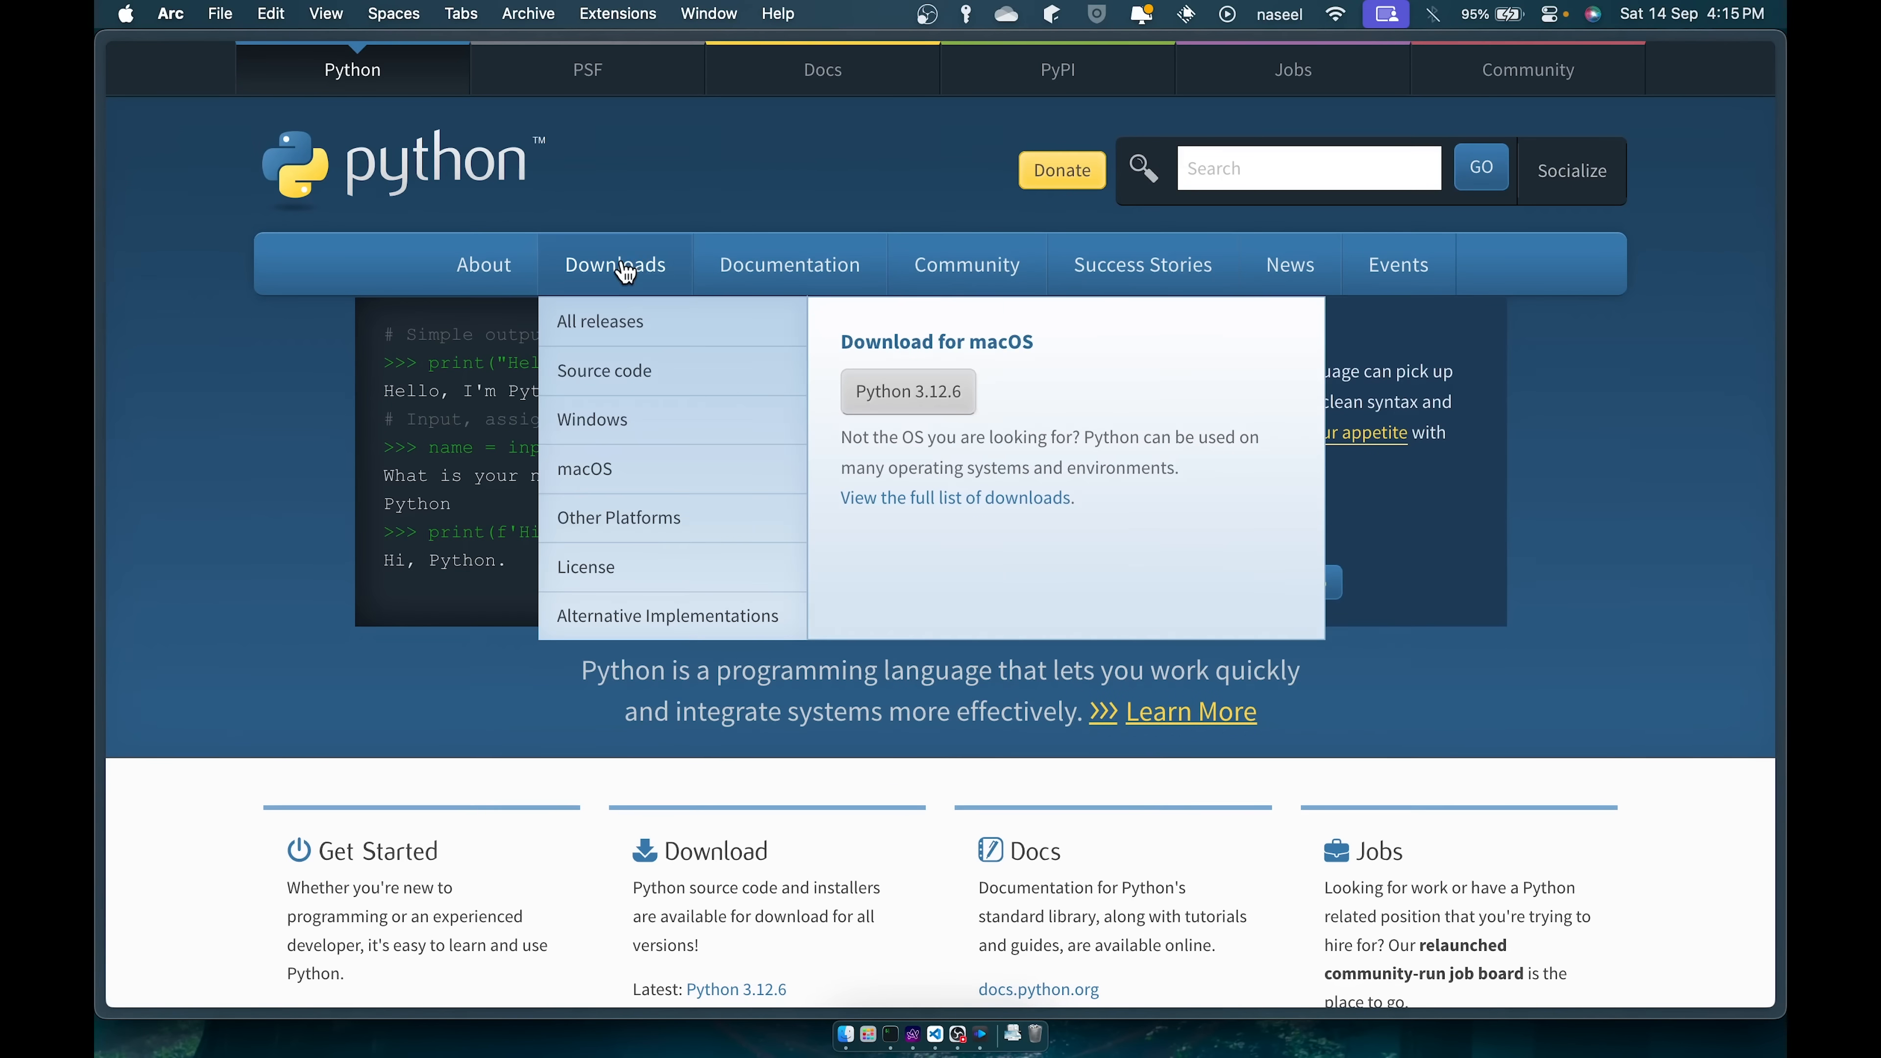
{"action": "left_click", "coordinate": [615, 265]}
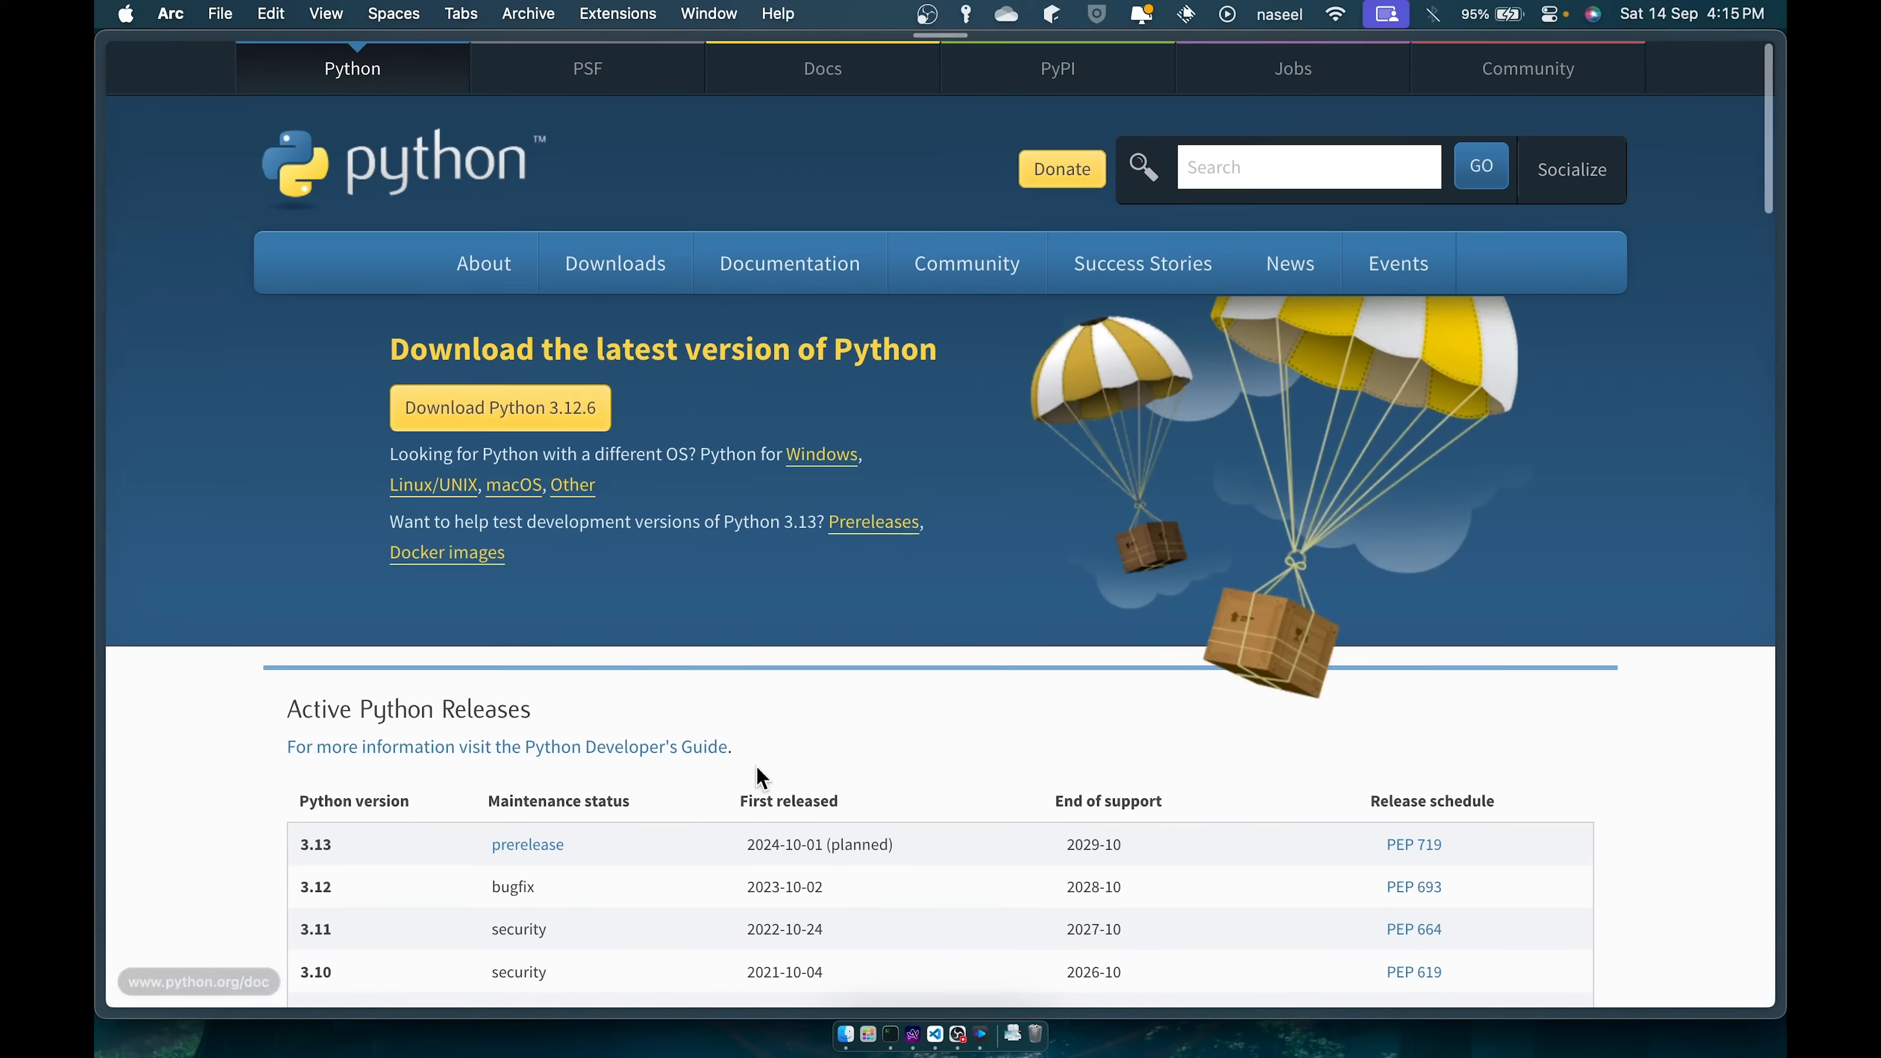
{"action": "scroll", "scroll_direction": "down", "scroll_amount": 3}
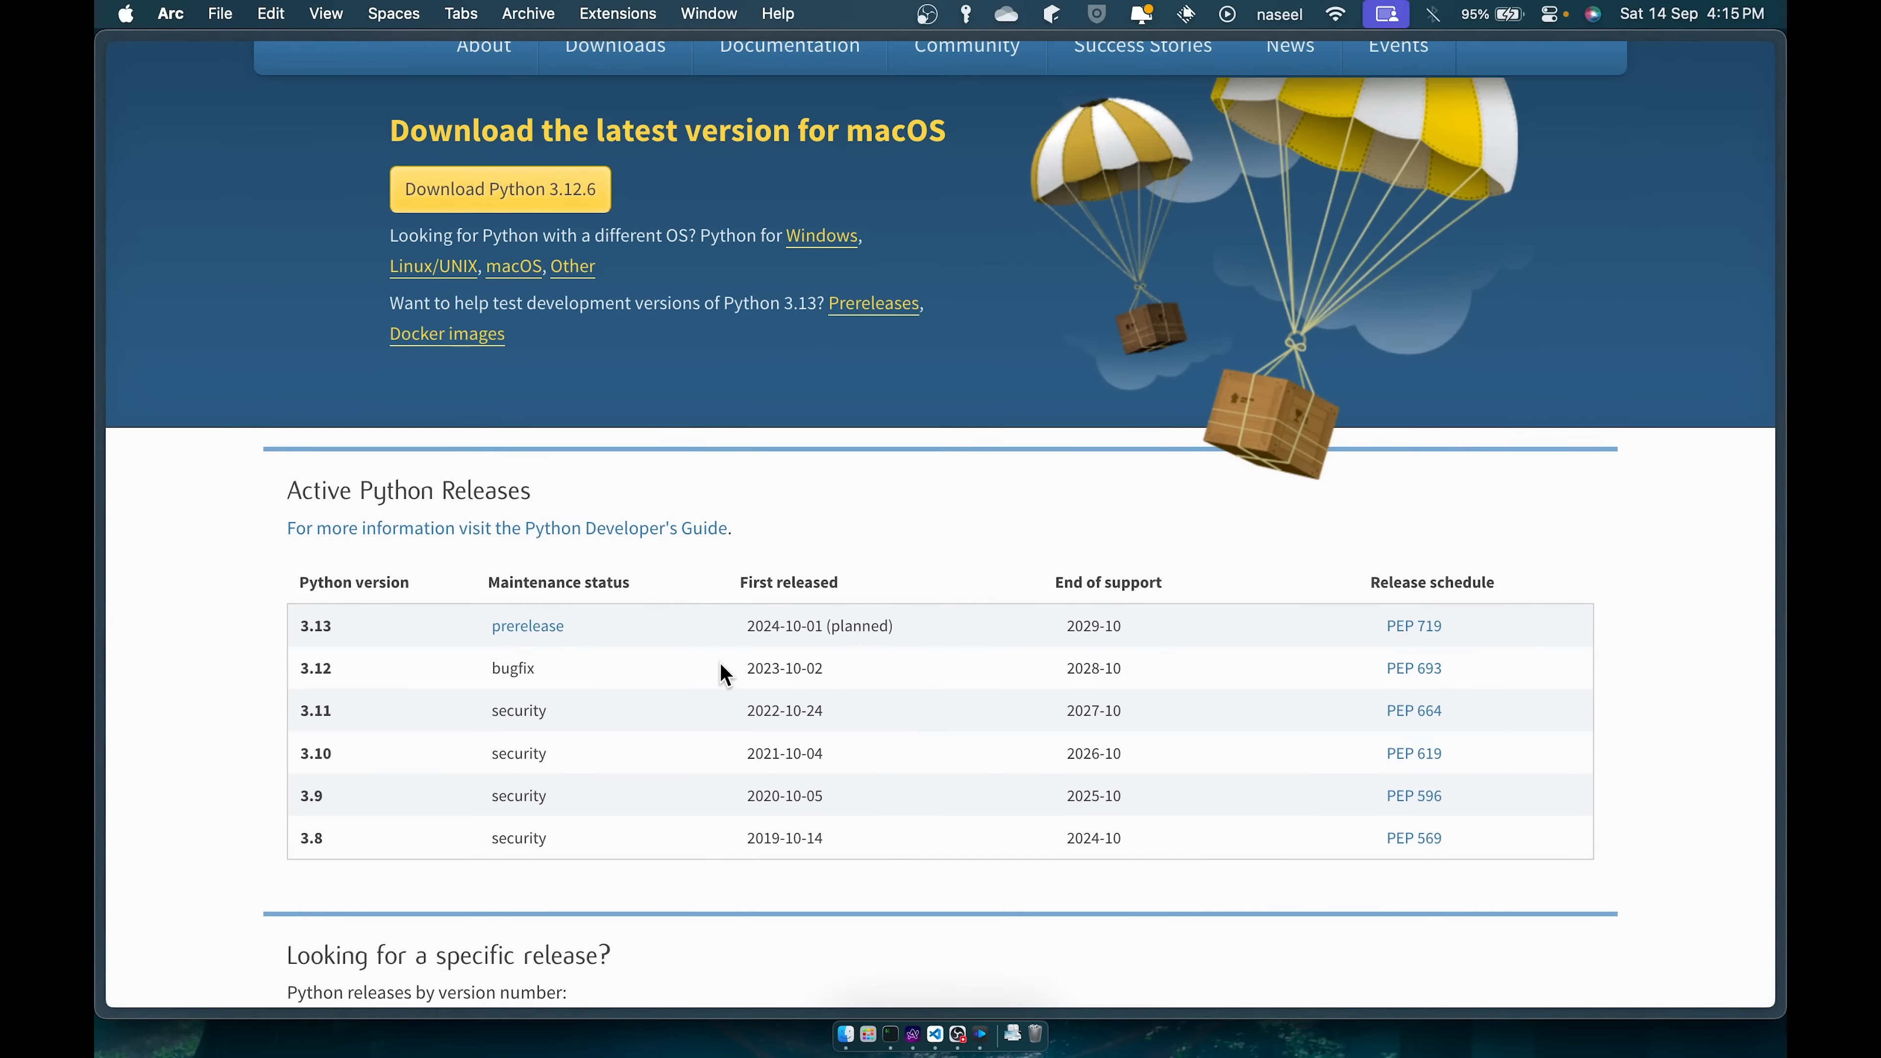
{"action": "scroll", "scroll_direction": "down", "scroll_amount": 3}
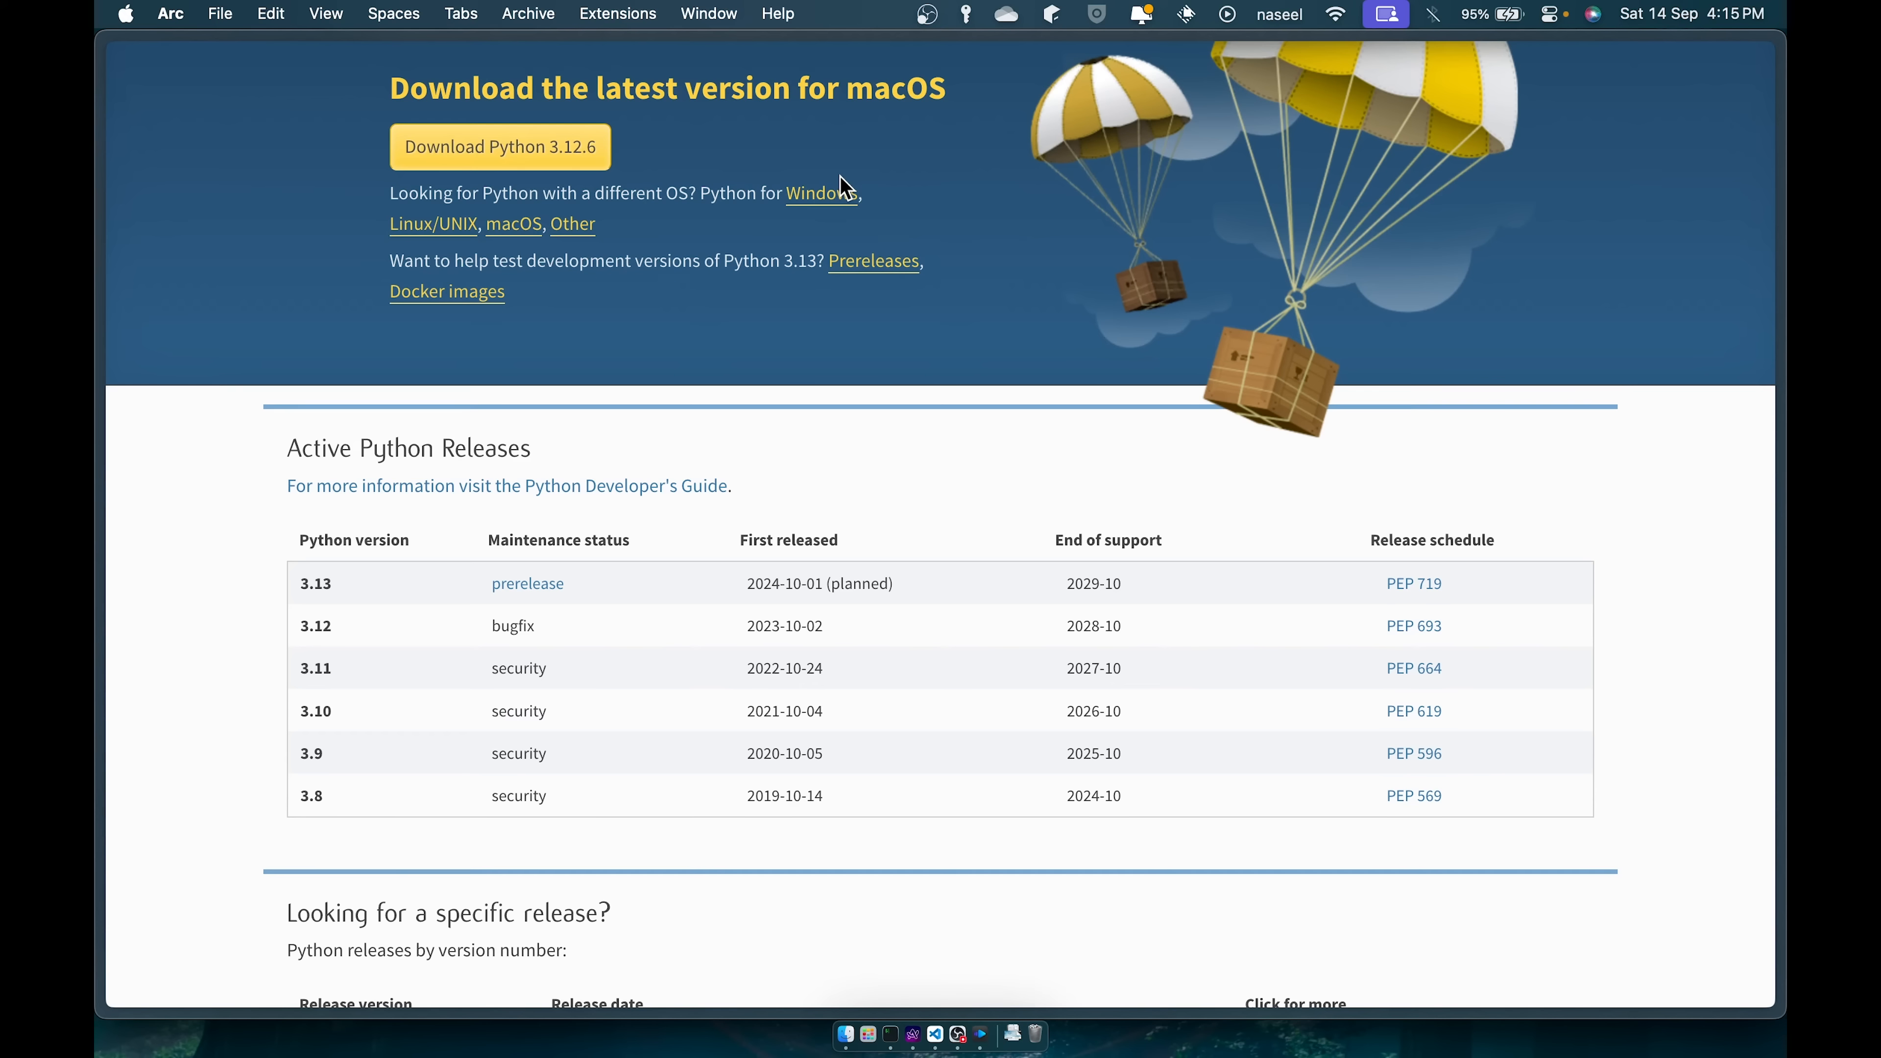
{"action": "mouse_move", "coordinate": [719, 201]}
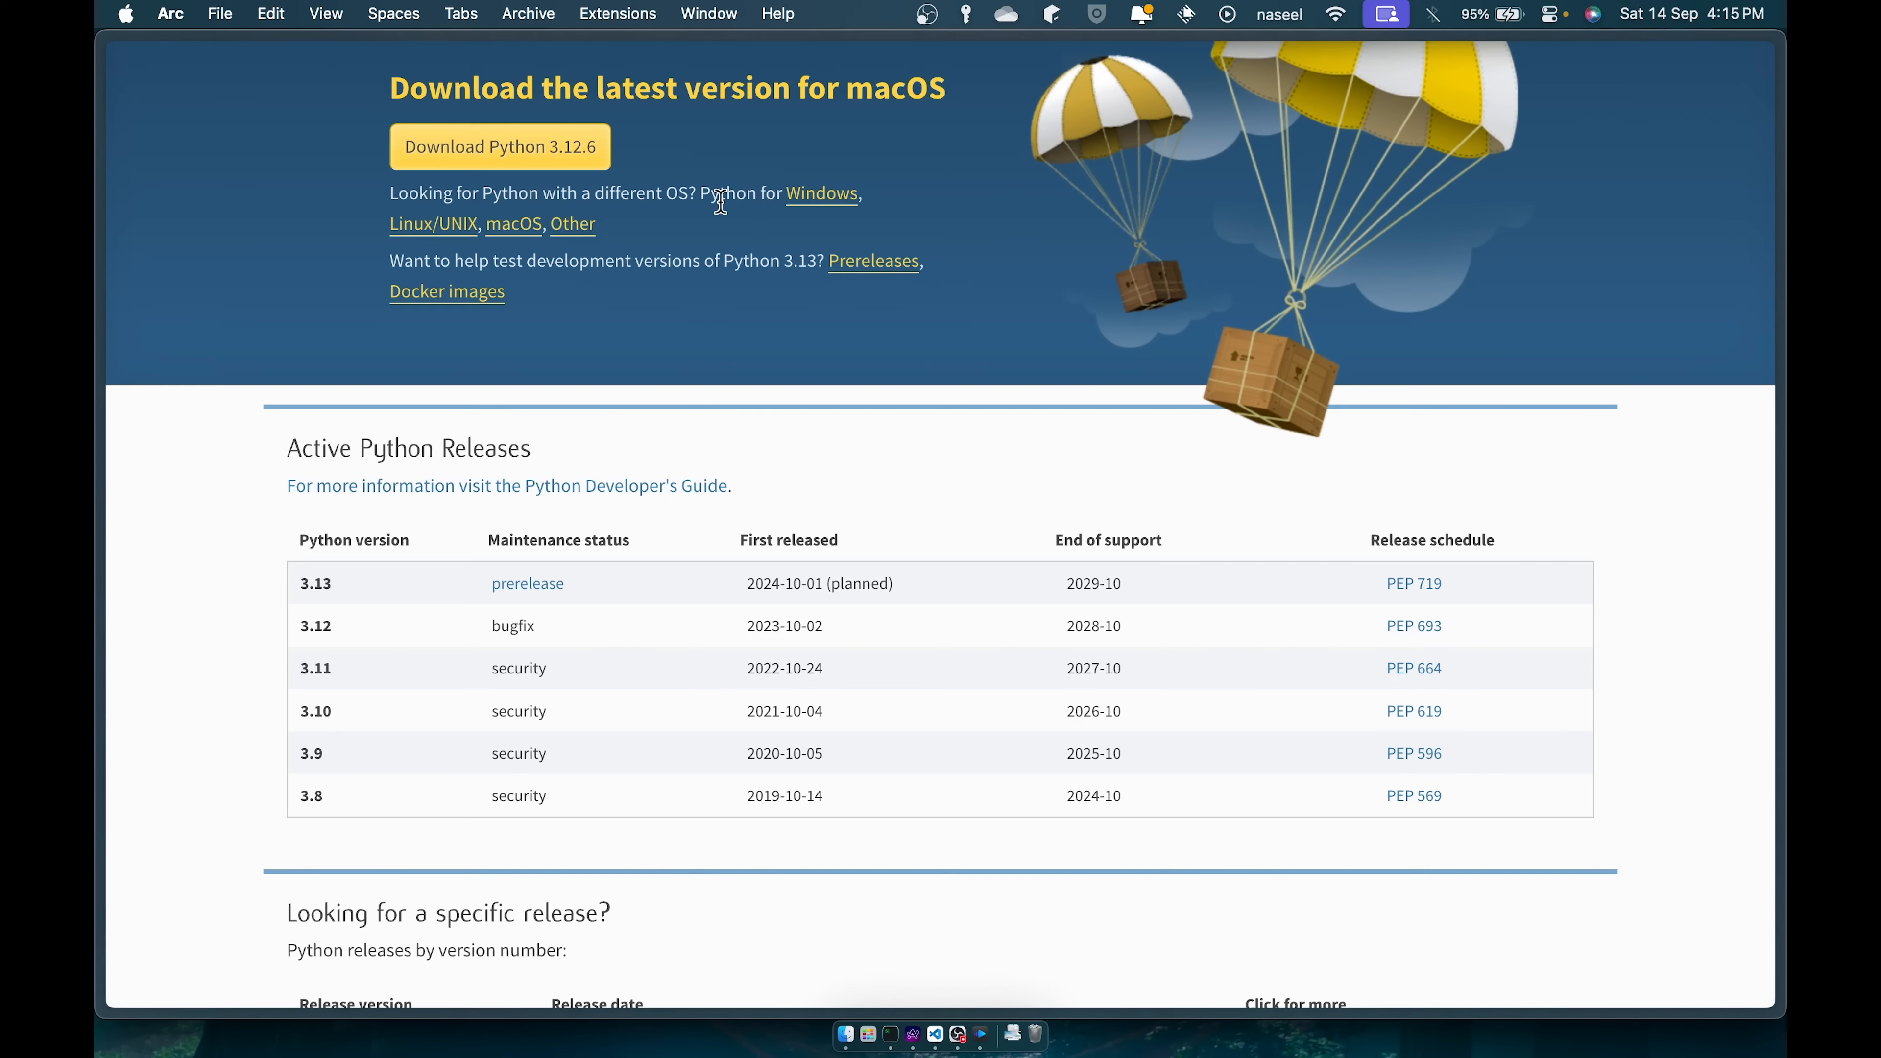
{"action": "scroll", "scroll_direction": "down", "scroll_amount": 3}
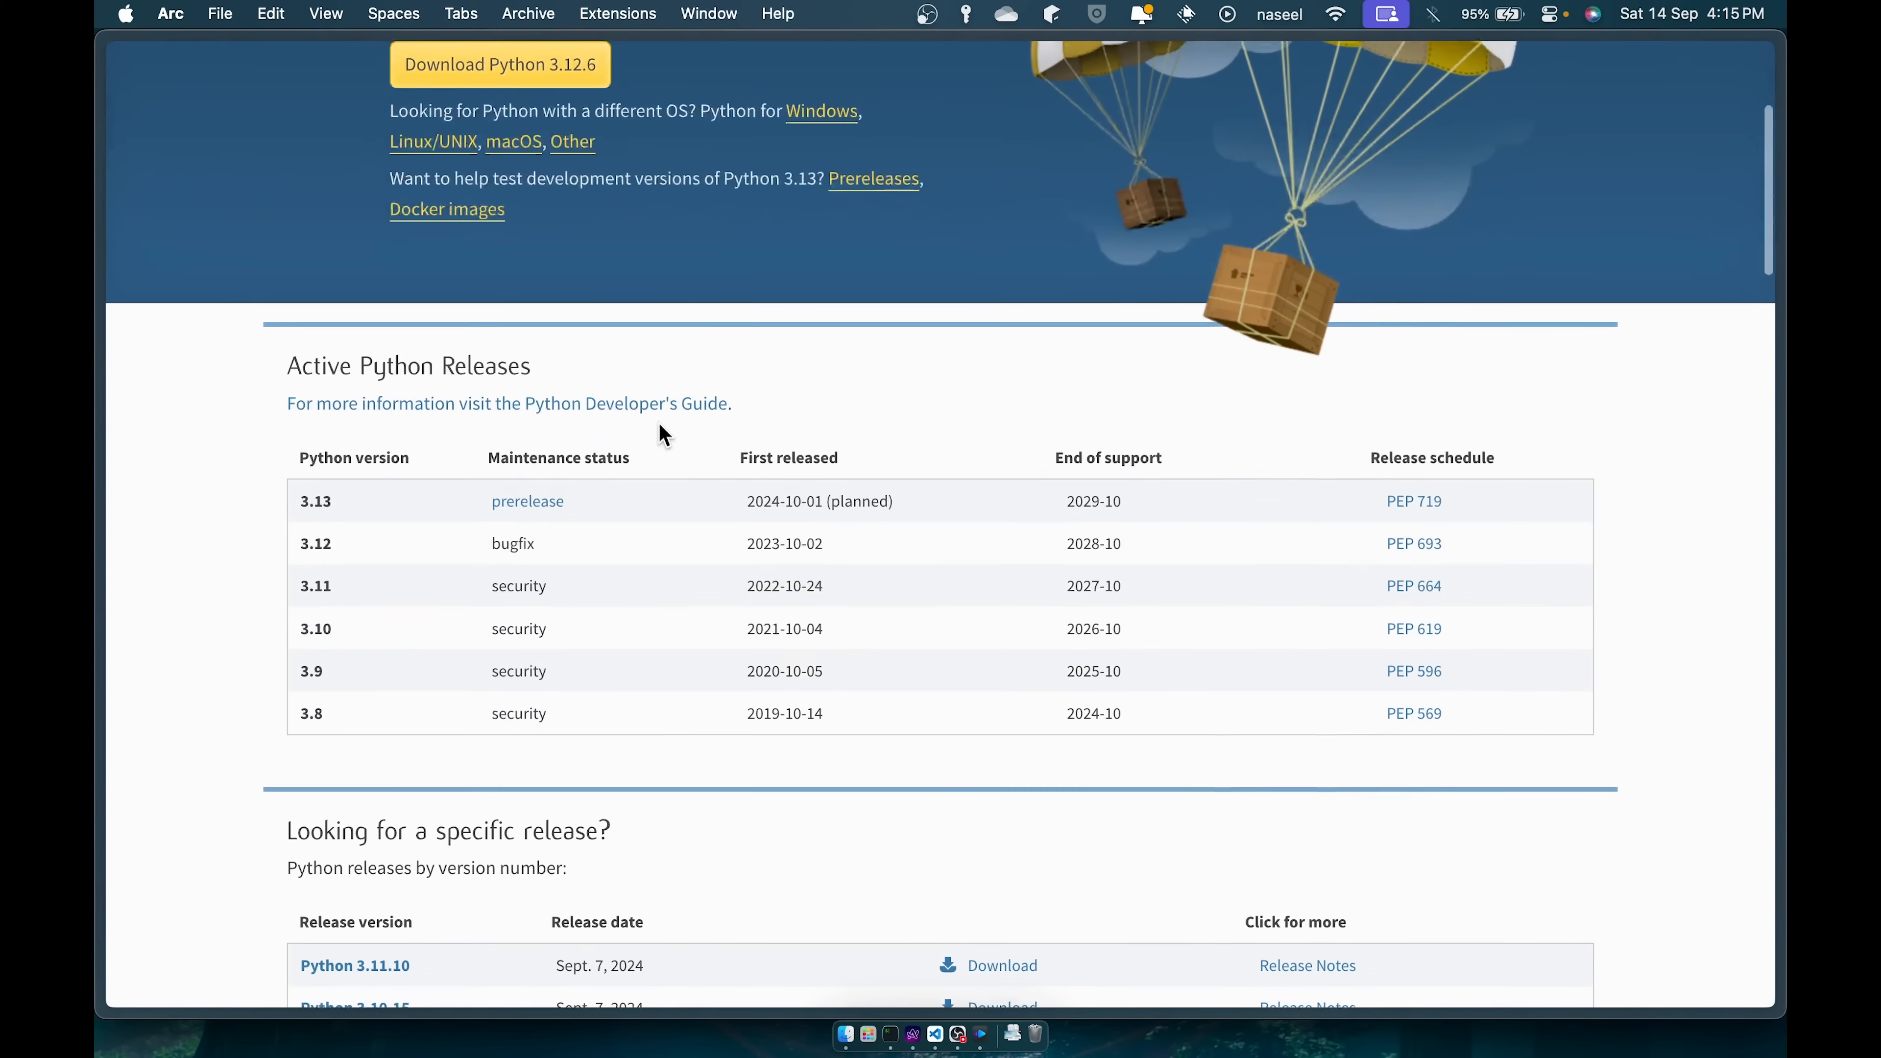
{"action": "scroll", "scroll_direction": "up", "scroll_amount": 3}
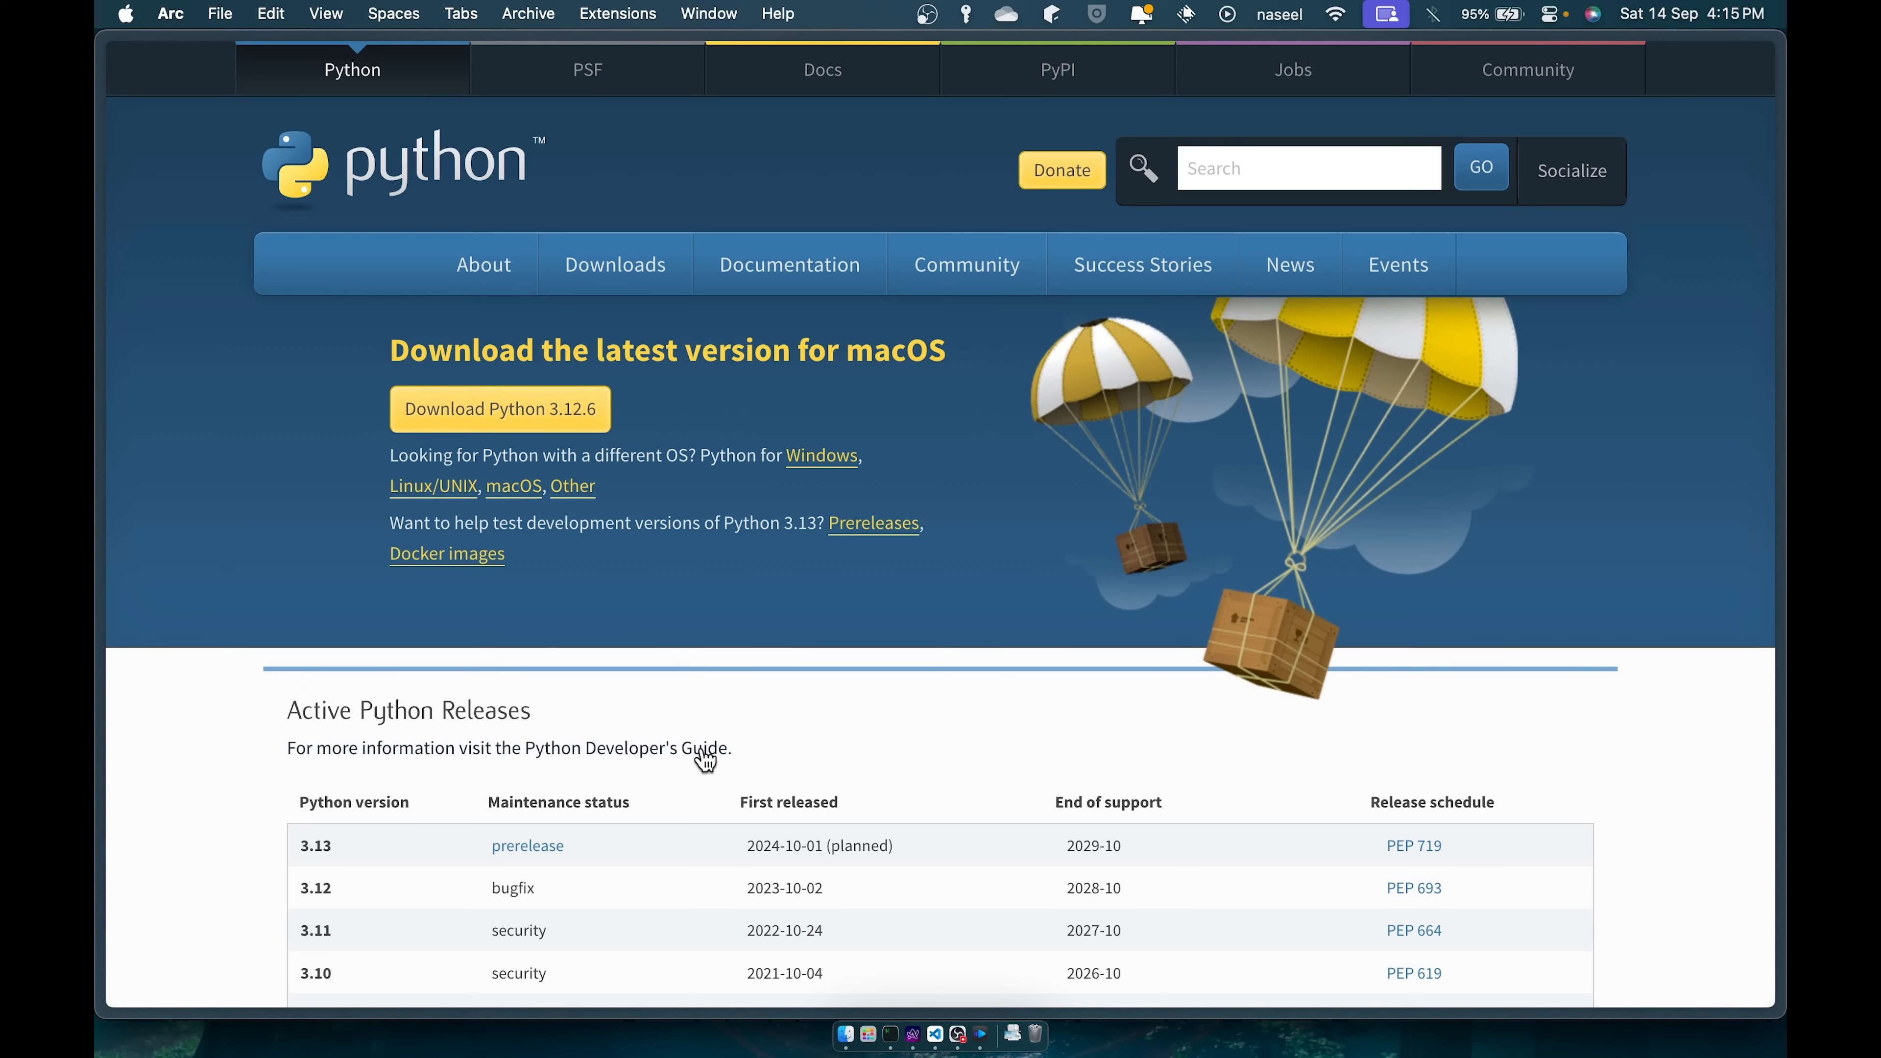
{"action": "mouse_move", "coordinate": [516, 419]}
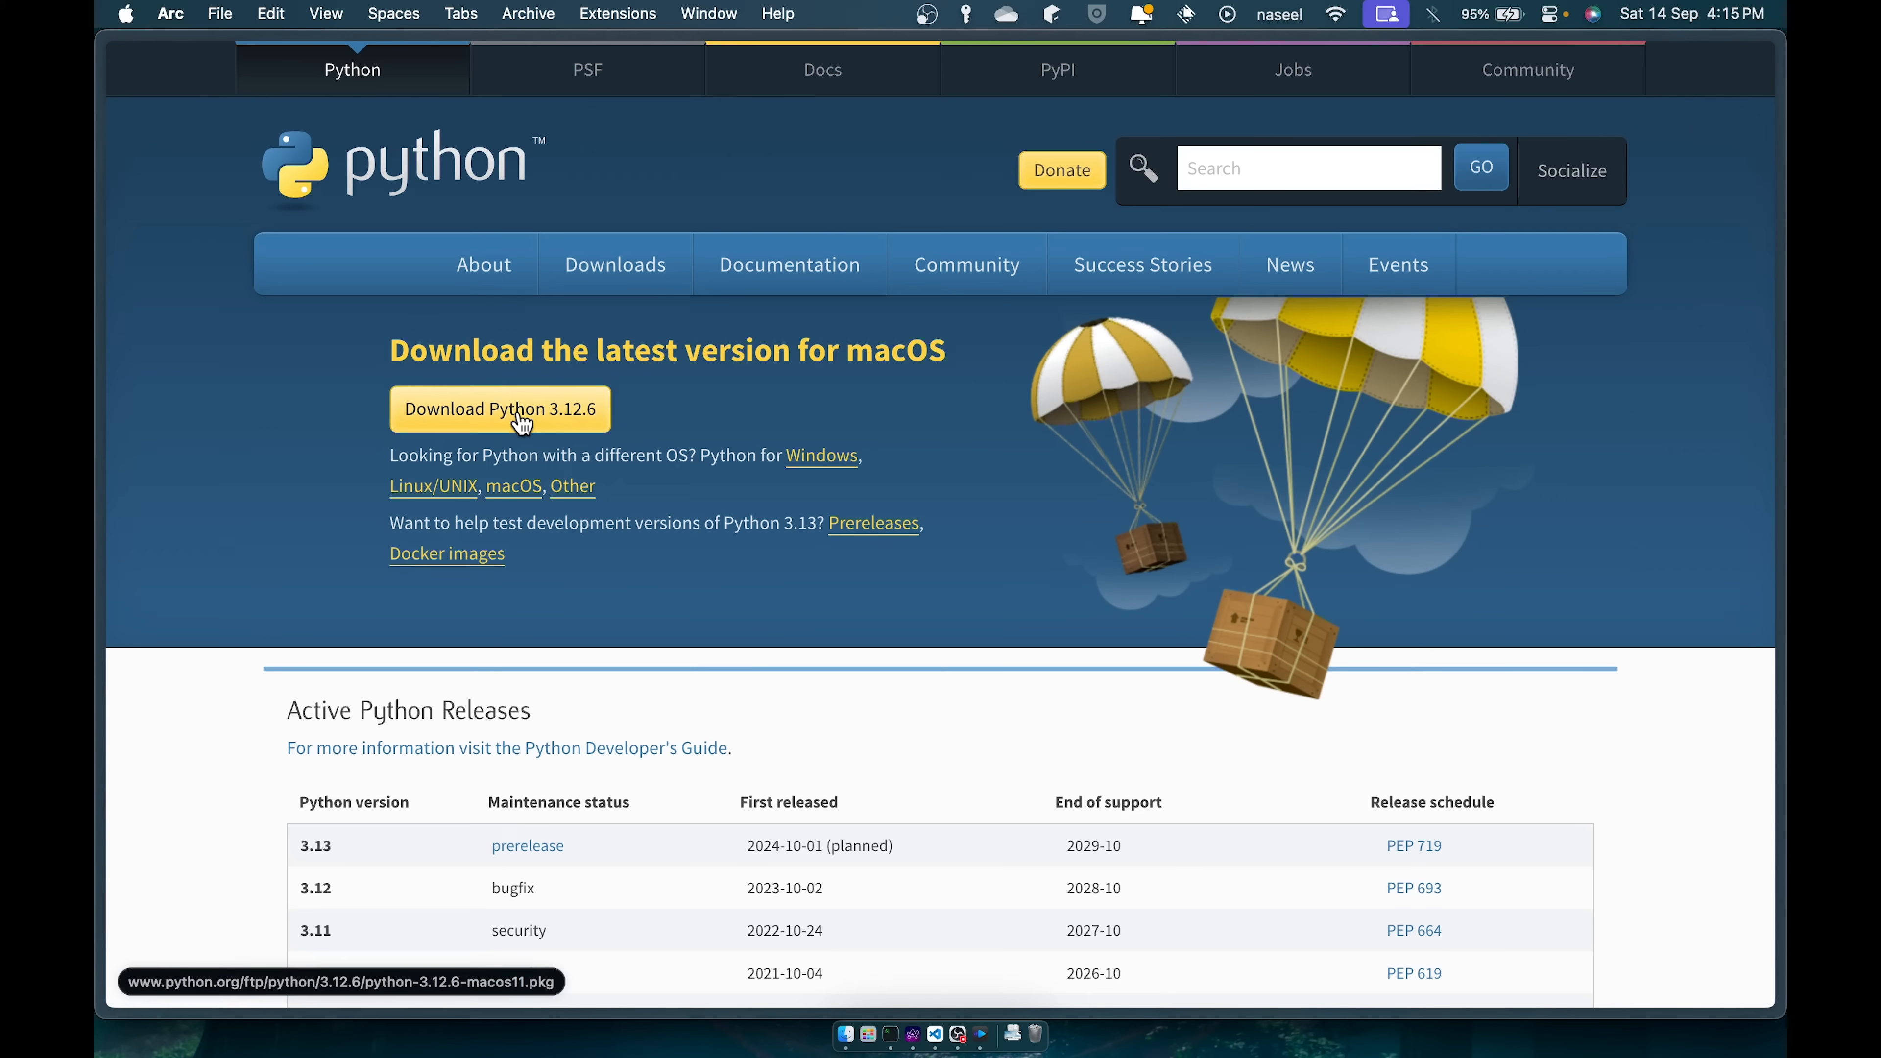
{"action": "mouse_move", "coordinate": [722, 523]}
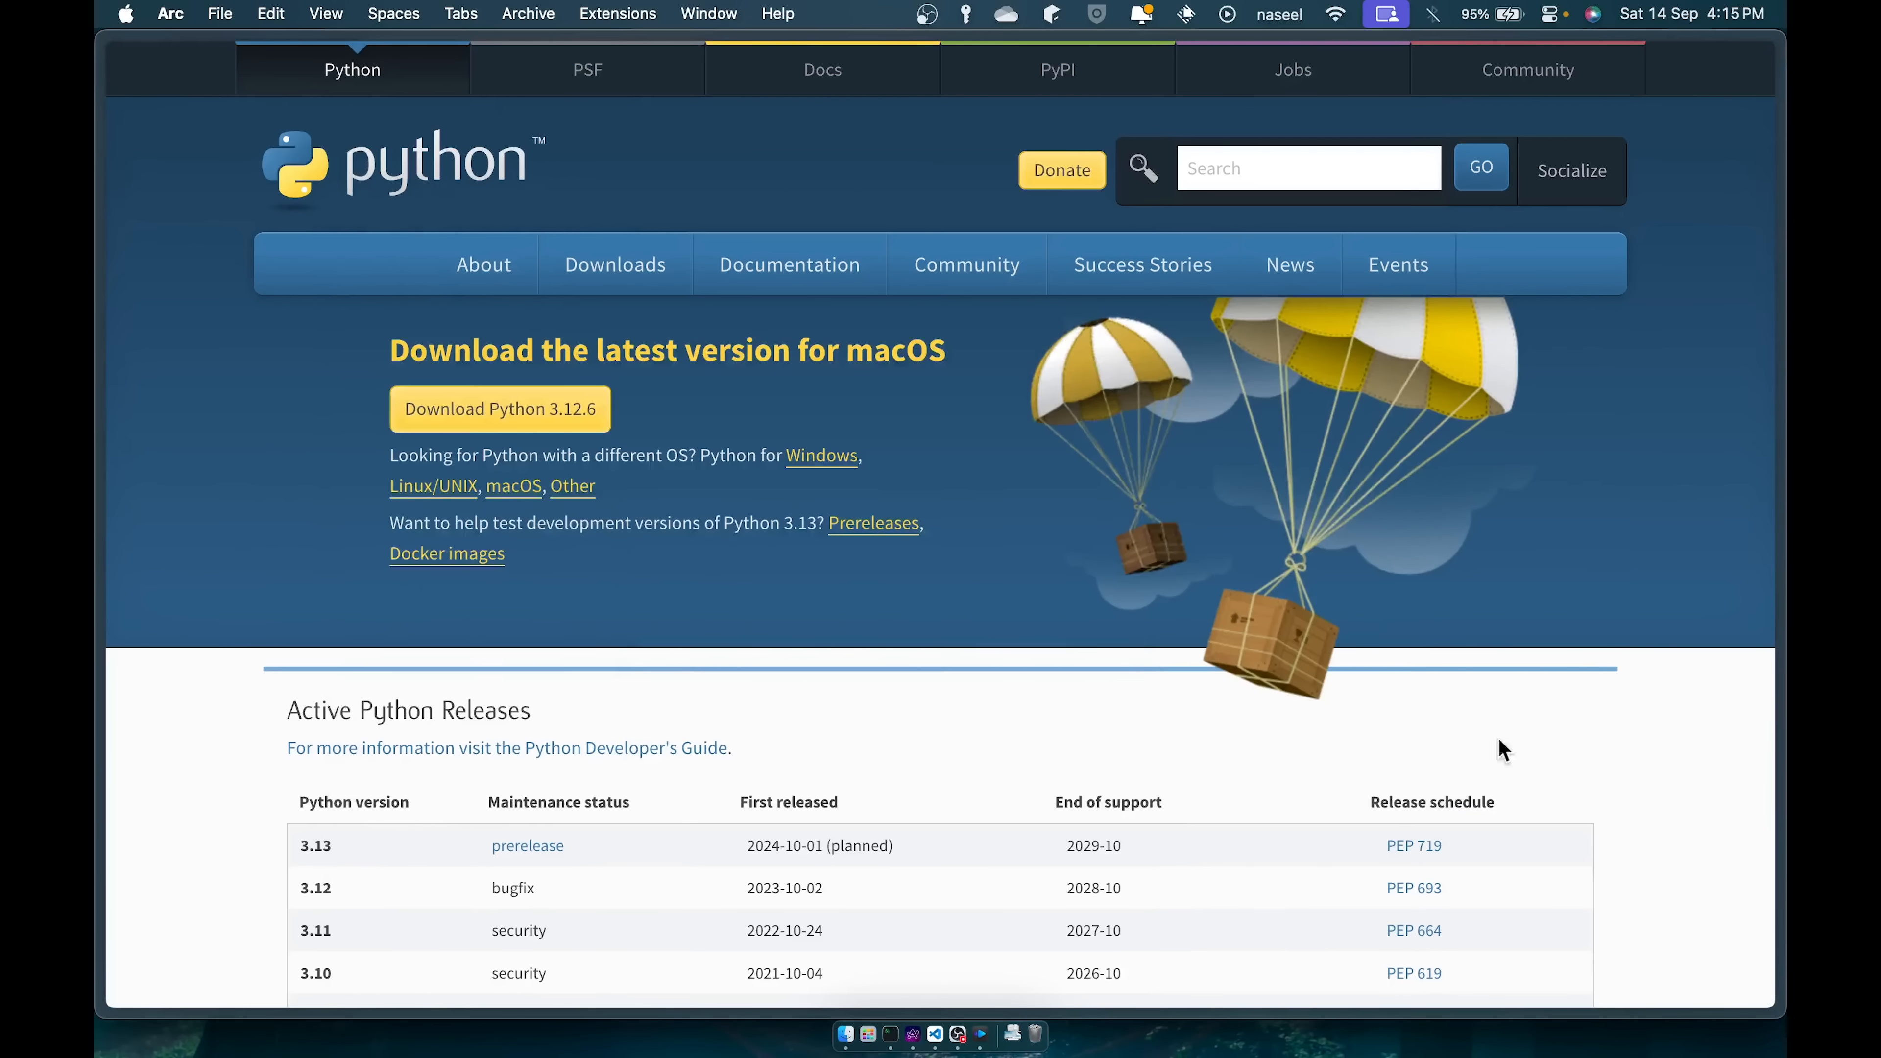
{"action": "mouse_move", "coordinate": [808, 605]}
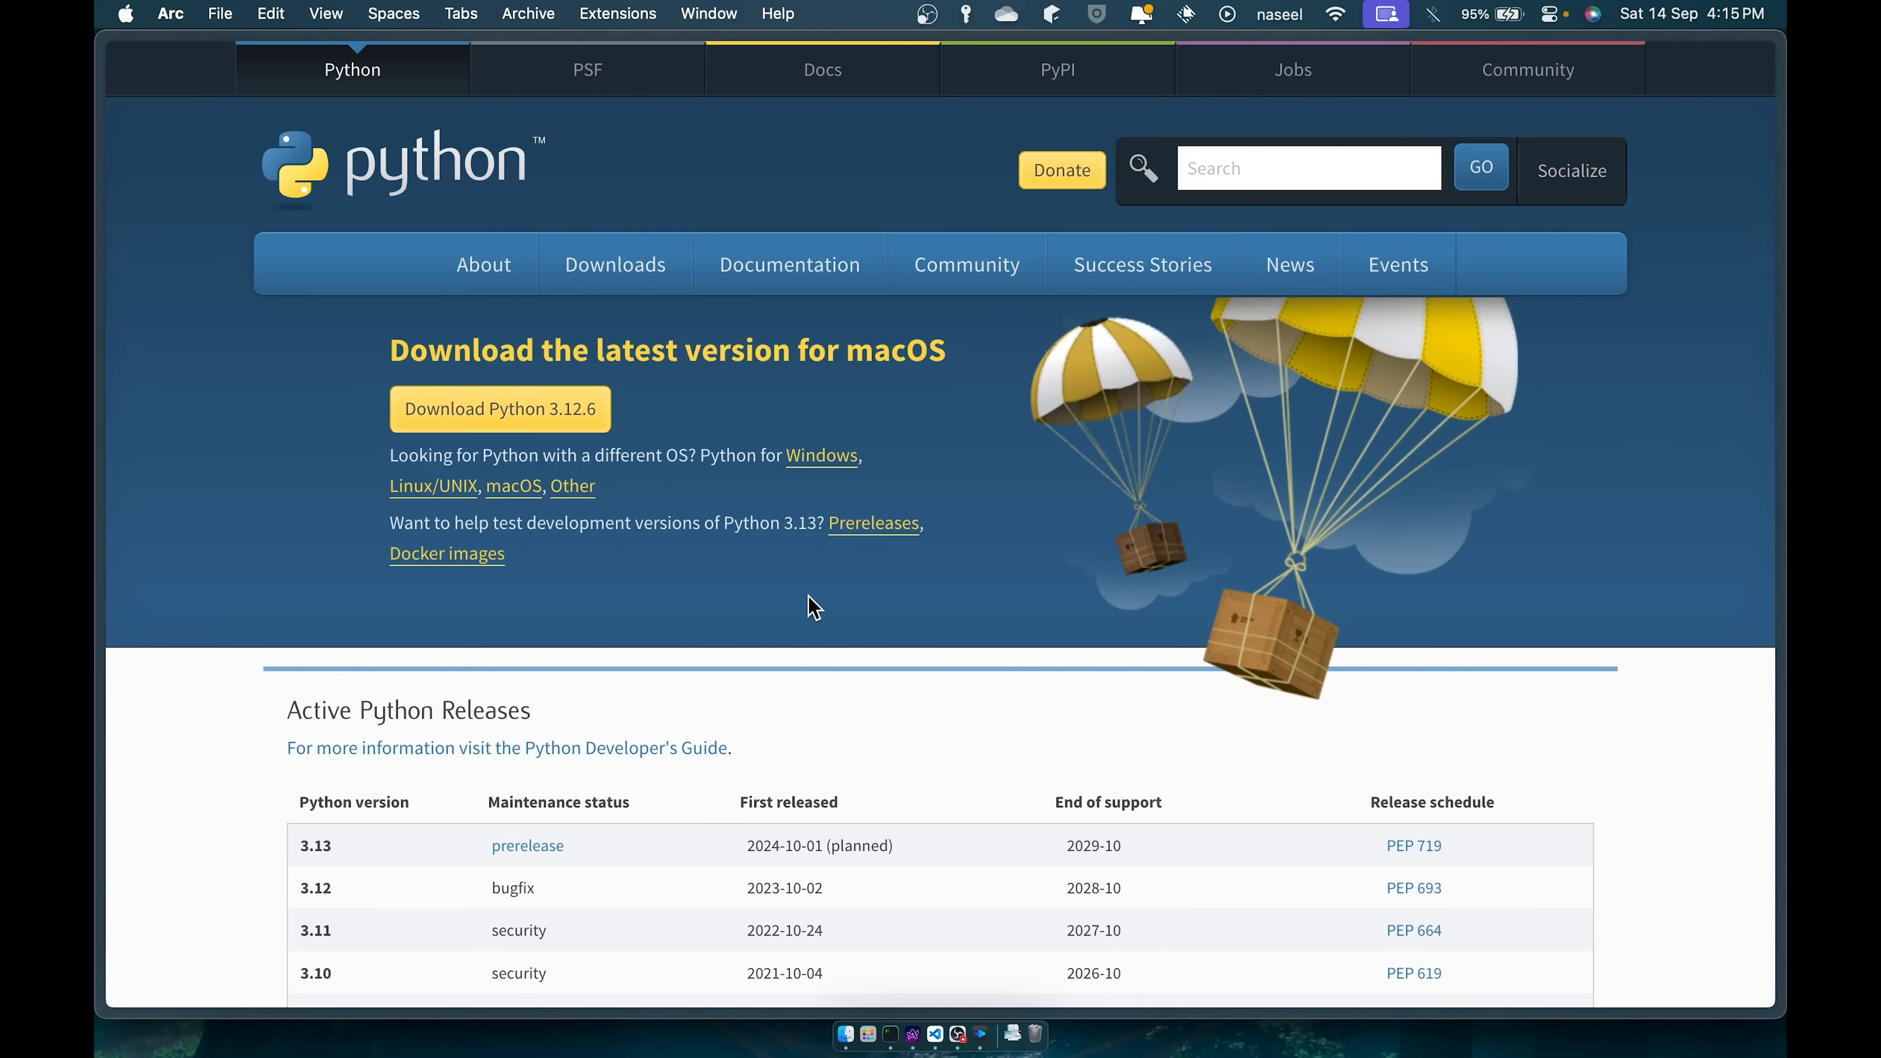
{"action": "mouse_move", "coordinate": [654, 592]}
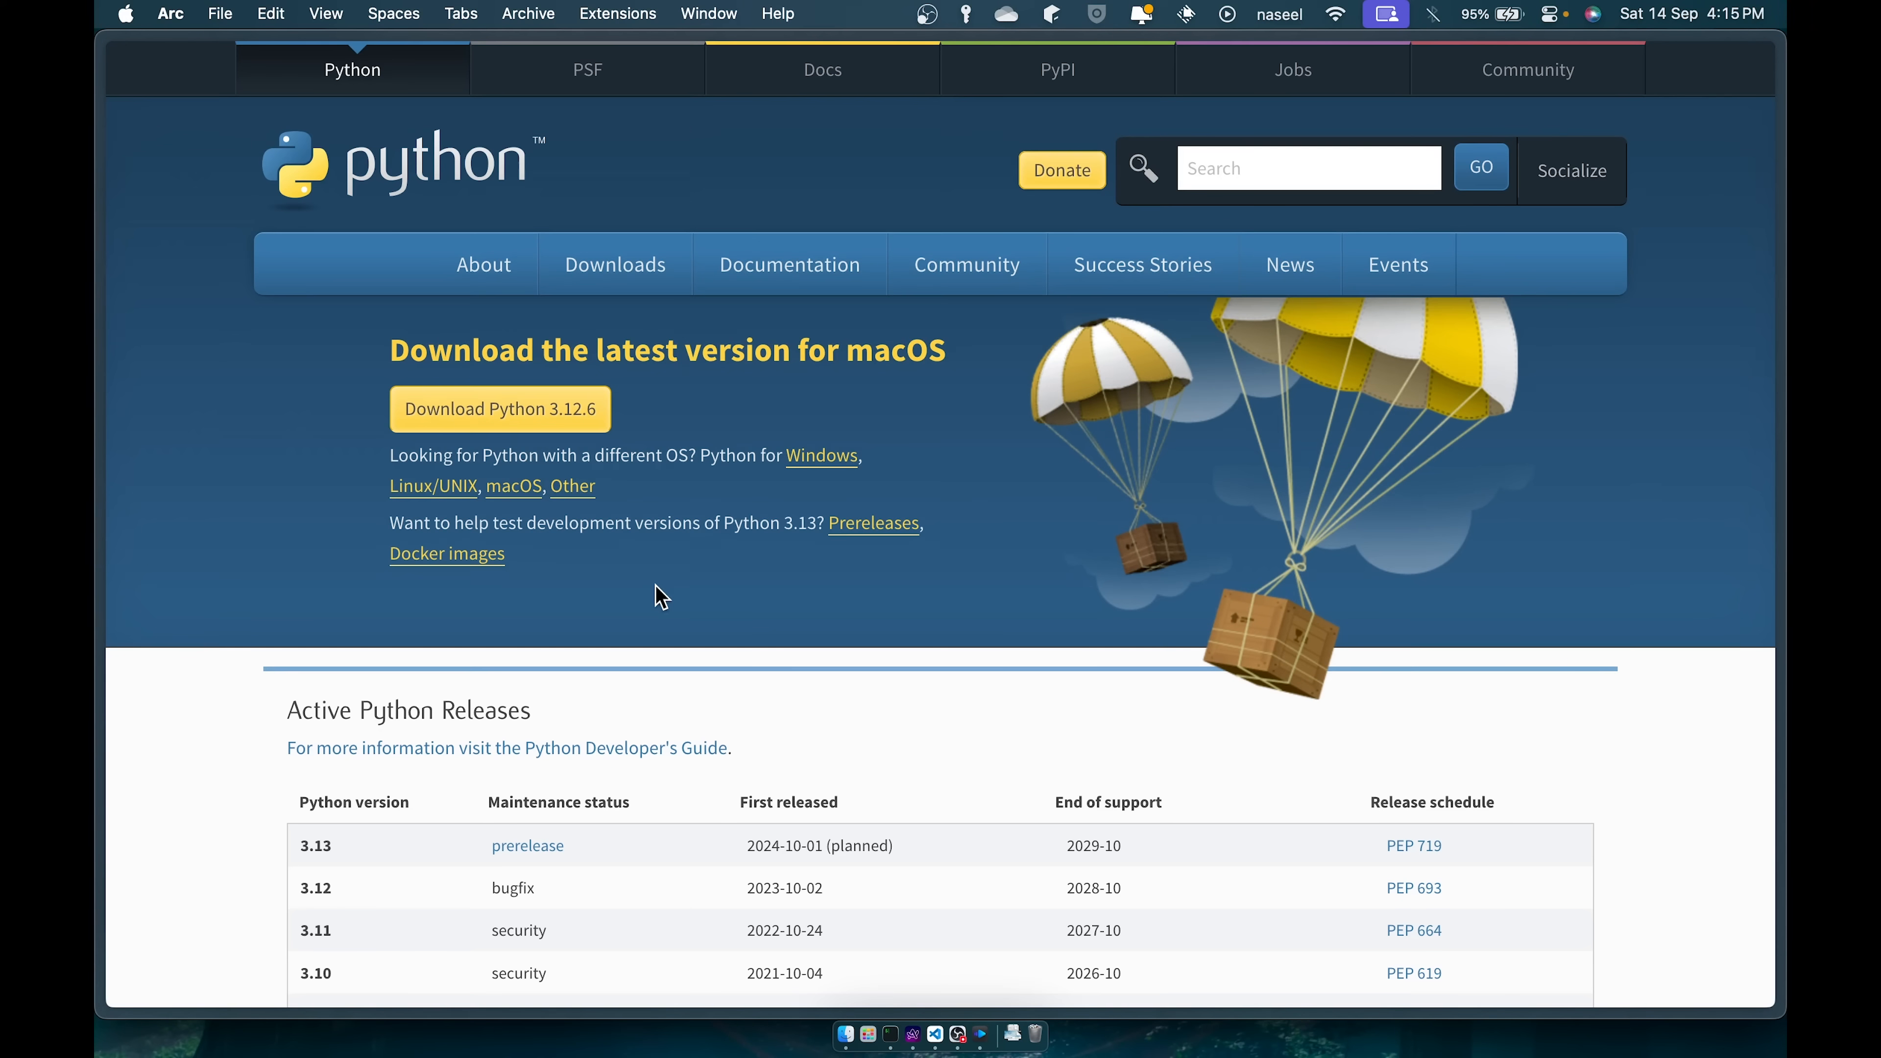
{"action": "mouse_move", "coordinate": [678, 576]}
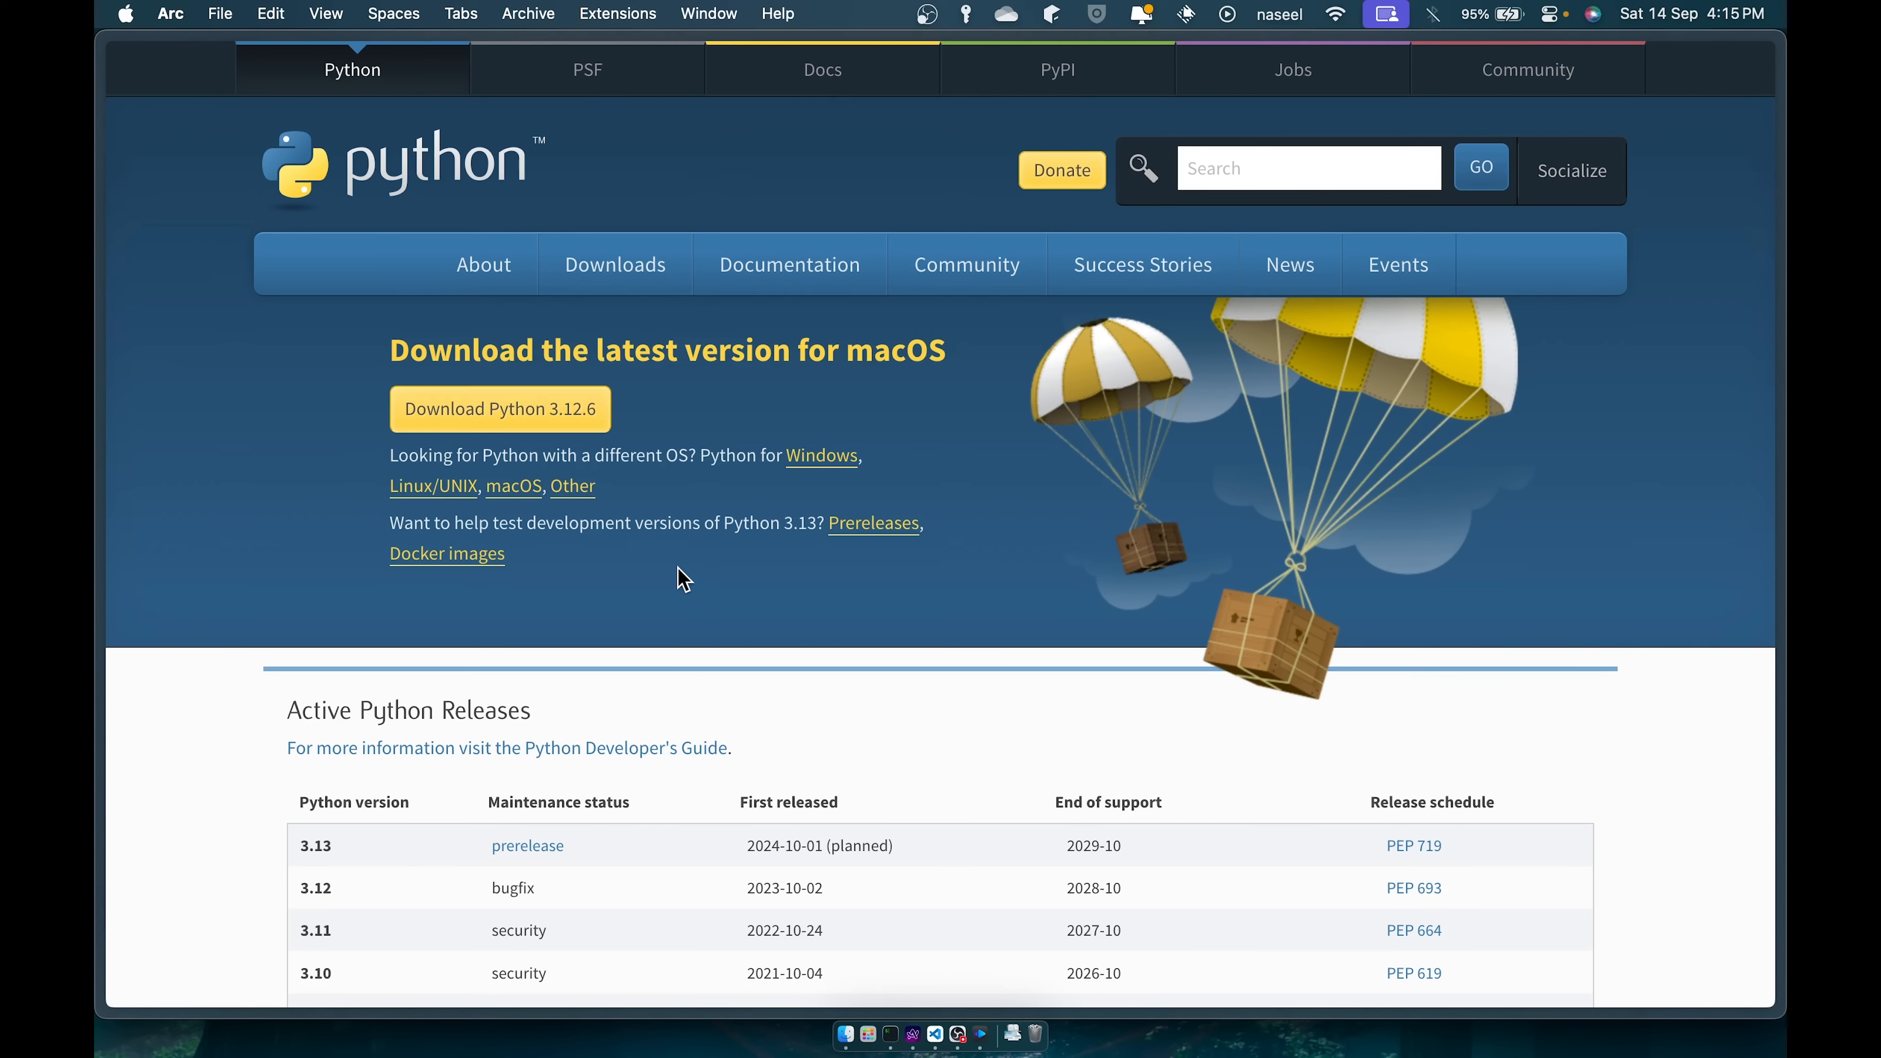
{"action": "mouse_move", "coordinate": [713, 567]}
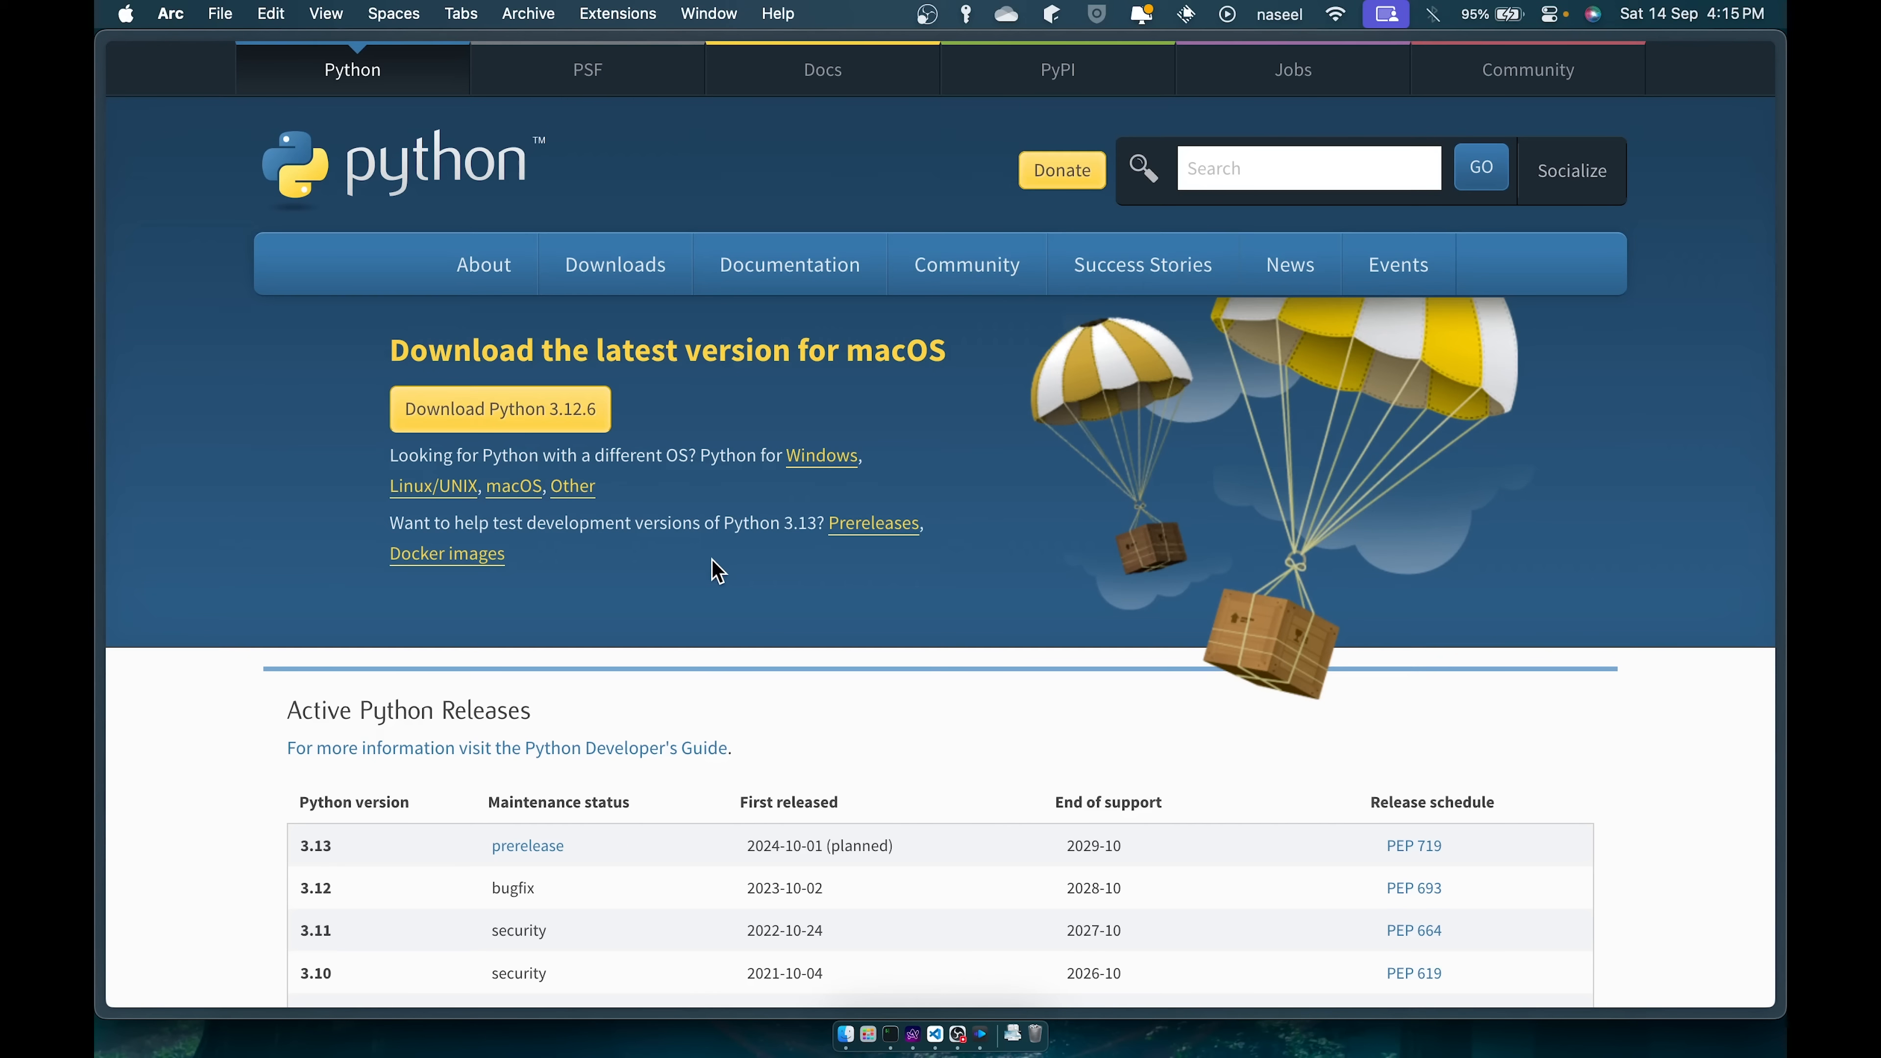
{"action": "mouse_move", "coordinate": [96, 536]}
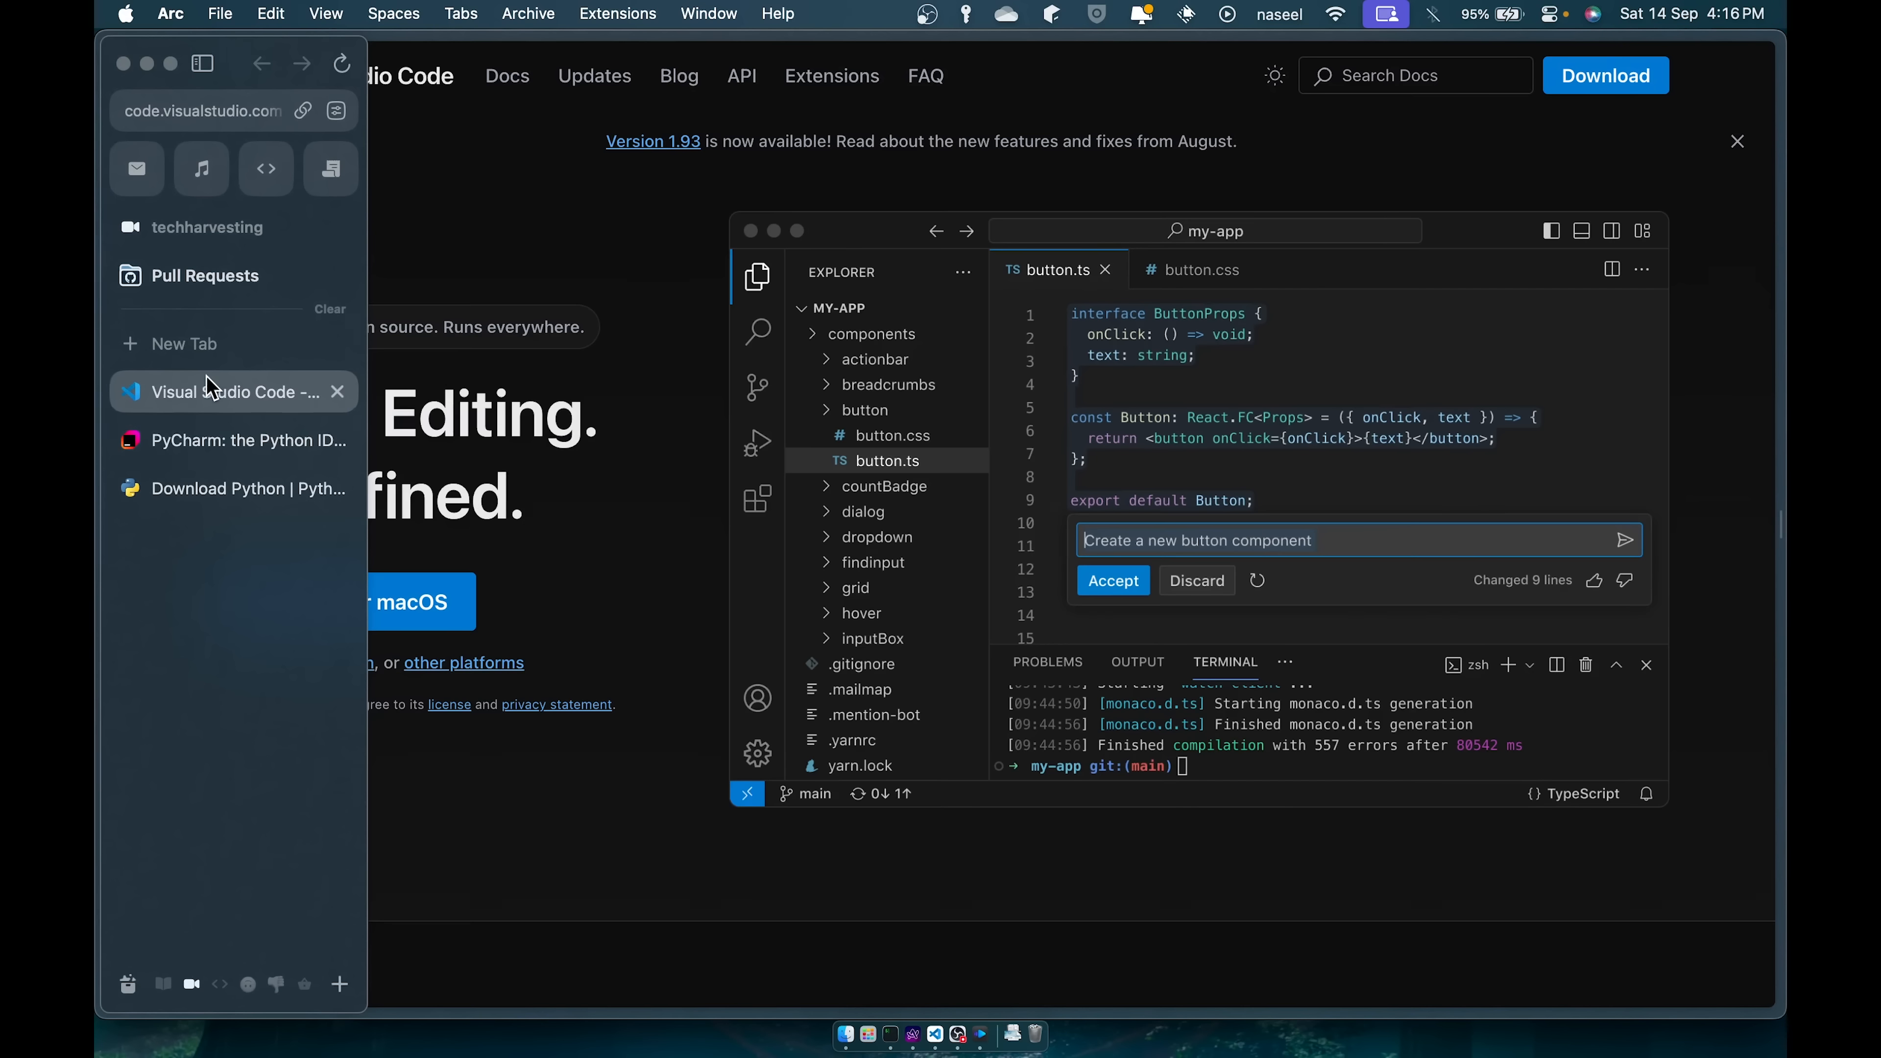
Flip between the PyCharm and Visual Studio Code download tabs in the Arc sidebar.
{"action": "left_click", "coordinate": [232, 441]}
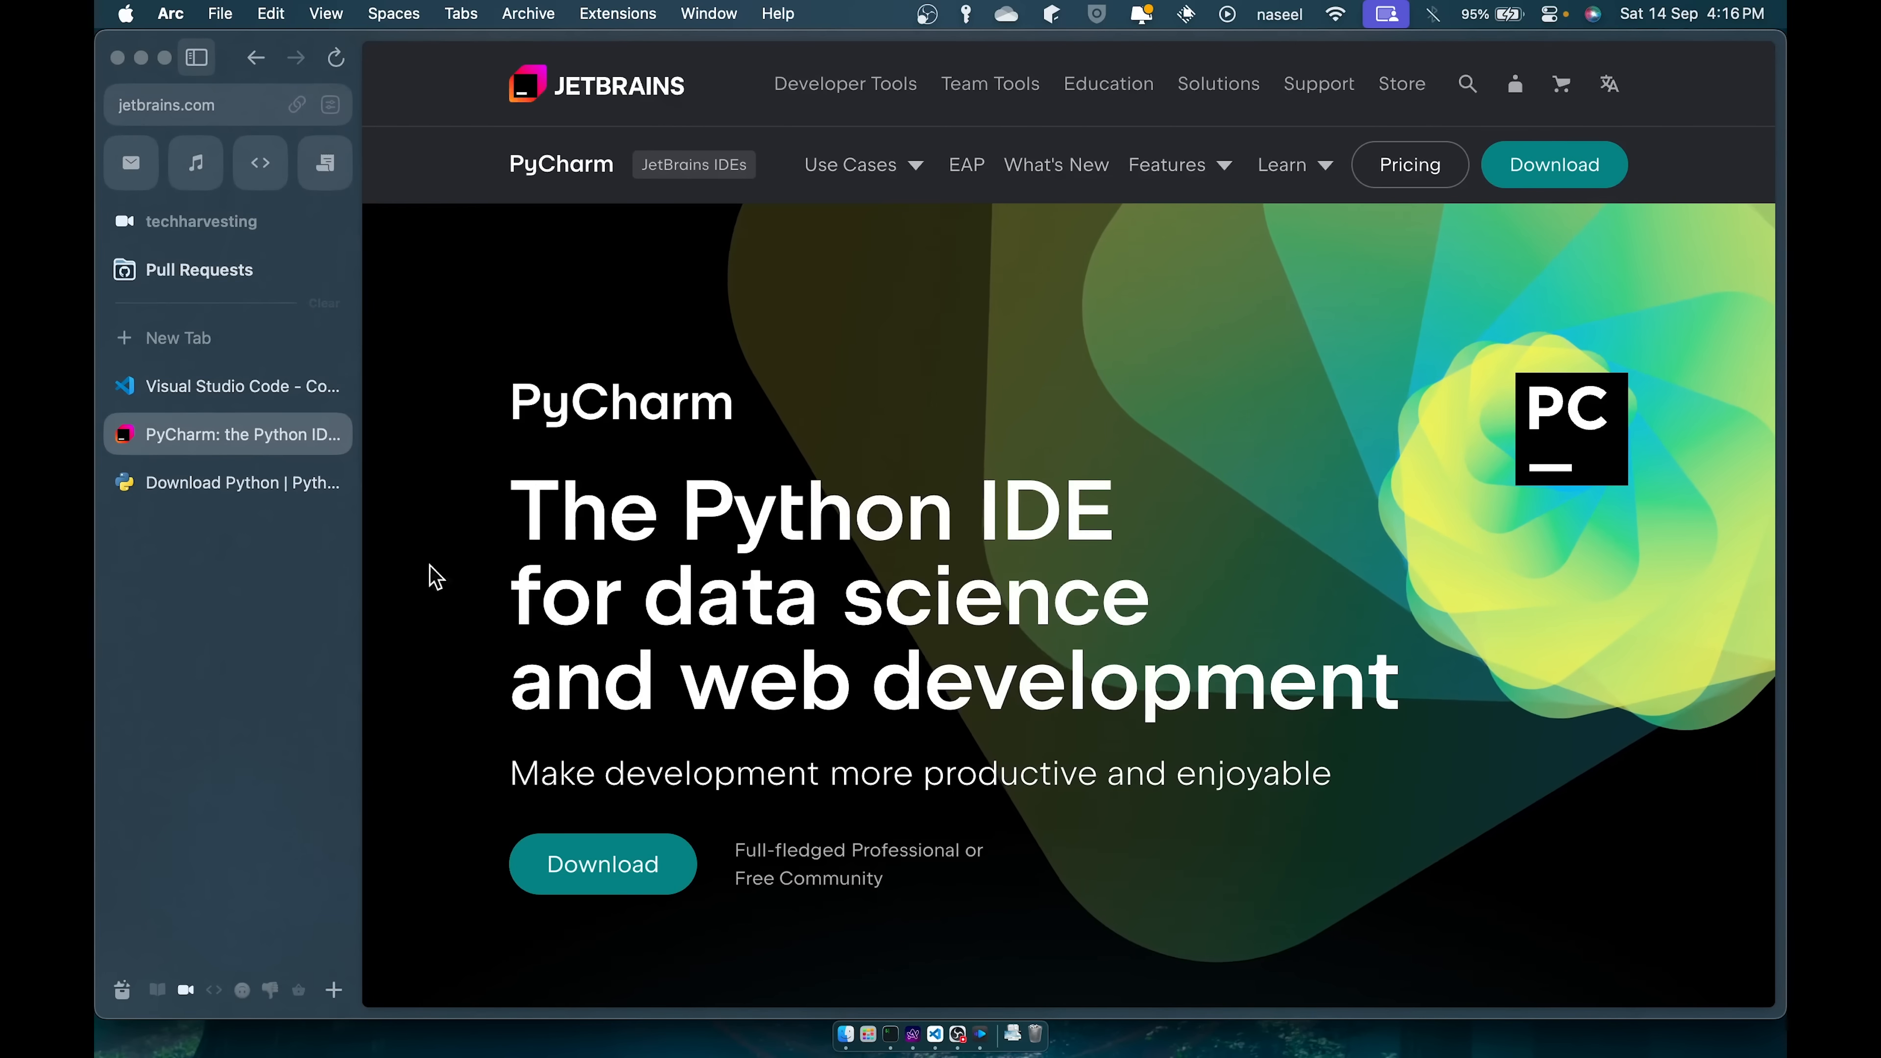
{"action": "left_click", "coordinate": [227, 386]}
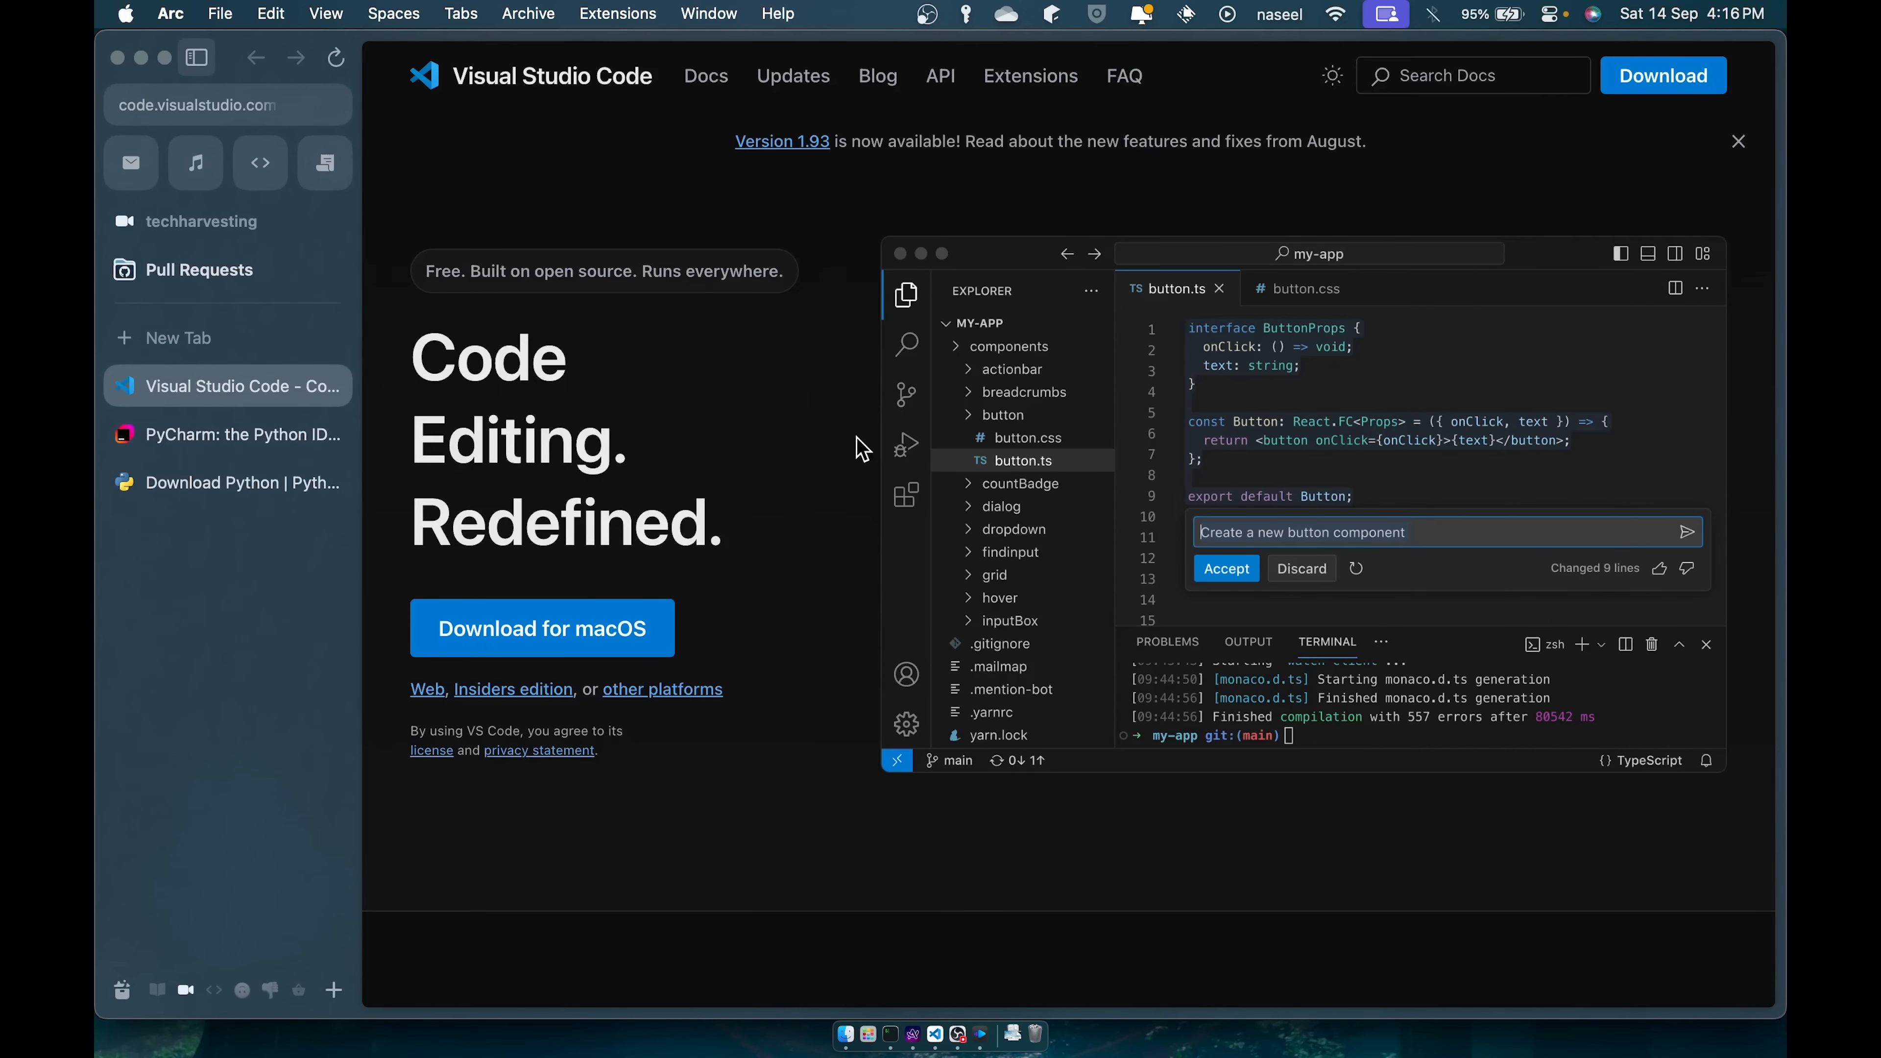
{"action": "left_click", "coordinate": [226, 435]}
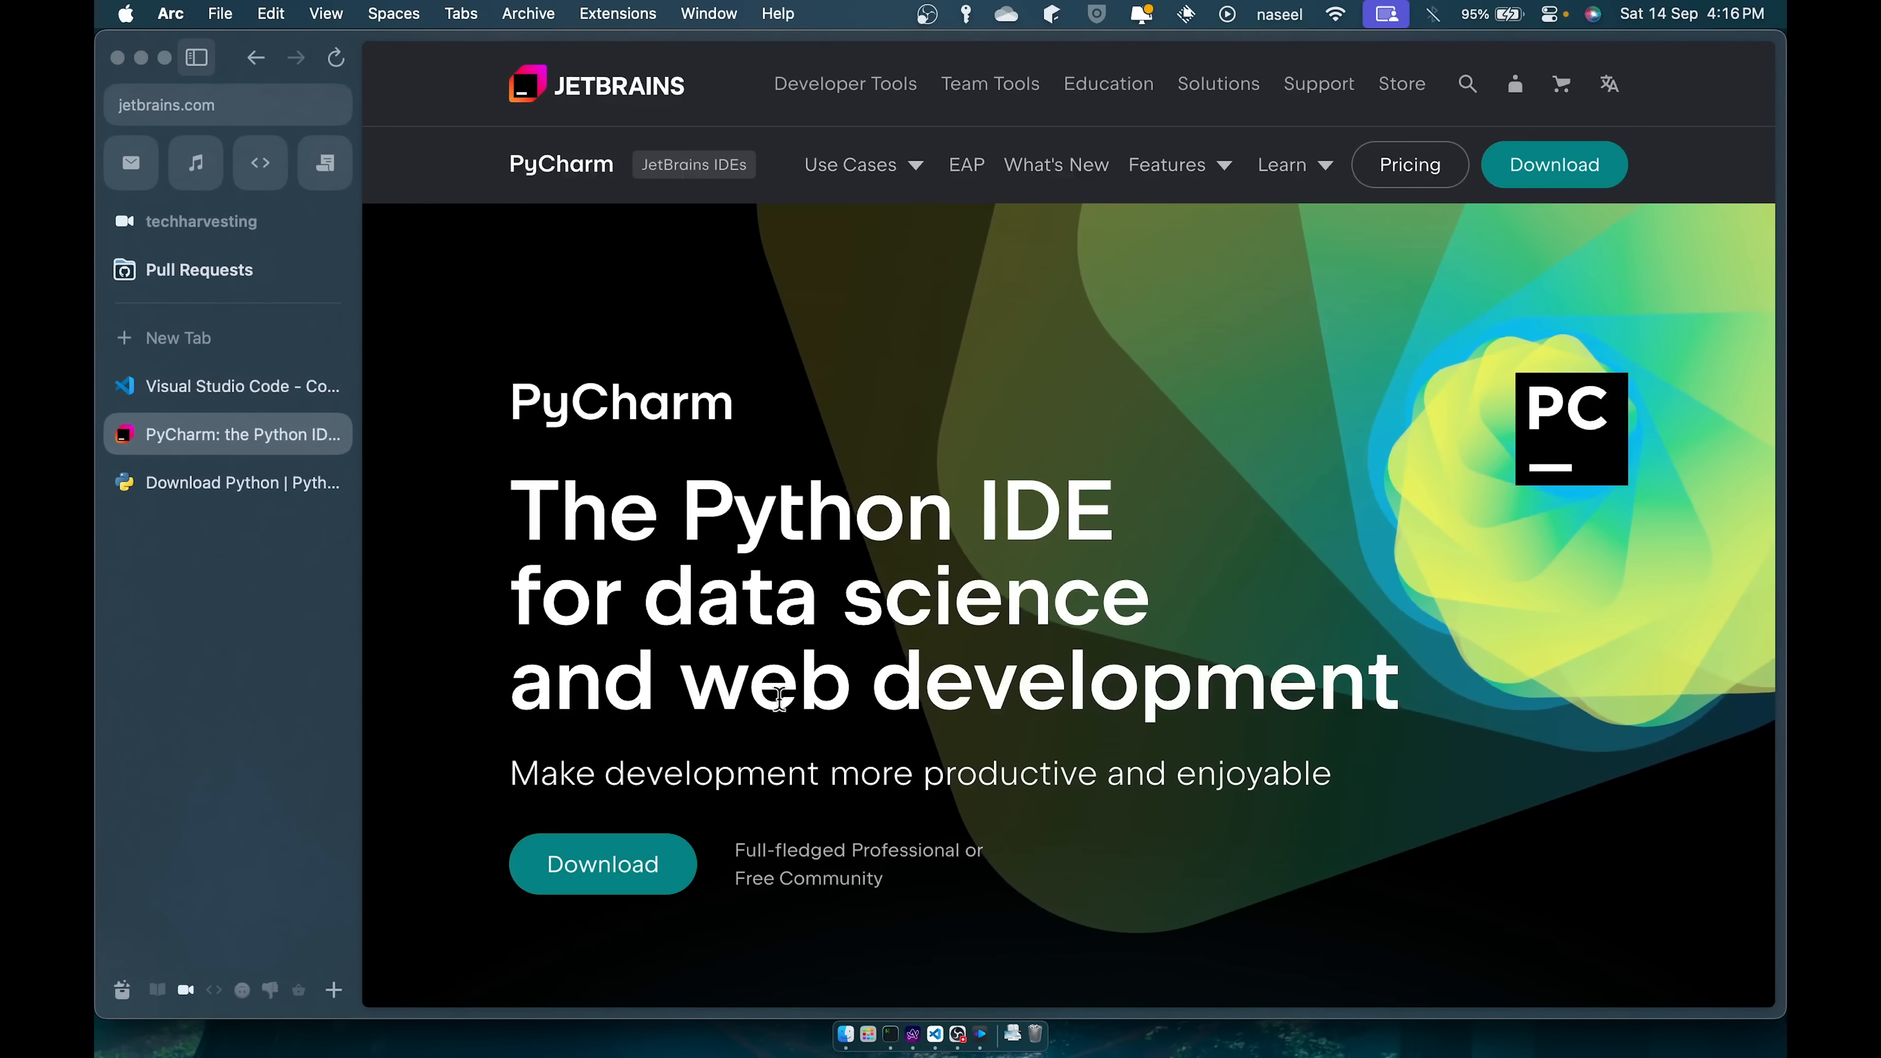
{"action": "scroll", "scroll_direction": "down", "scroll_amount": 3}
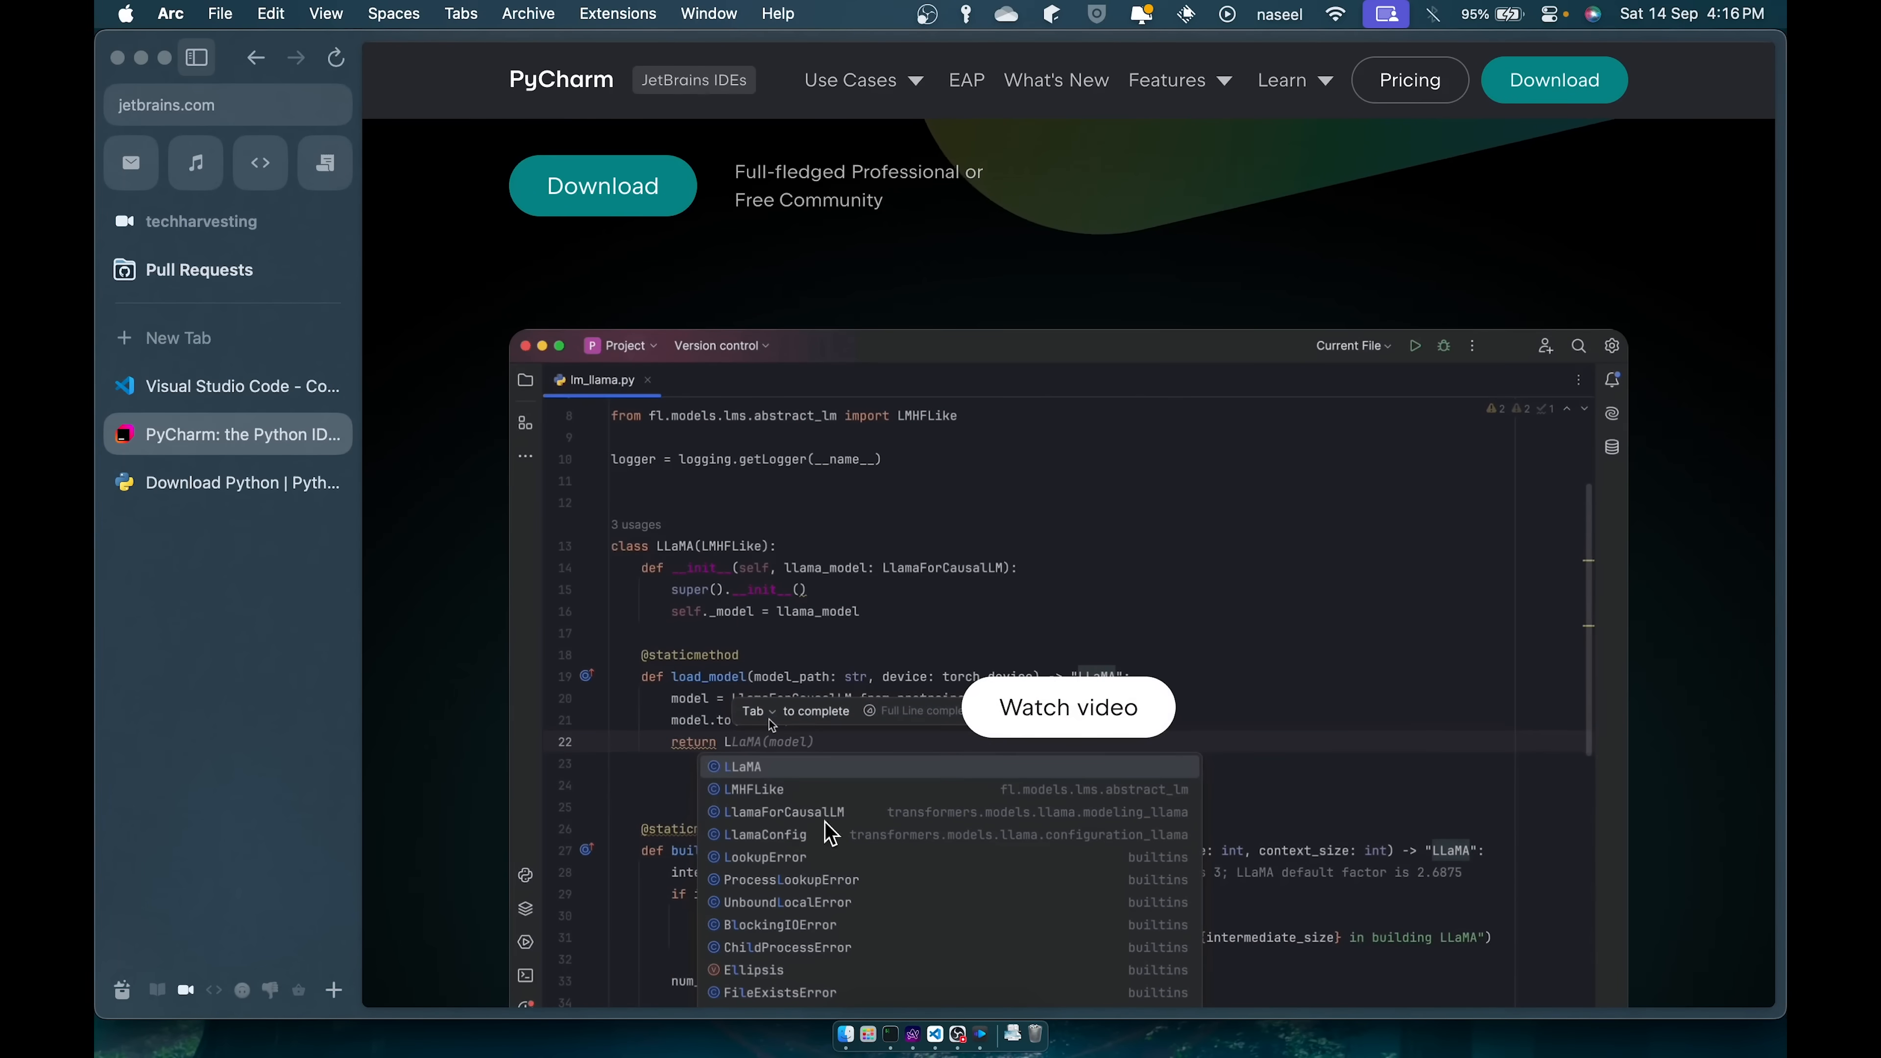
{"action": "mouse_move", "coordinate": [1009, 707]}
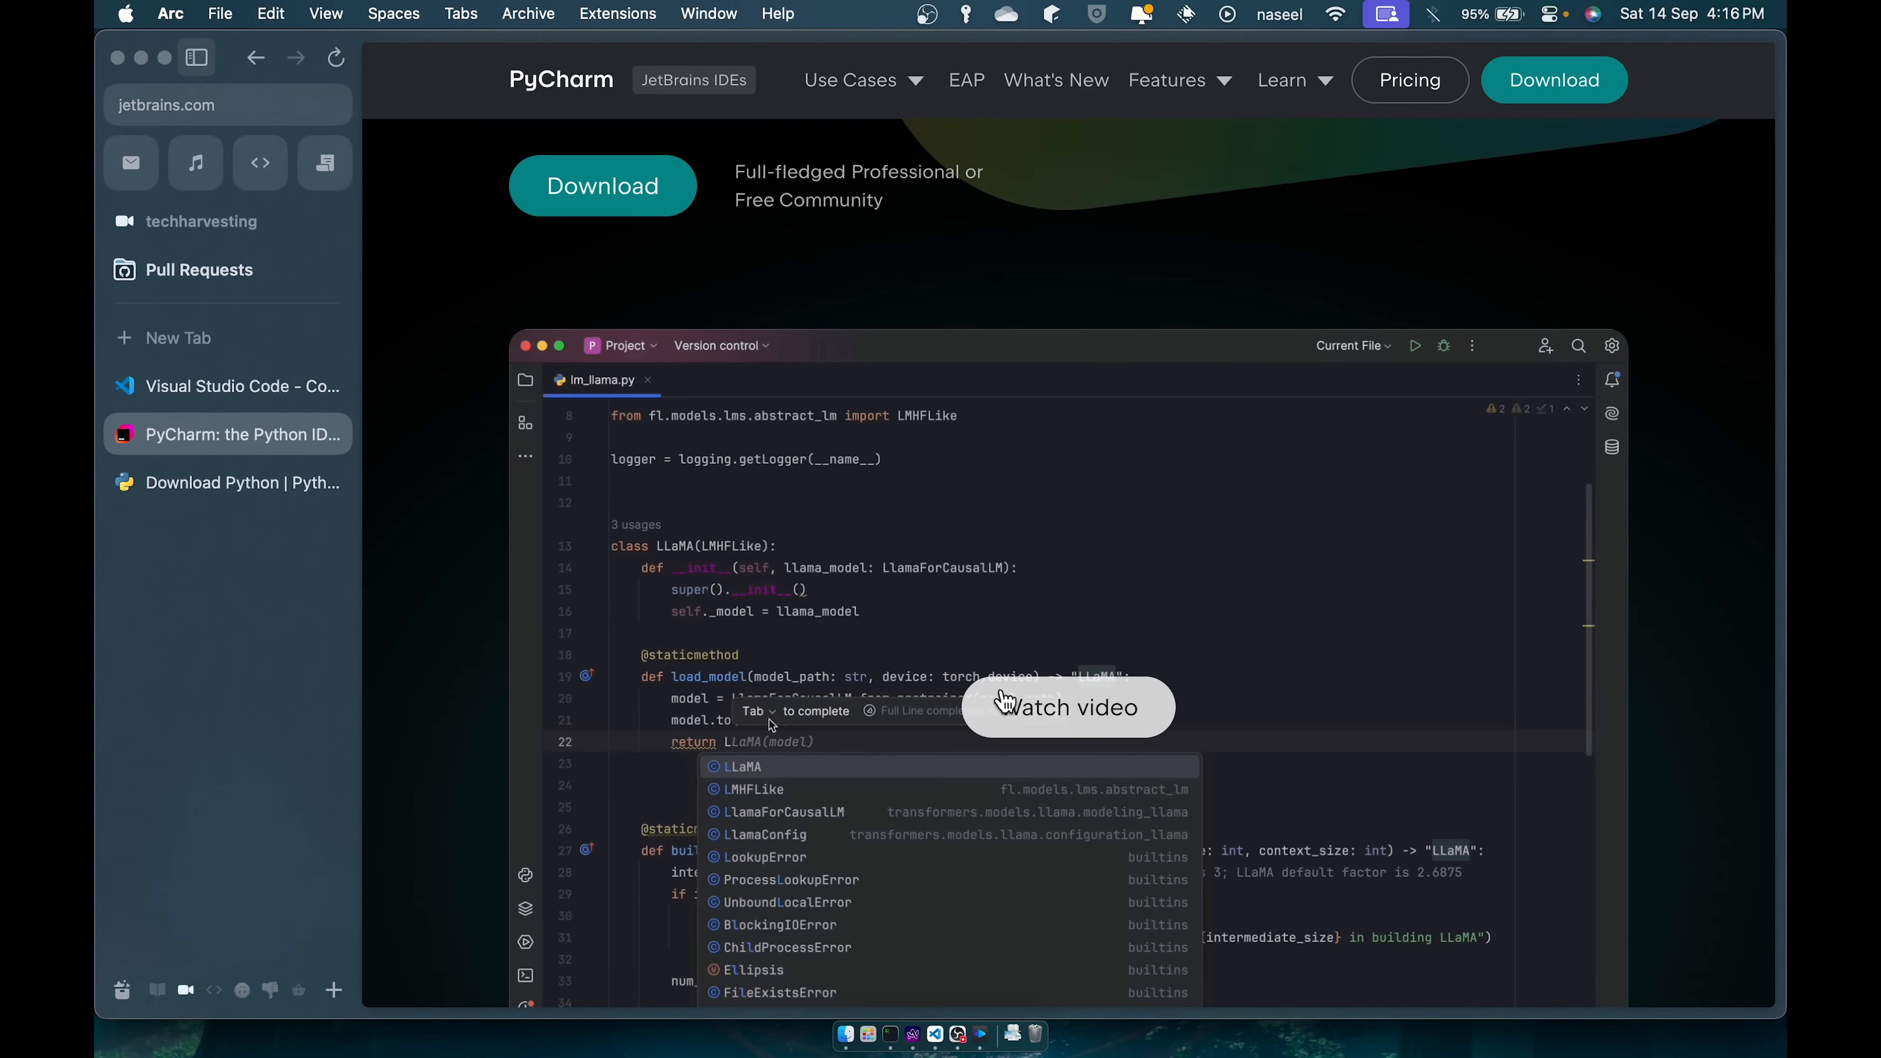
{"action": "left_click", "coordinate": [227, 387]}
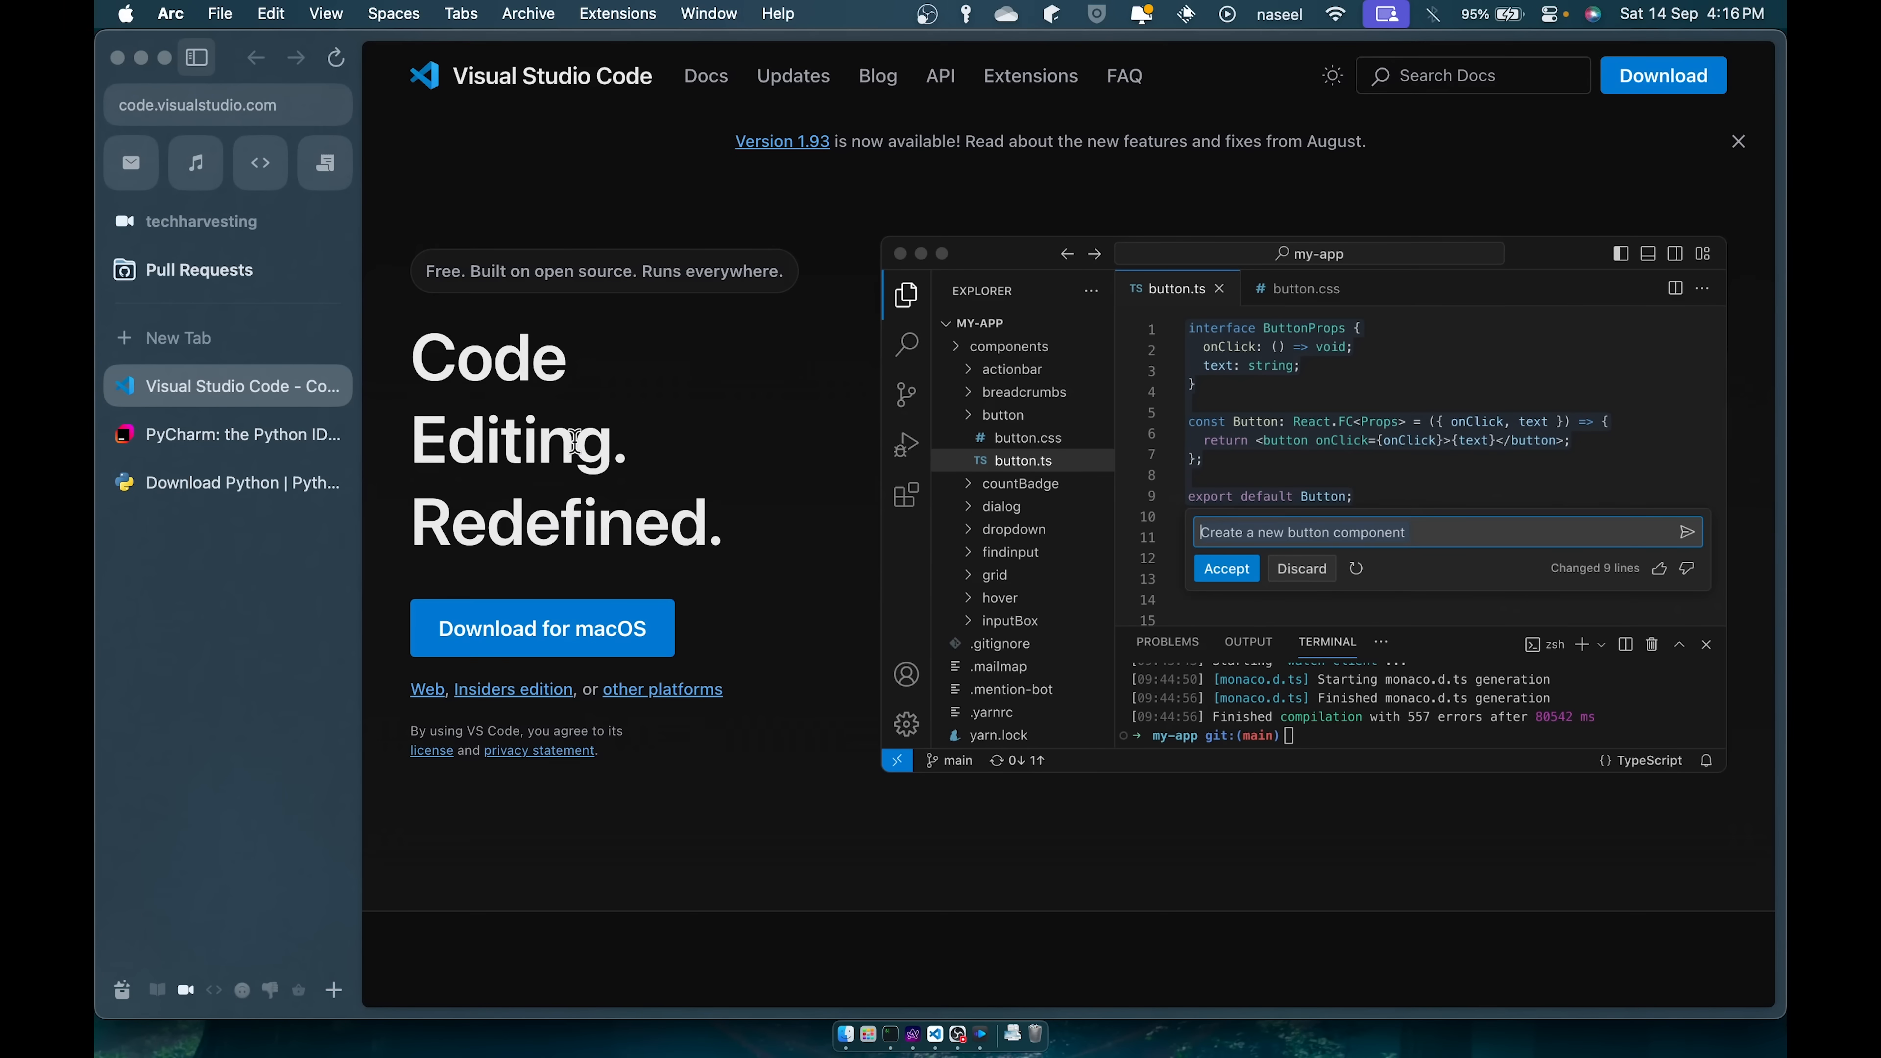
{"action": "mouse_move", "coordinate": [934, 1034]}
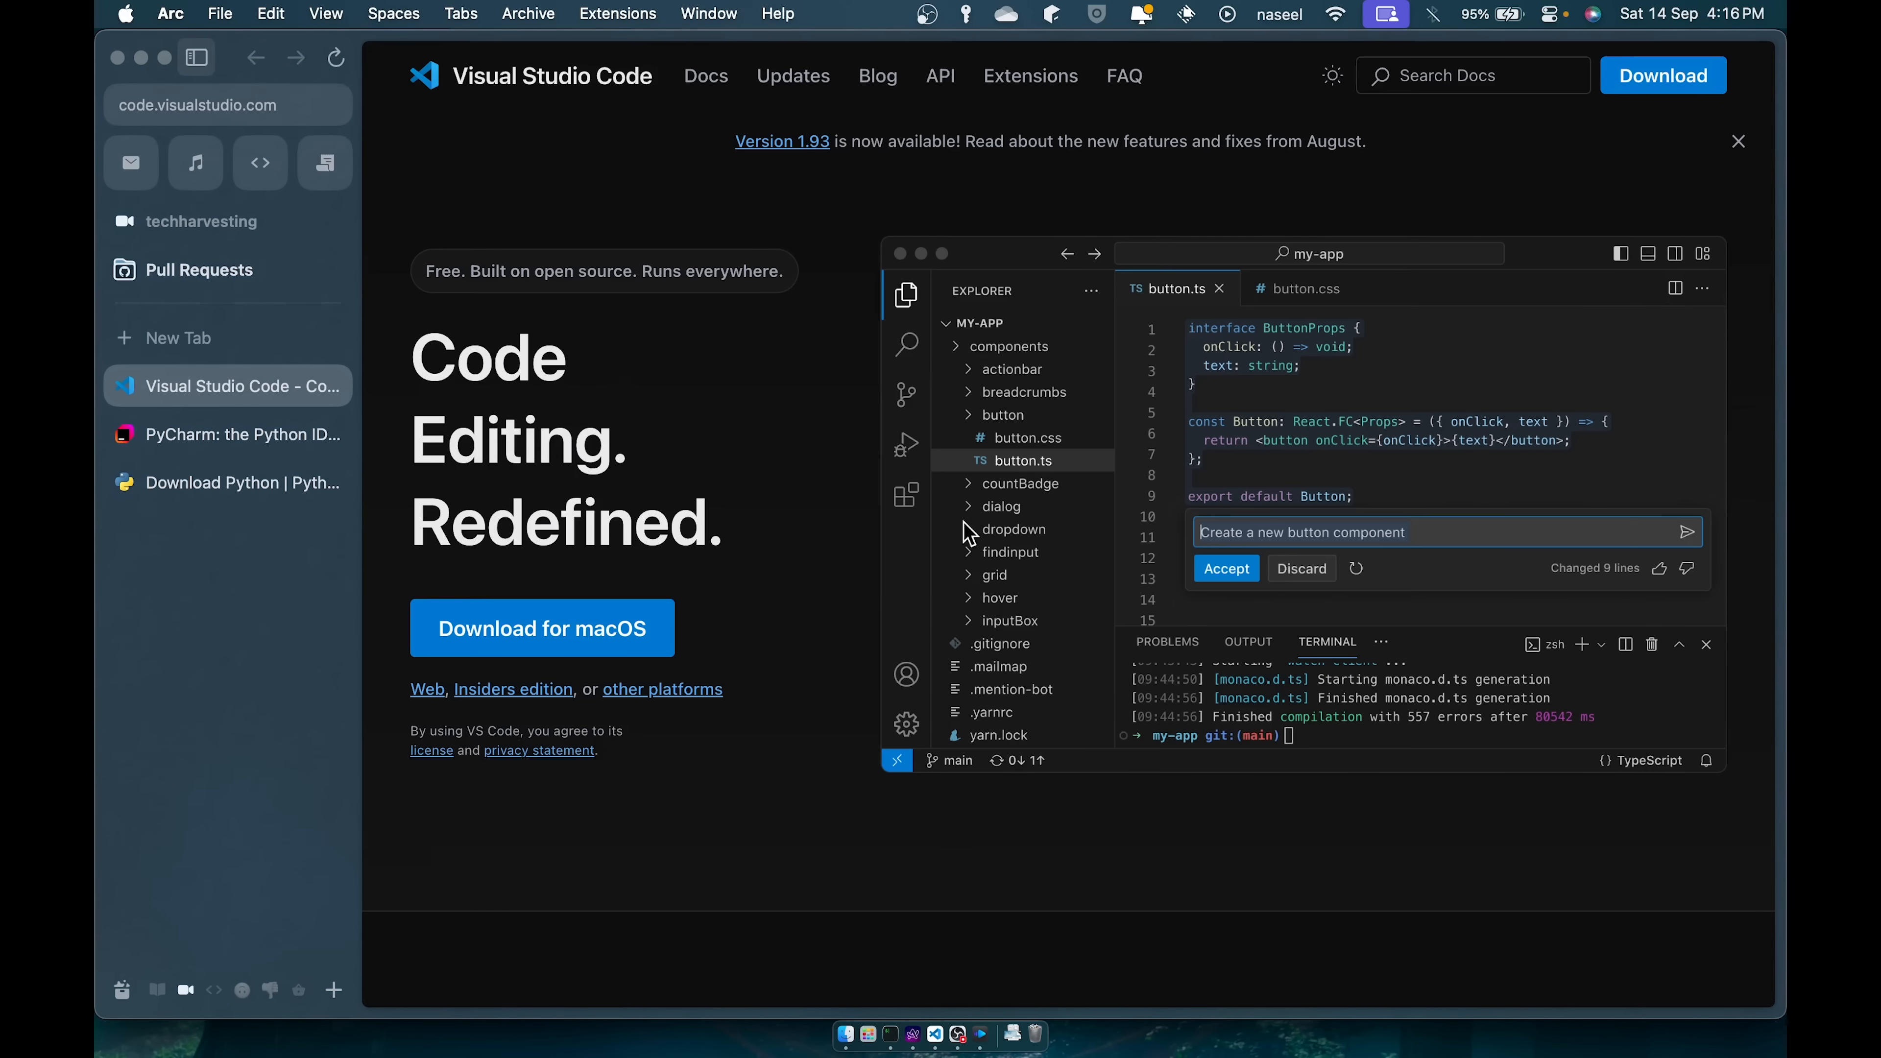
{"action": "mouse_move", "coordinate": [529, 650]}
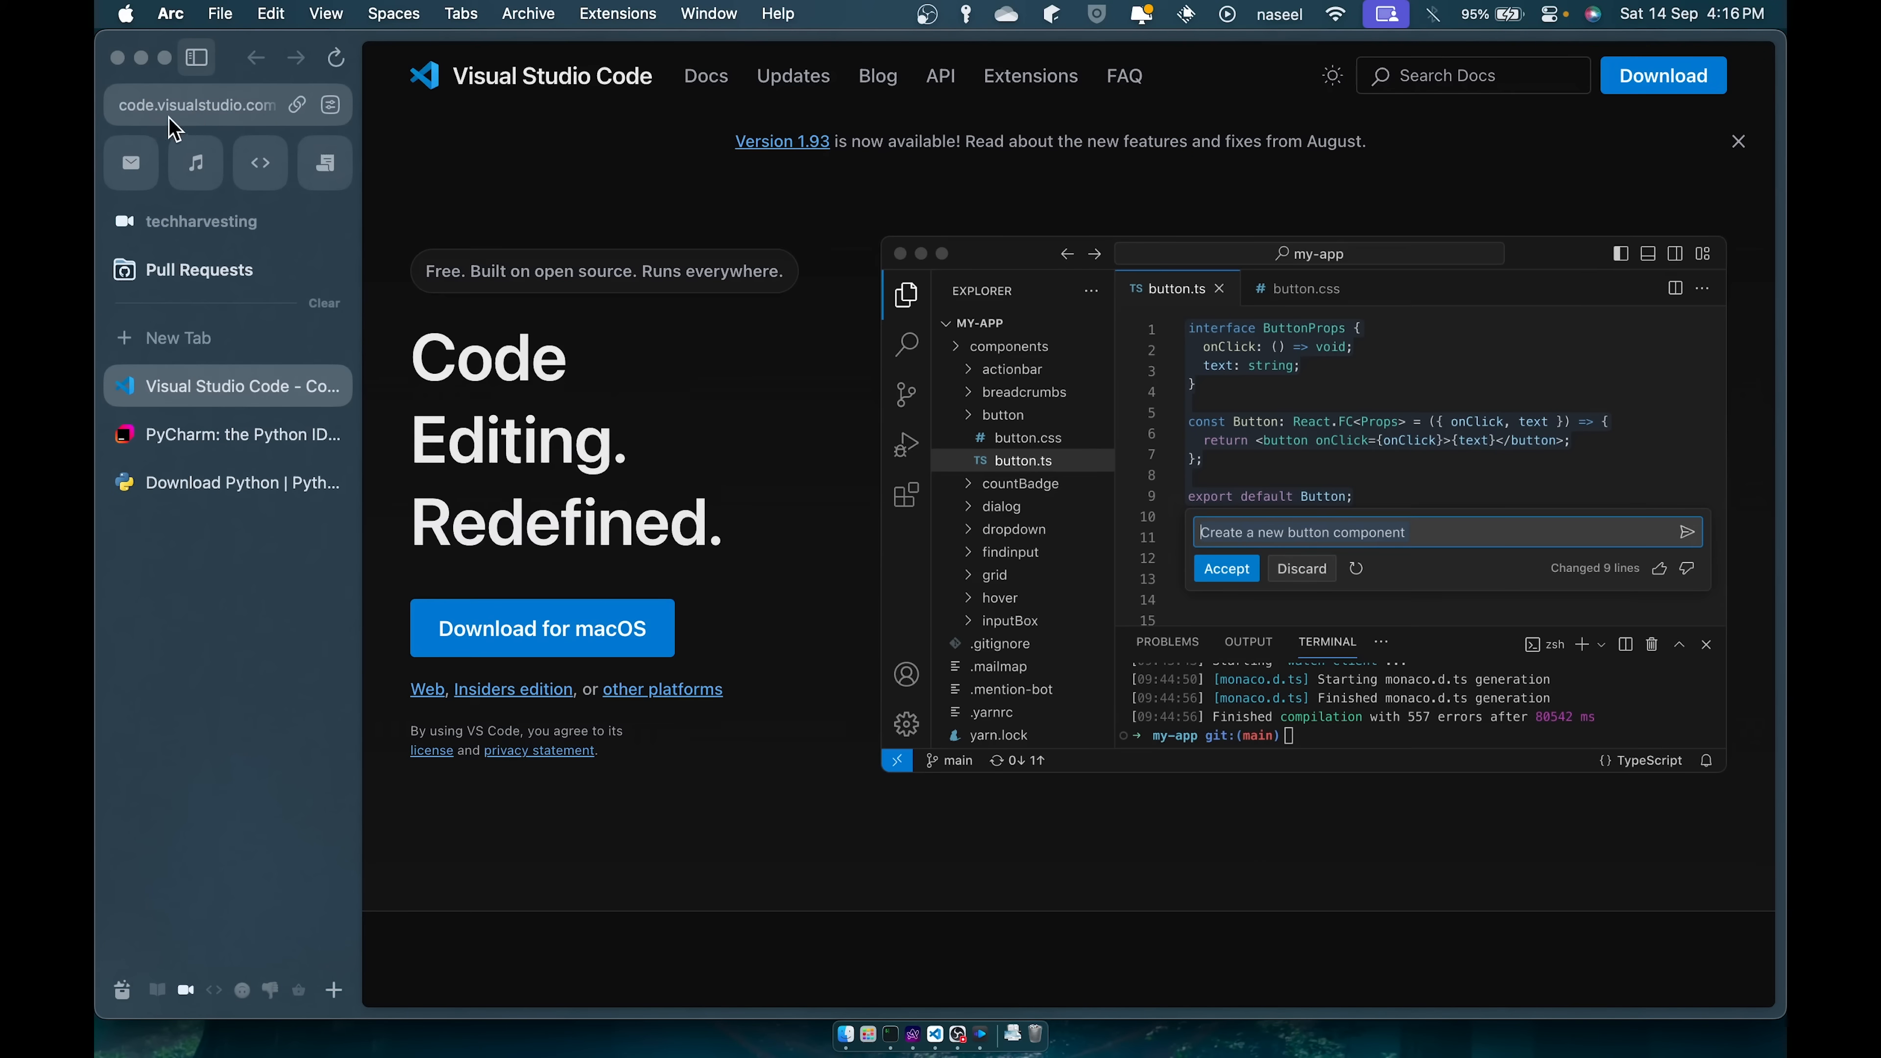
{"action": "left_click", "coordinate": [226, 435]}
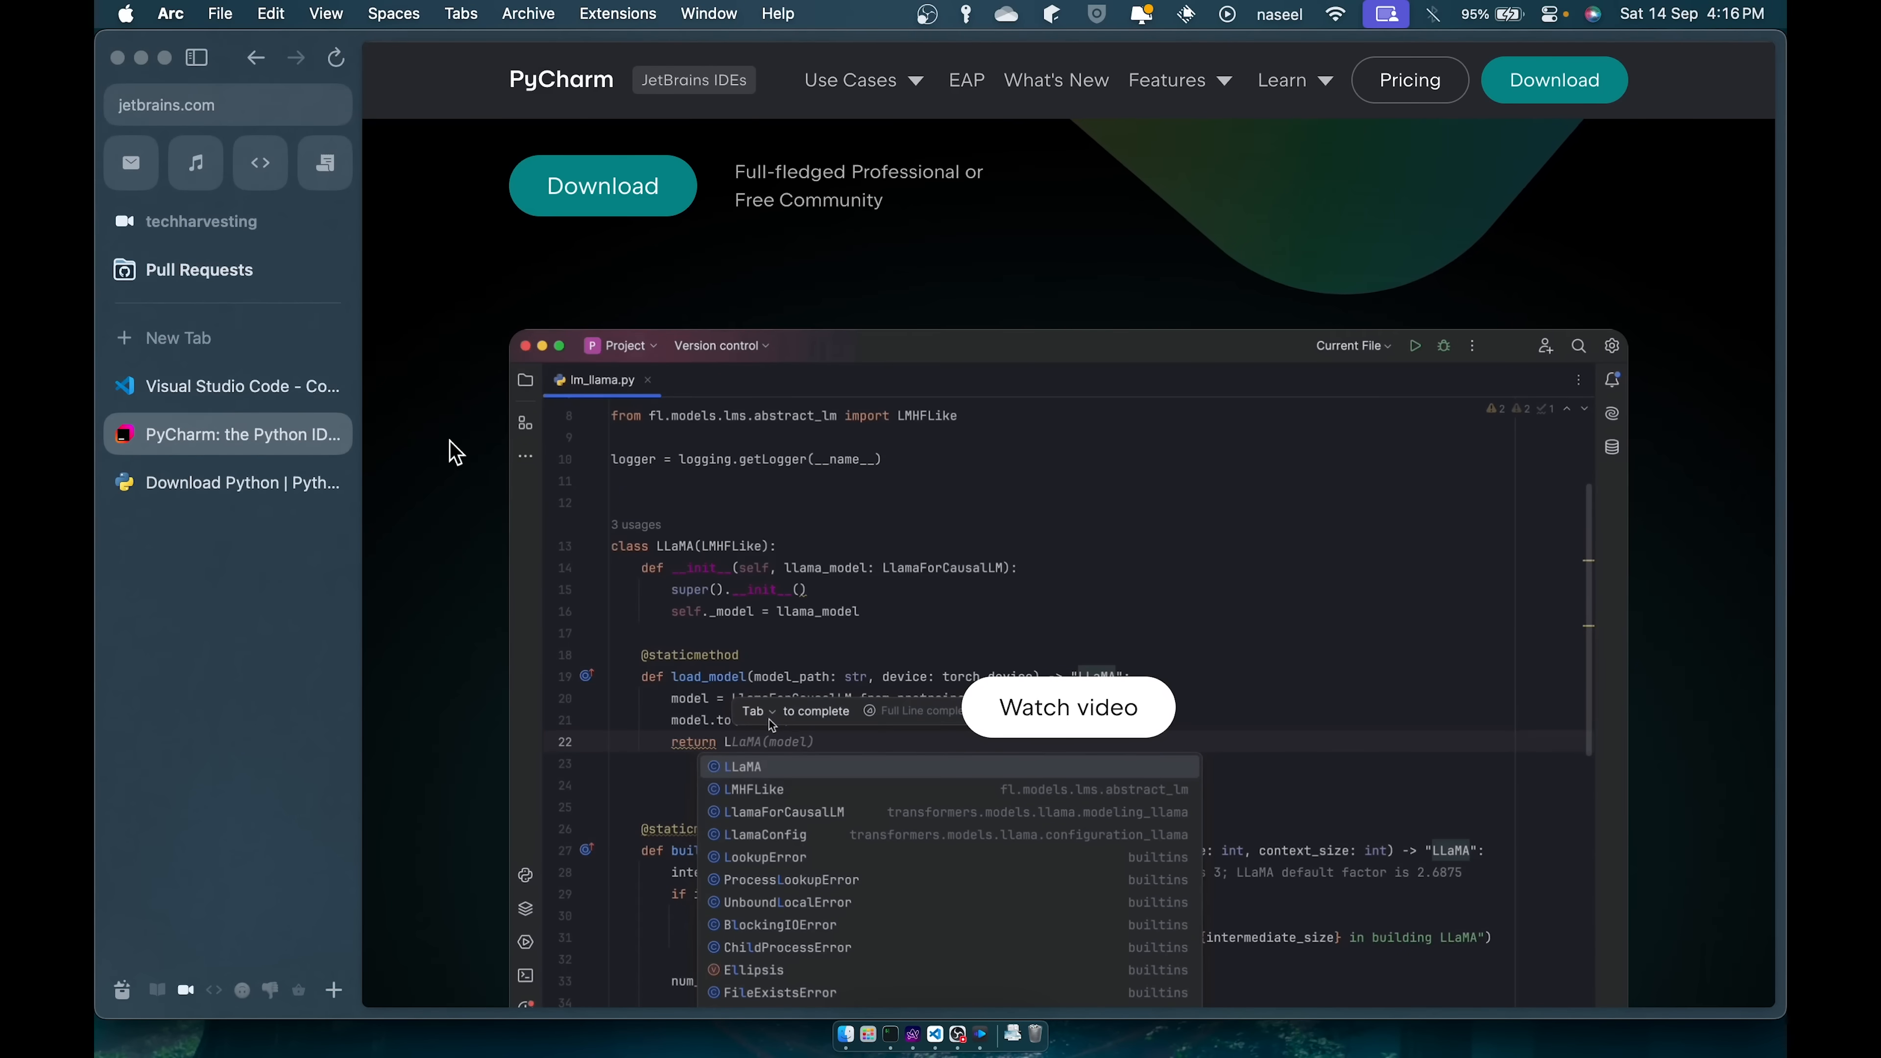
{"action": "left_click", "coordinate": [227, 386]}
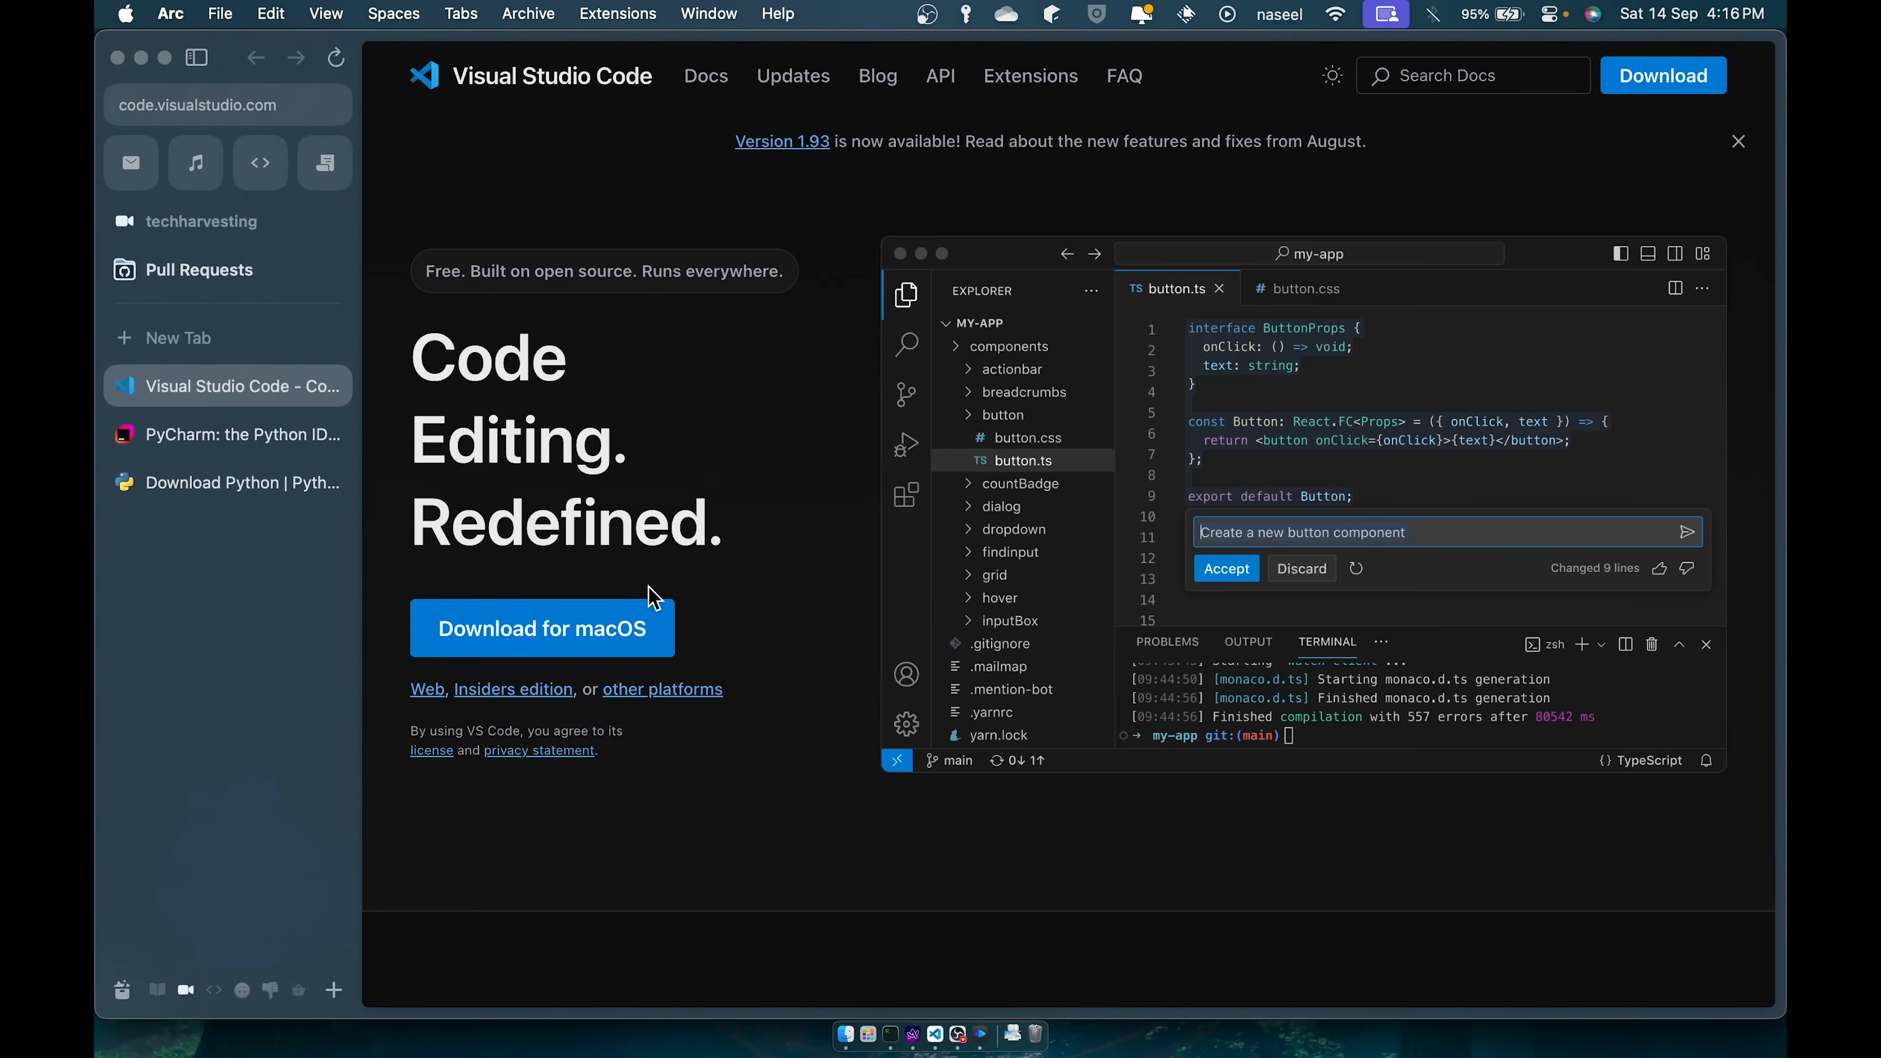
{"action": "mouse_move", "coordinate": [874, 555]}
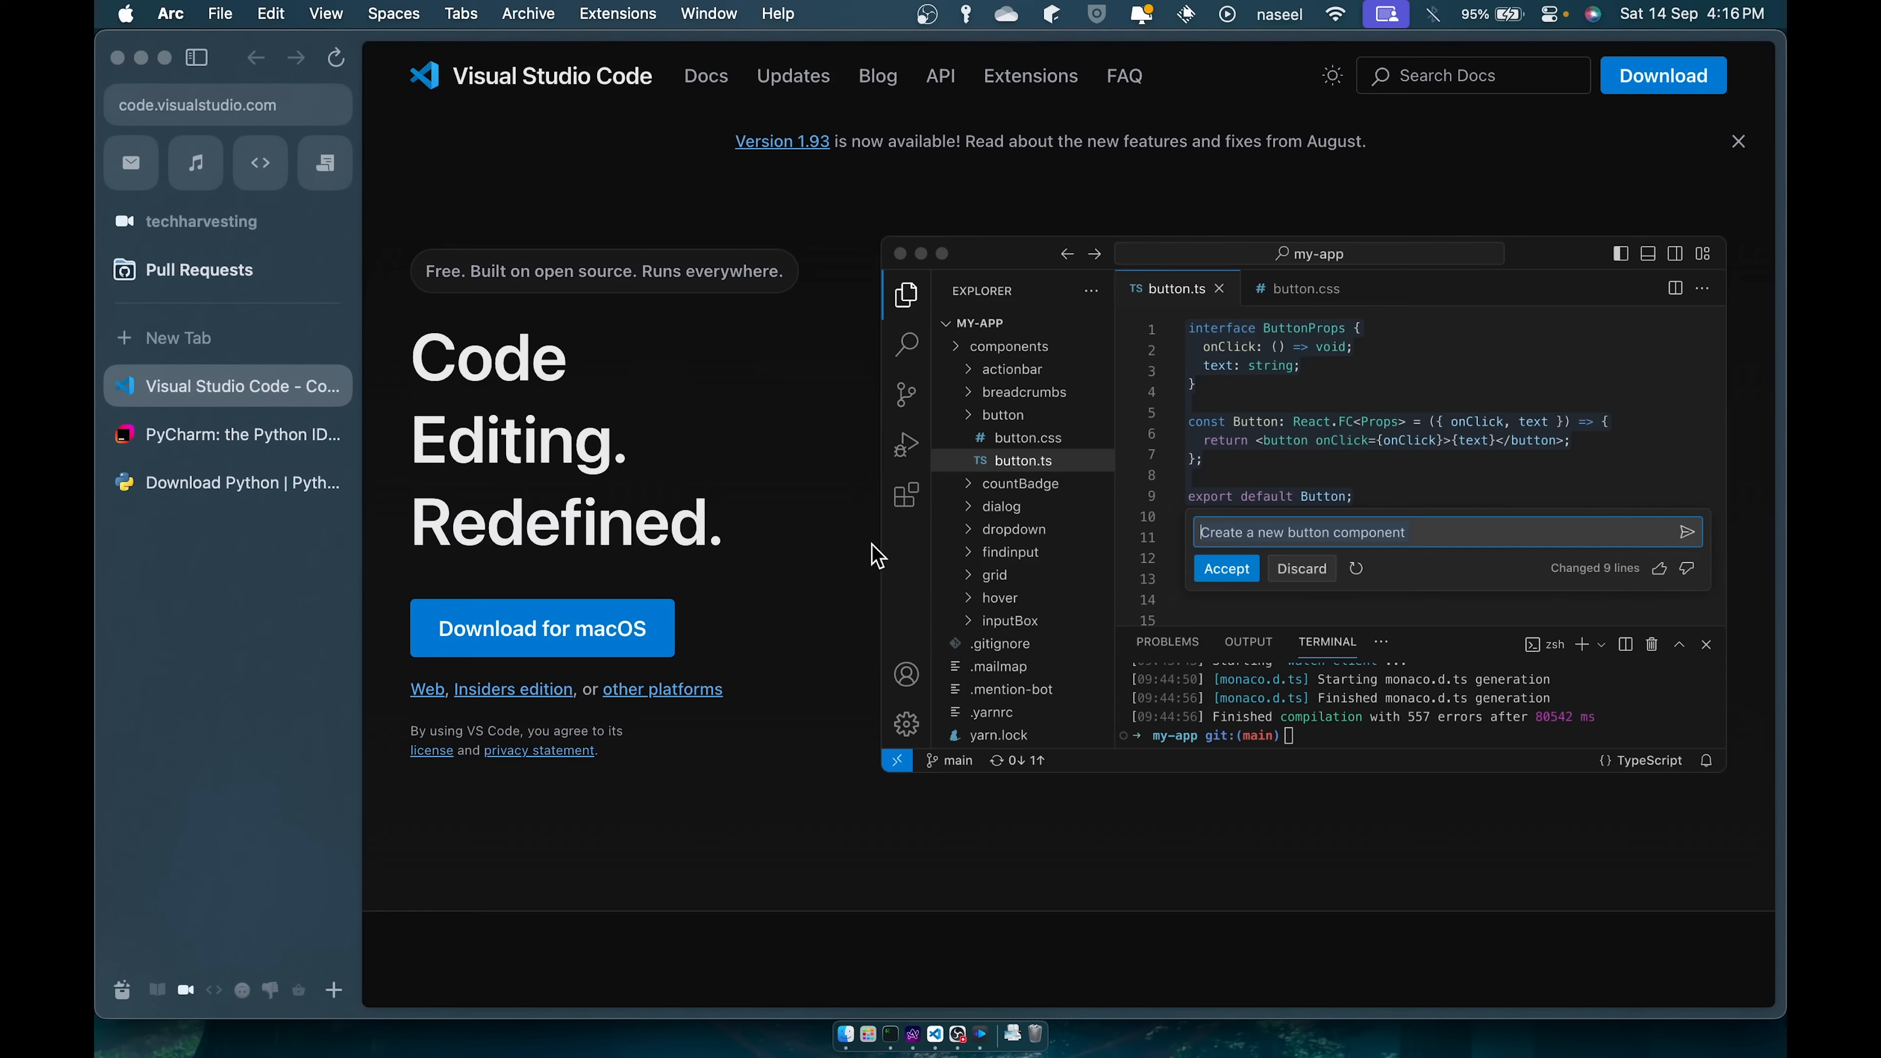
{"action": "mouse_move", "coordinate": [1360, 1055]}
{"action": "type", "text": "v"}
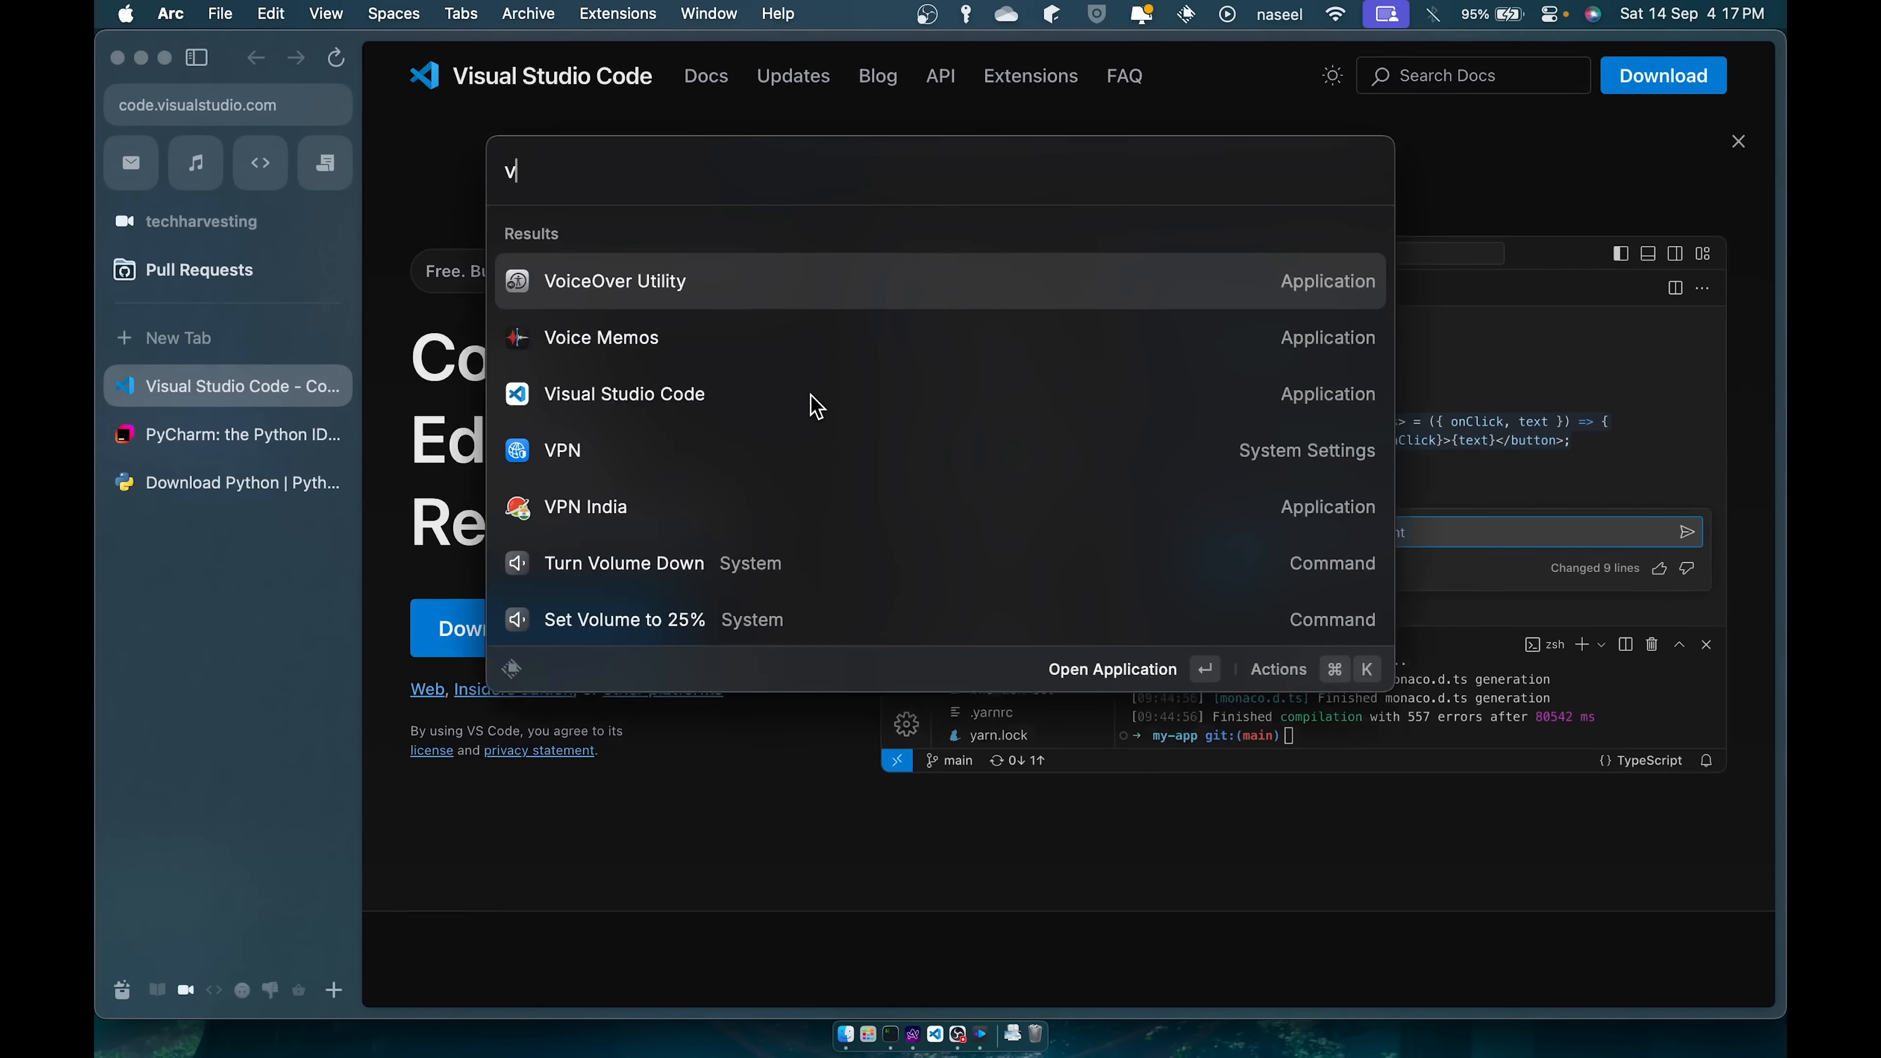
Launch Visual Studio Code from the system launcher to its welcome screen.
{"action": "left_click", "coordinate": [624, 393]}
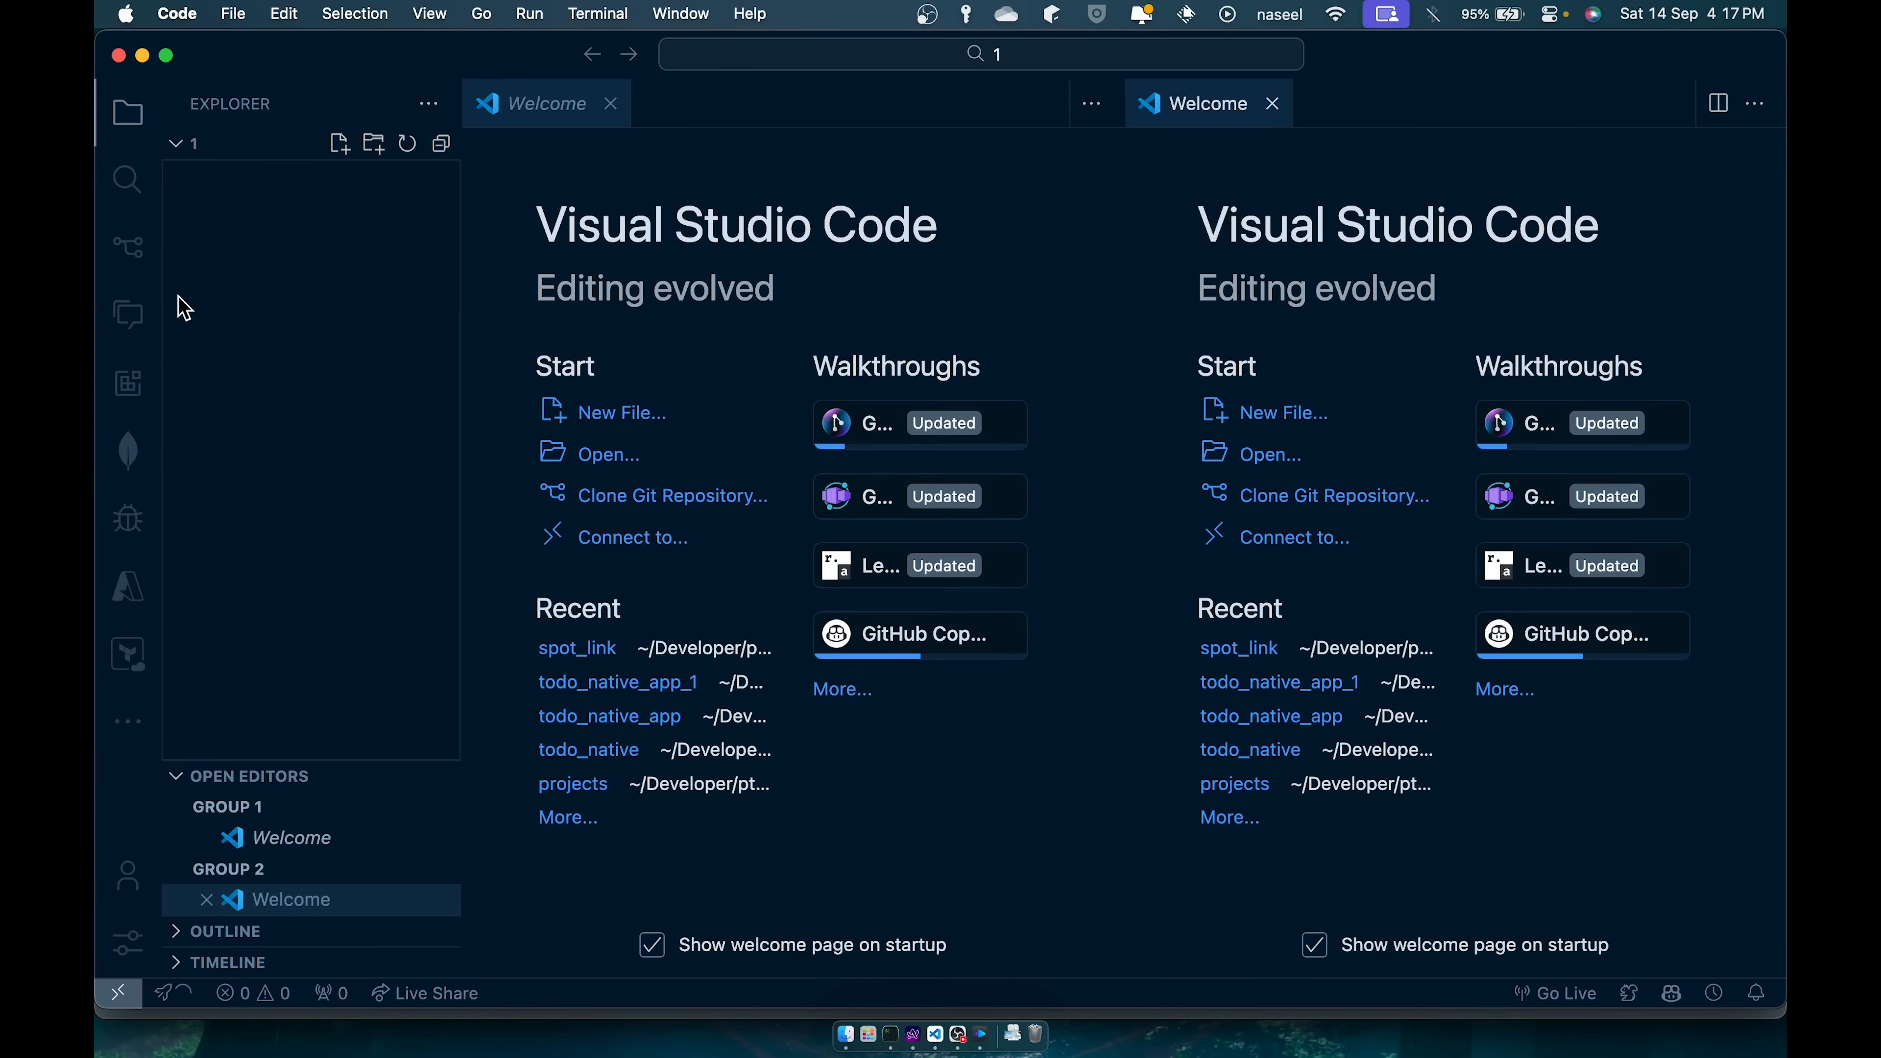
{"action": "mouse_move", "coordinate": [243, 15]}
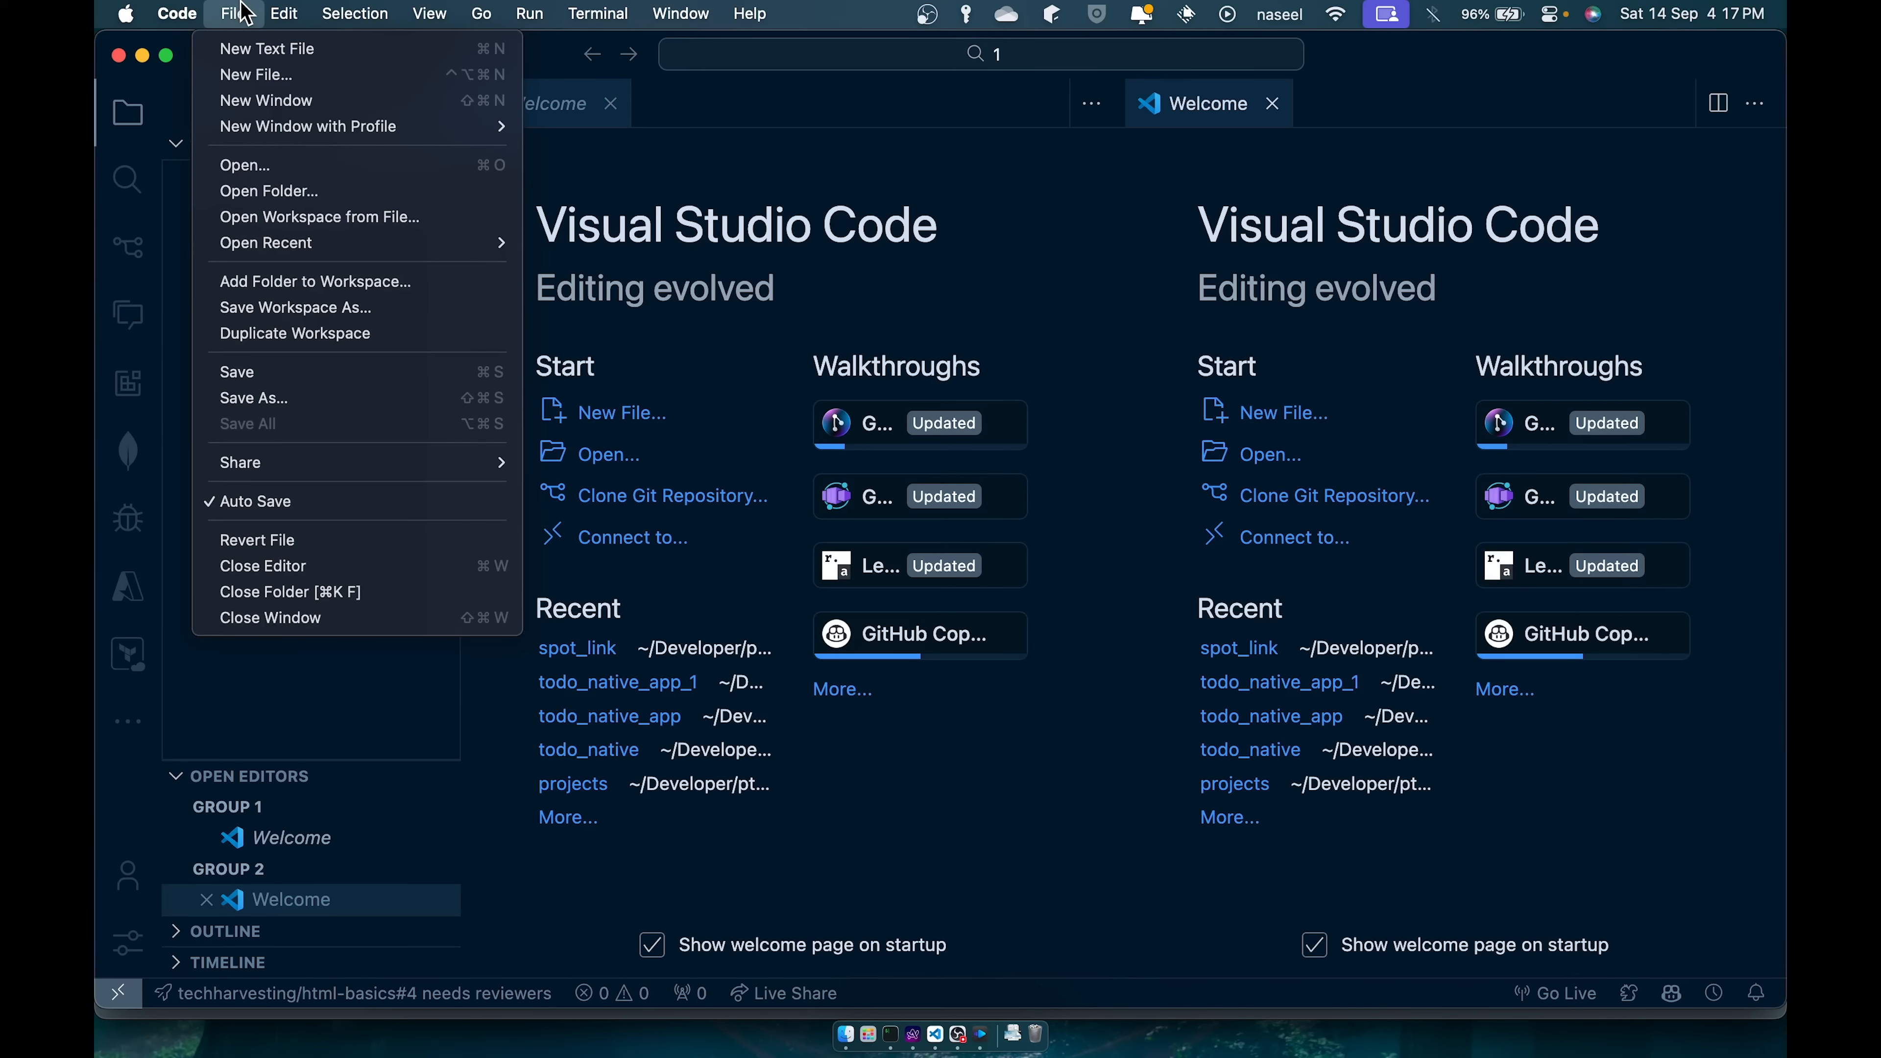
Make the empty folder 1 inside python-series the VS Code workspace via Open Folder.
{"action": "left_click", "coordinate": [246, 199]}
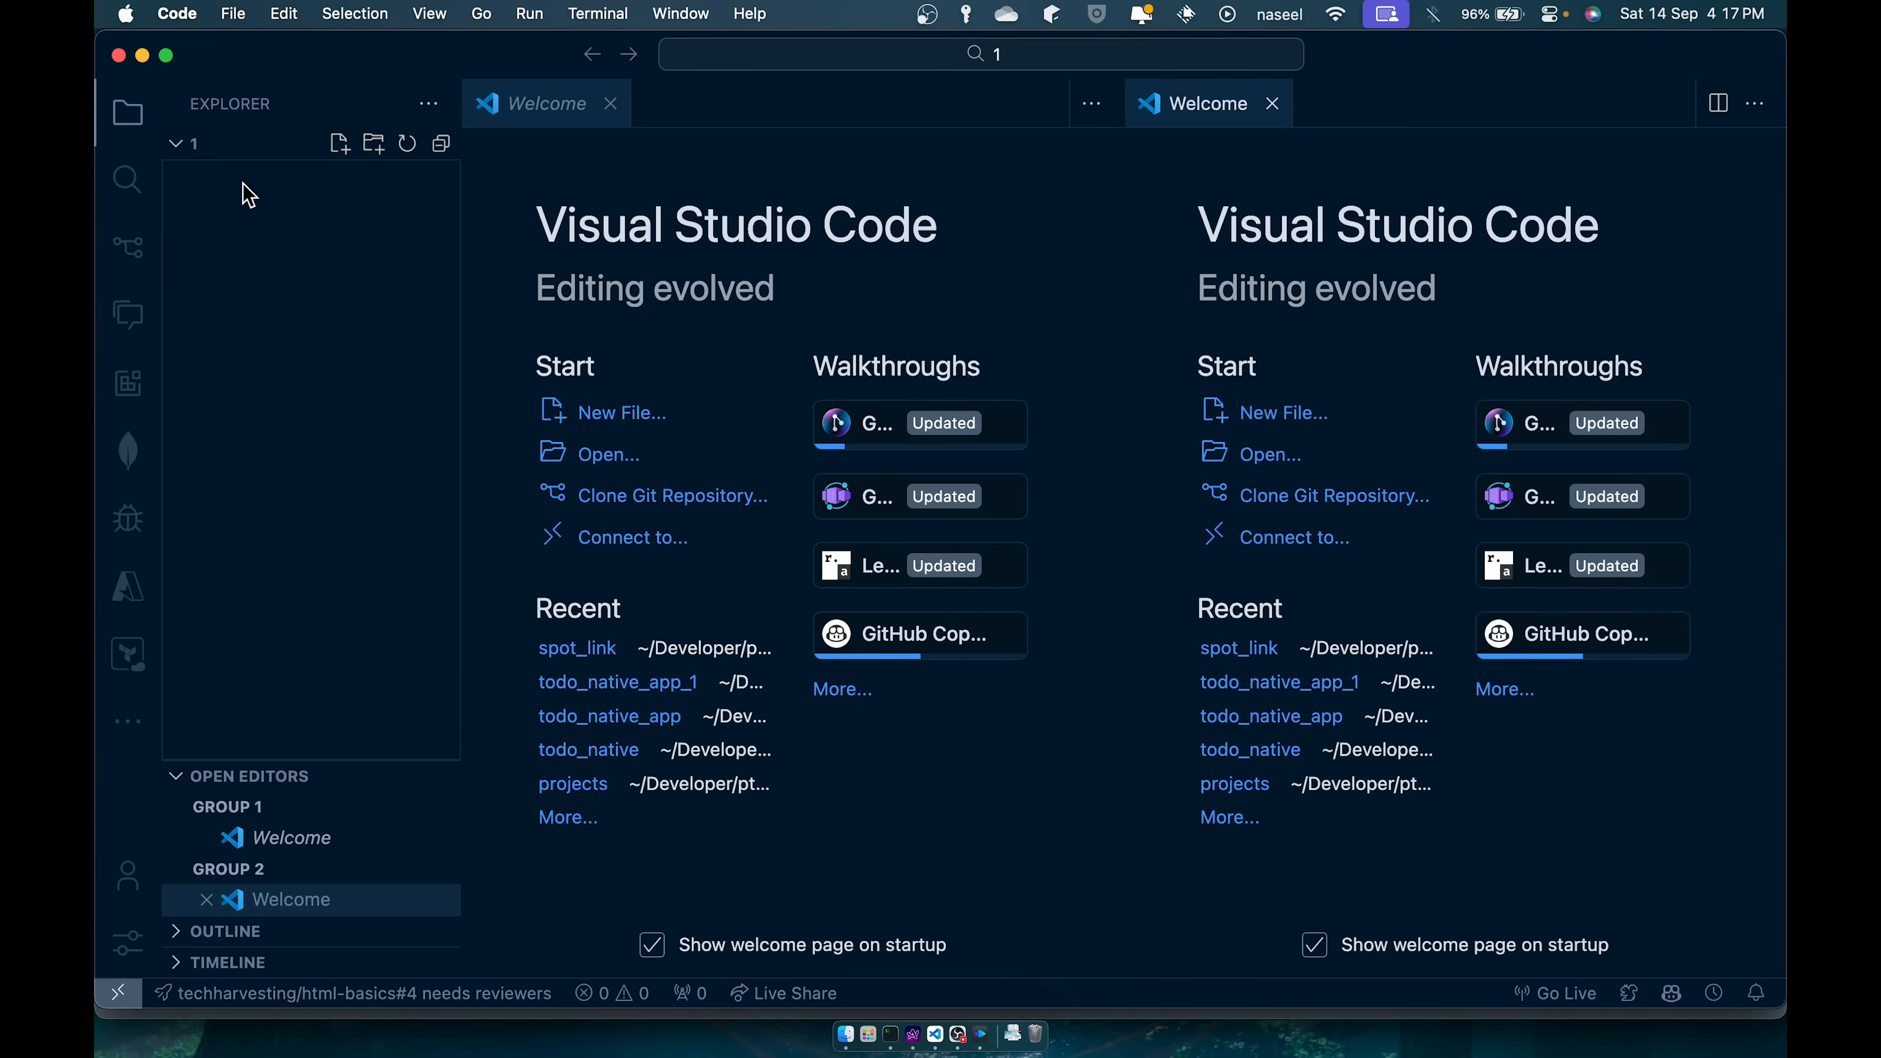
{"action": "left_click", "coordinate": [609, 455]}
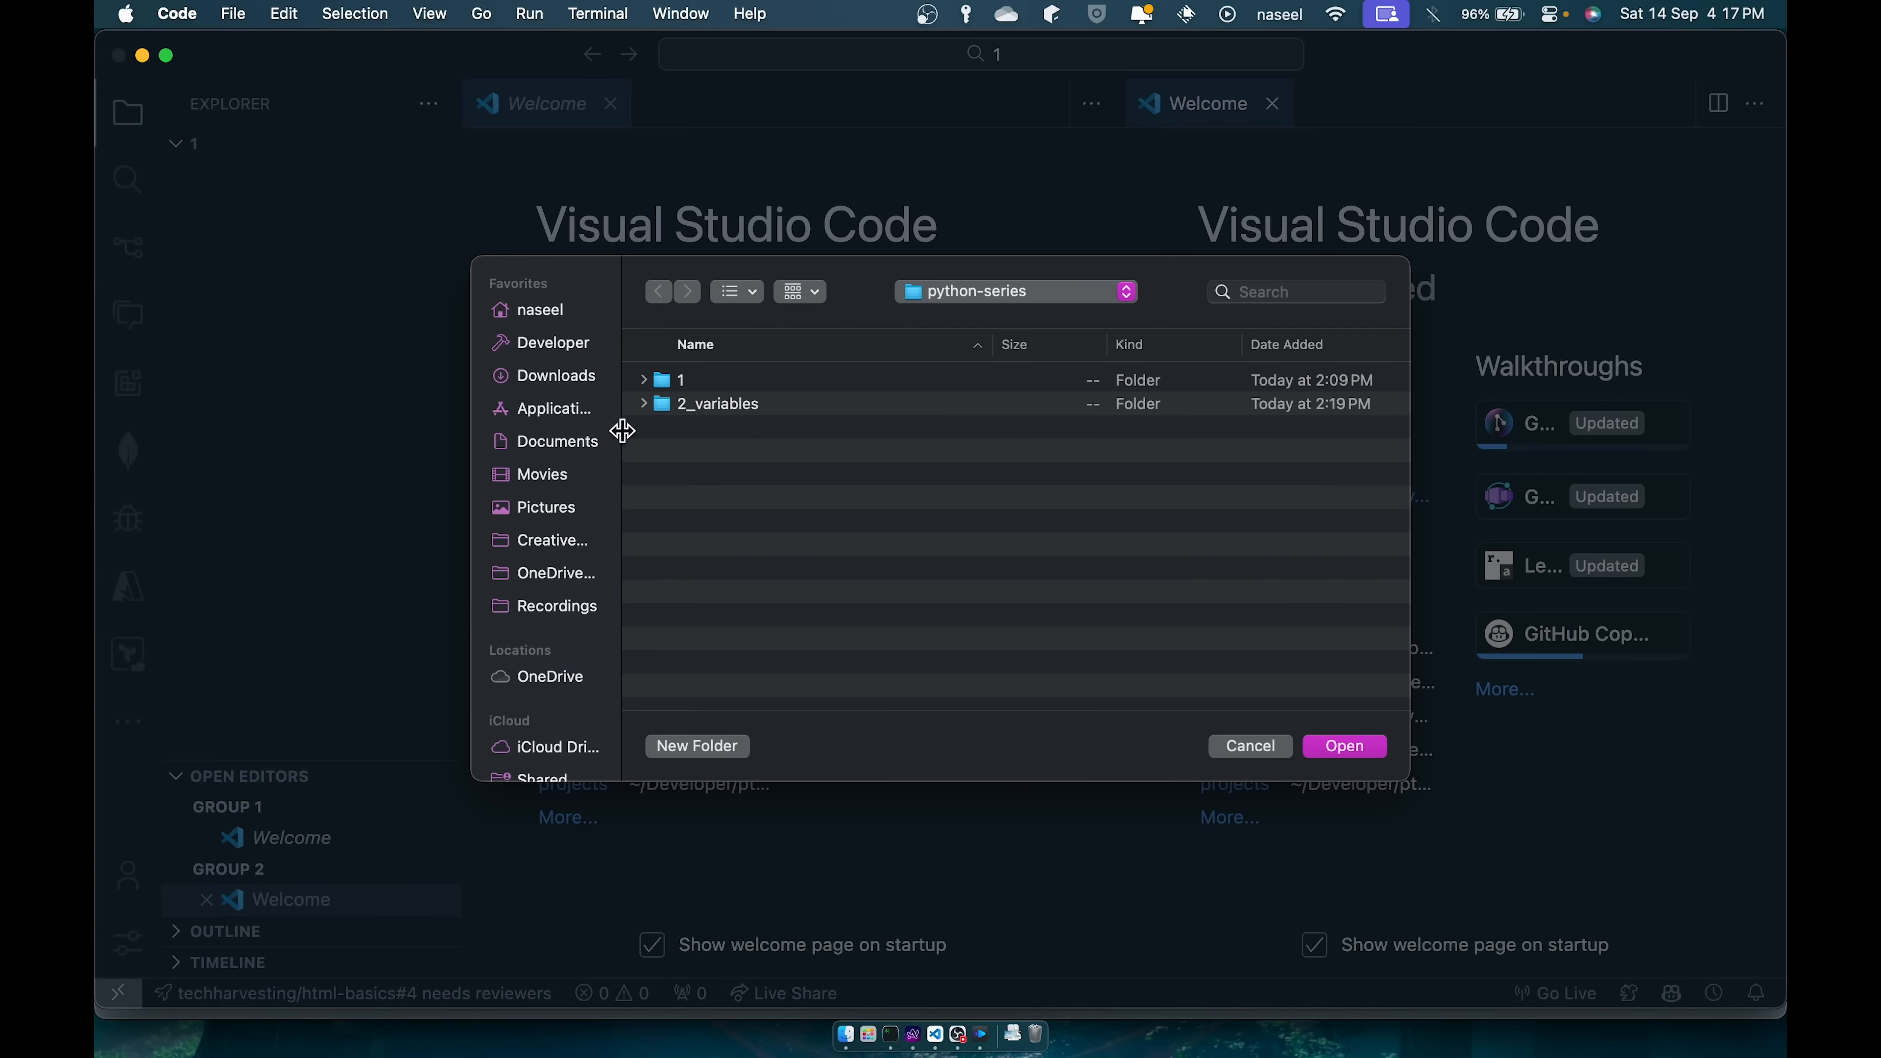
{"action": "mouse_move", "coordinate": [624, 586]}
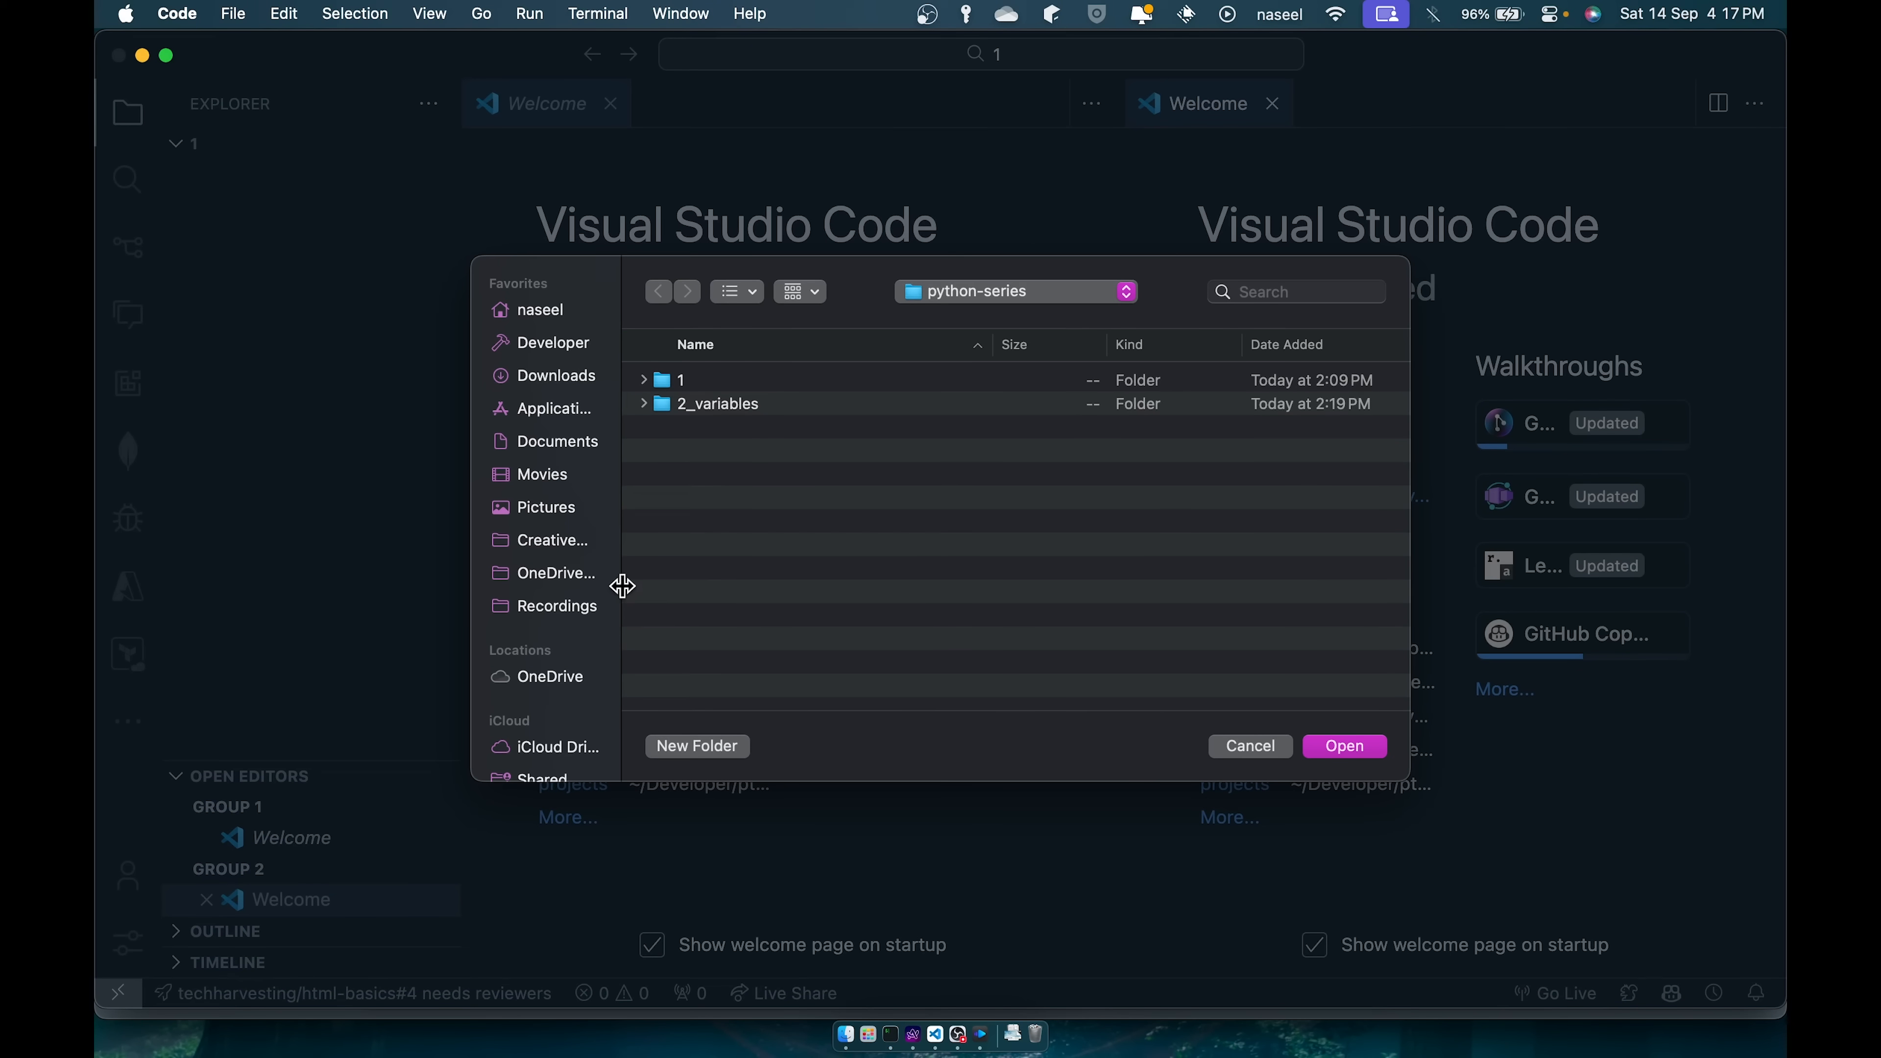
{"action": "mouse_move", "coordinate": [560, 365]}
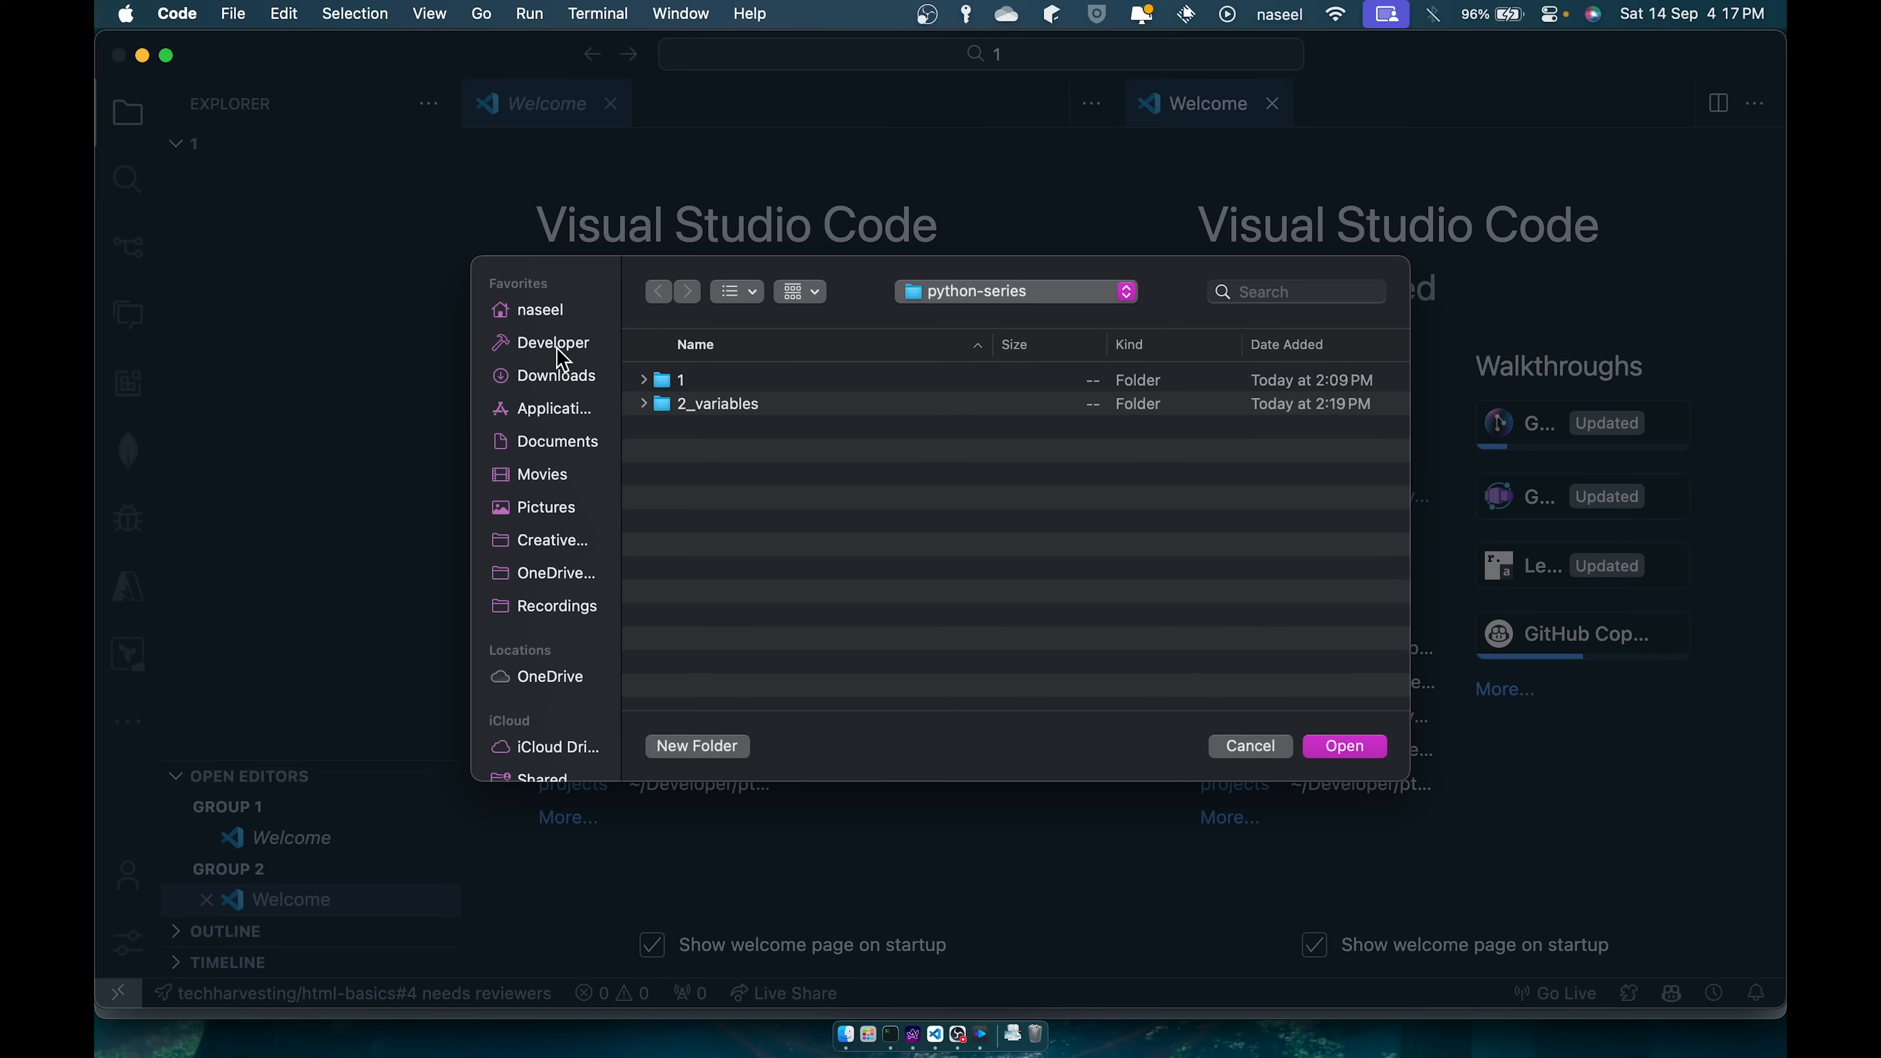
{"action": "mouse_move", "coordinate": [567, 357]}
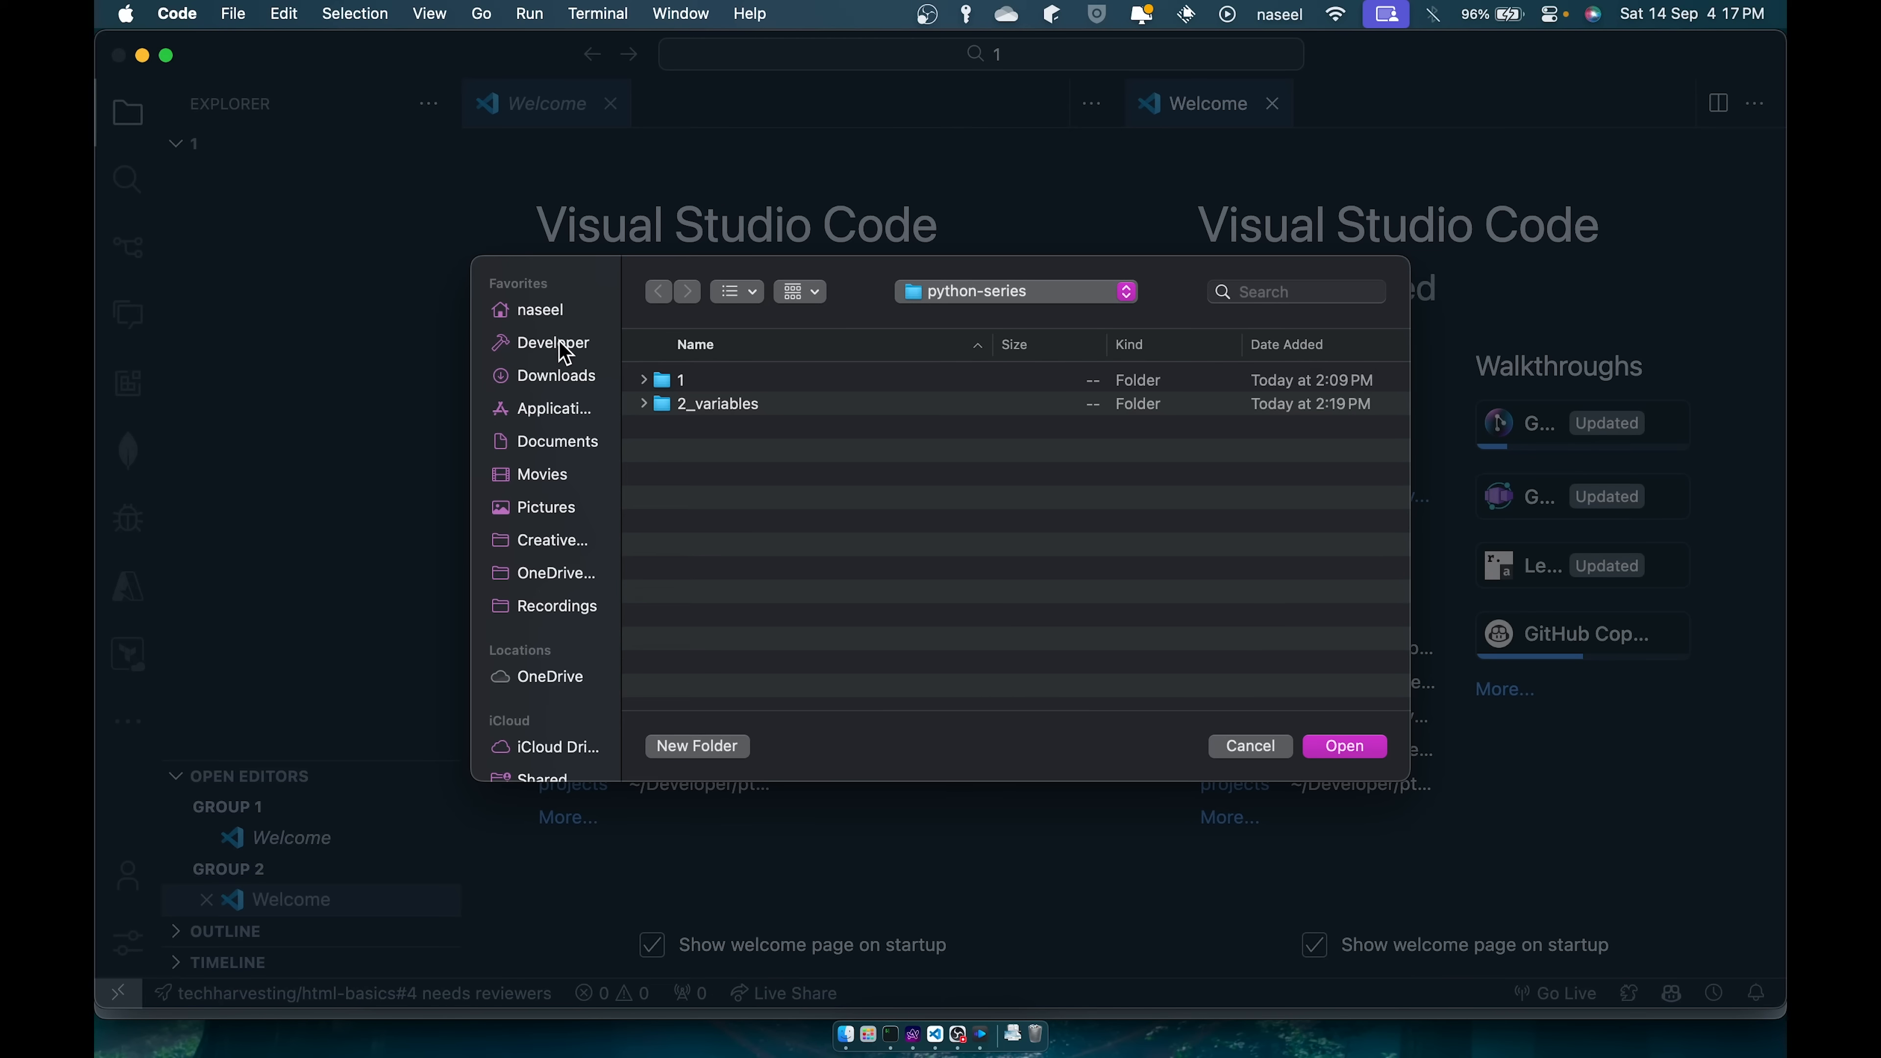
{"action": "left_click", "coordinate": [681, 380]}
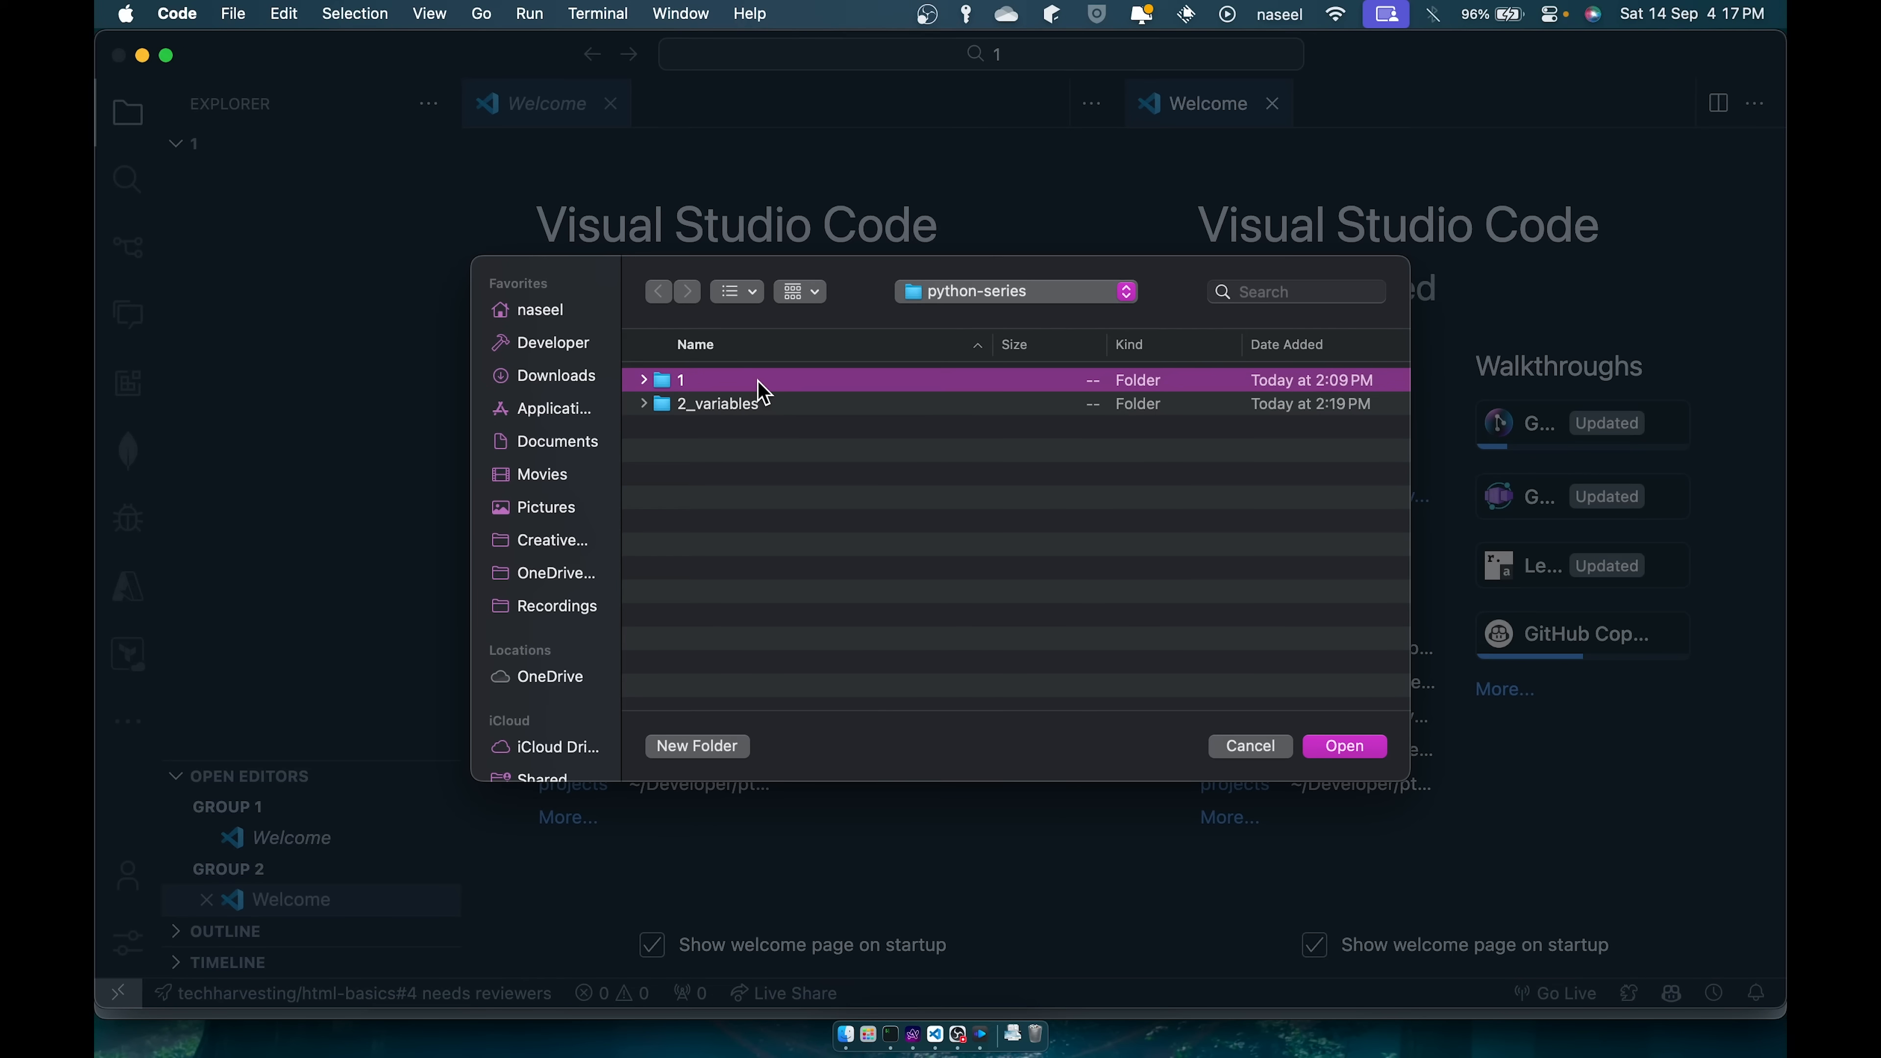
{"action": "double_click", "coordinate": [679, 380]}
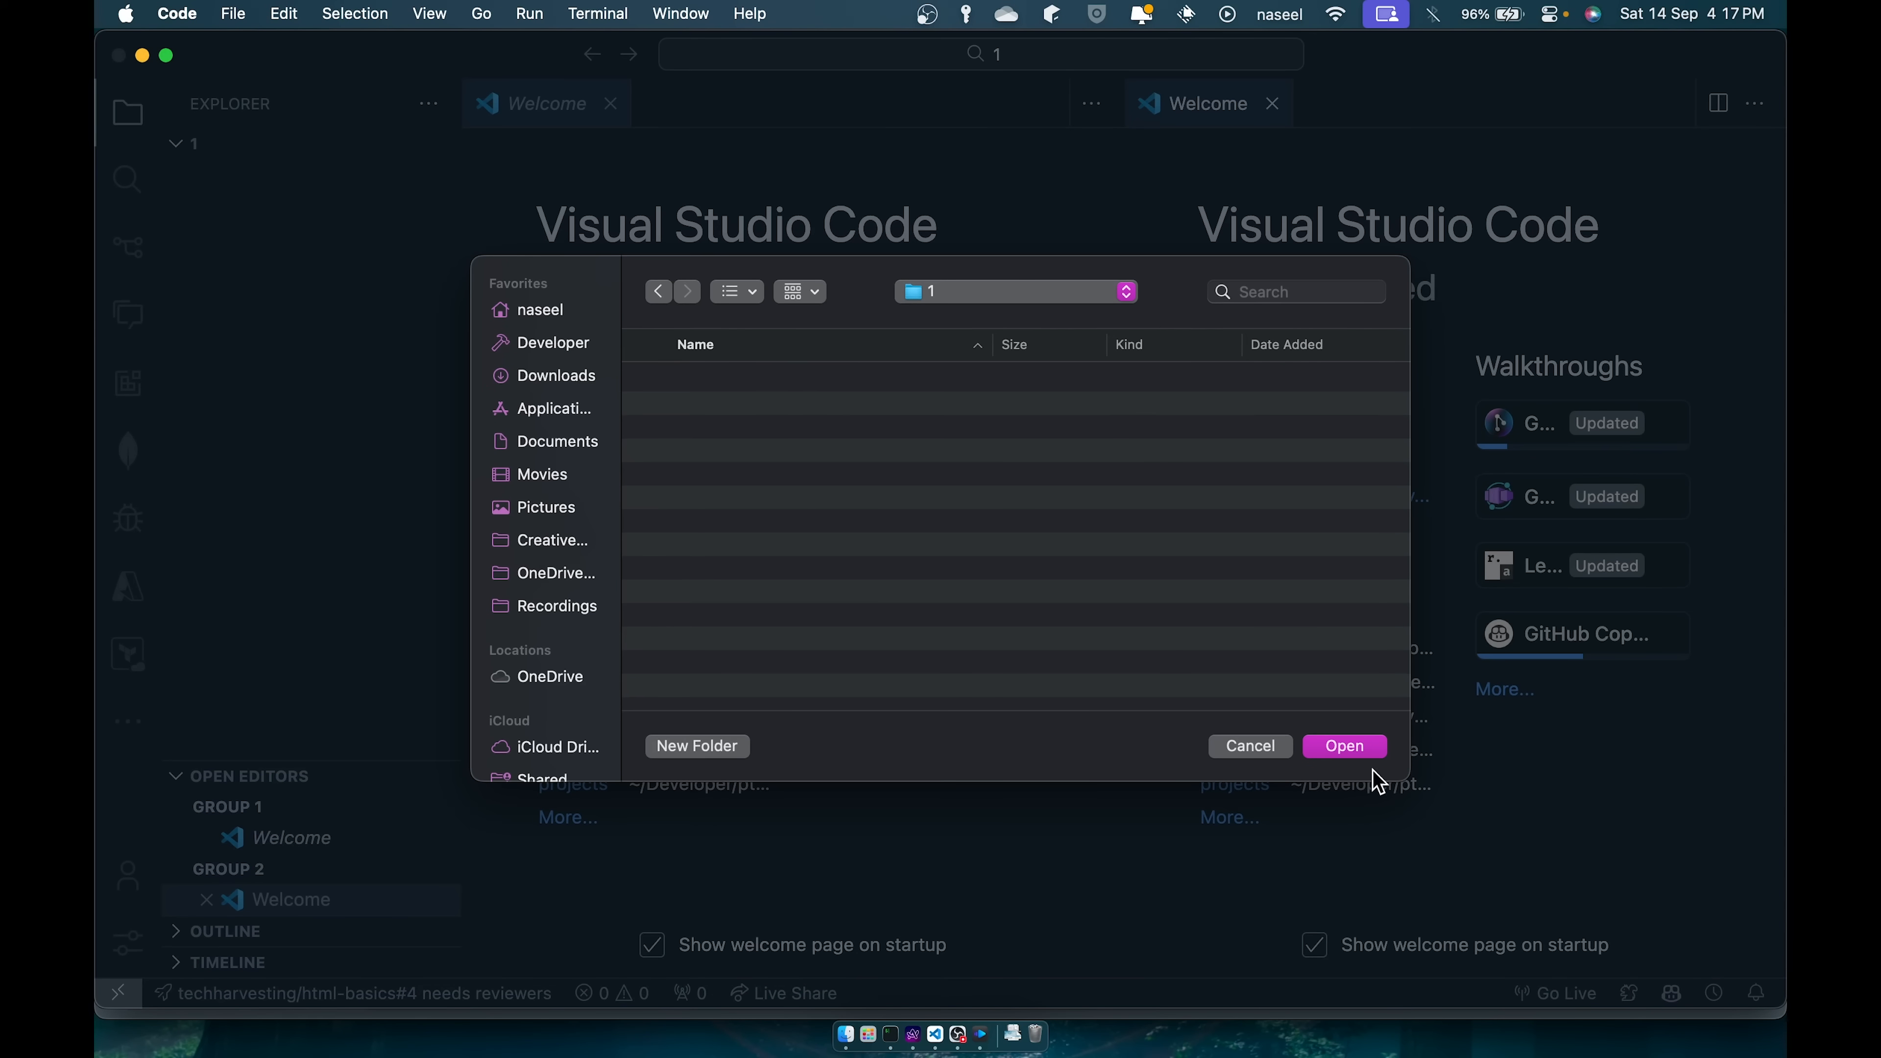
{"action": "left_click", "coordinate": [1250, 747]}
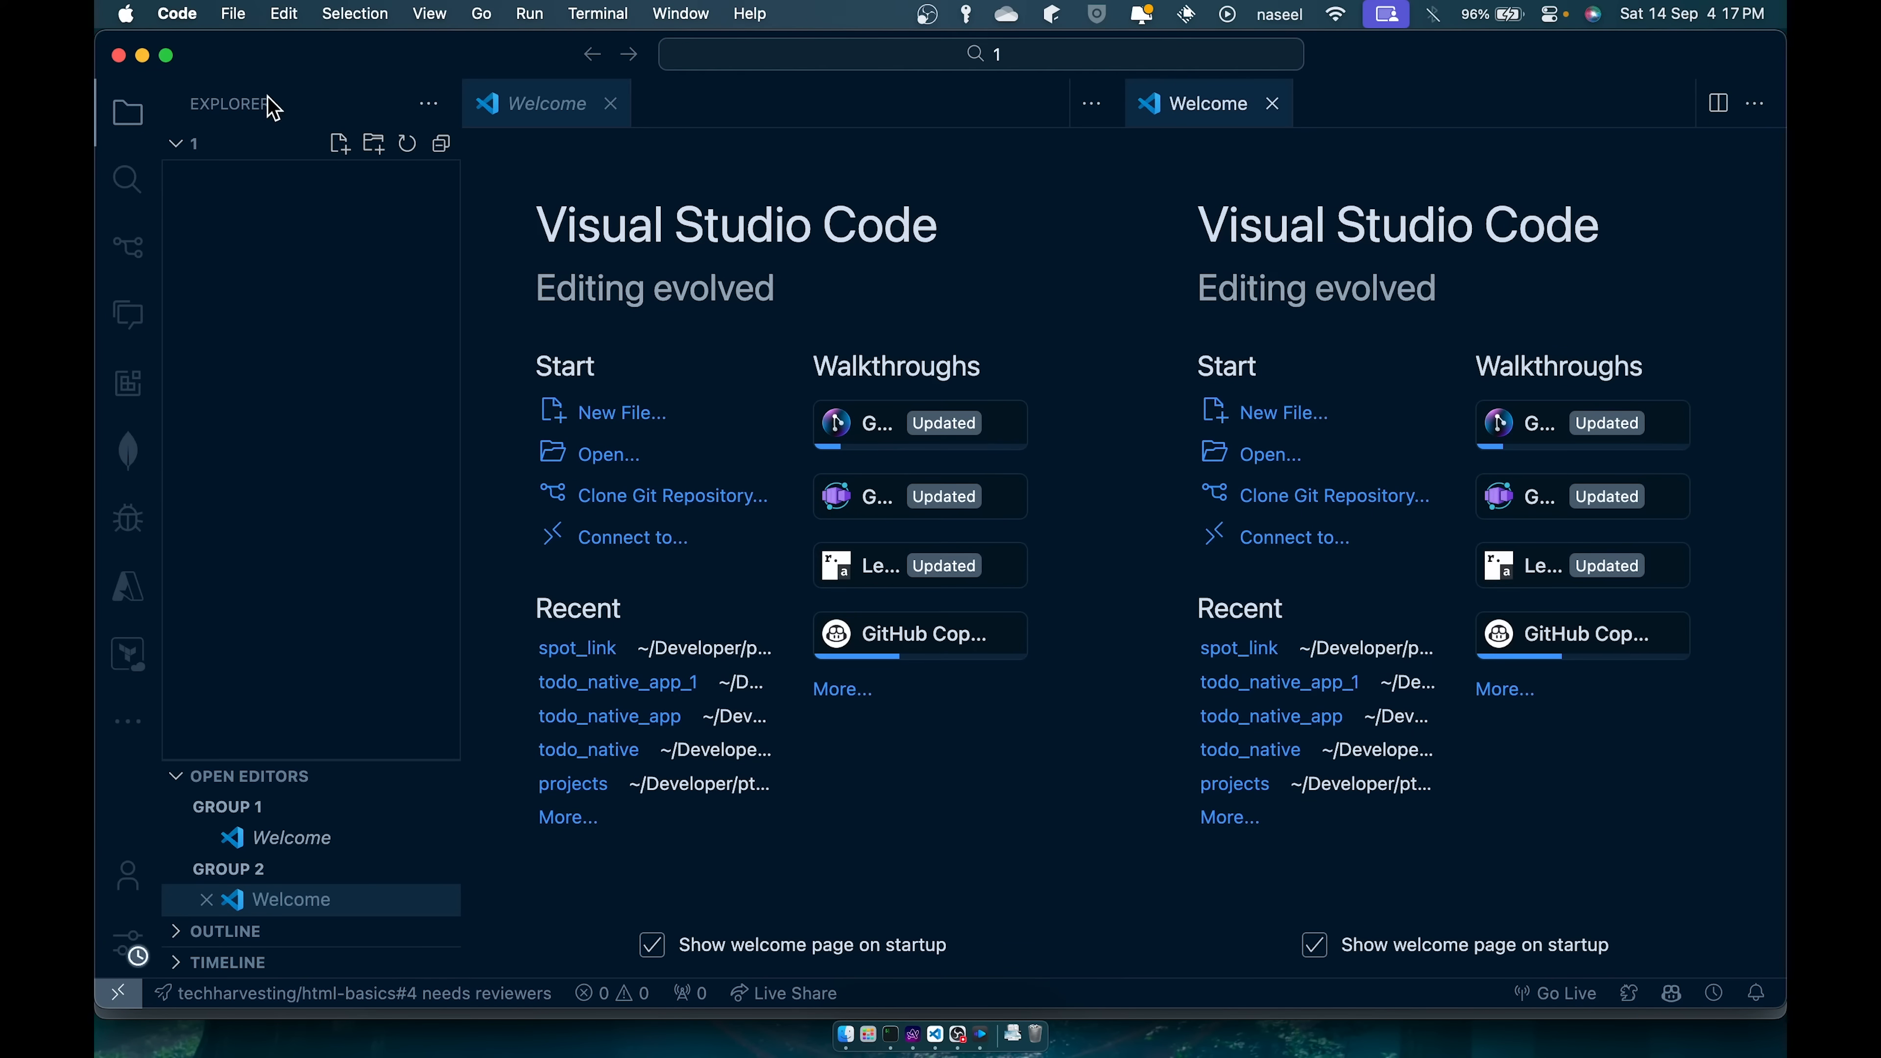
Create main.py containing print("Hello World") and close the Welcome tab.
{"action": "left_click", "coordinate": [339, 143]}
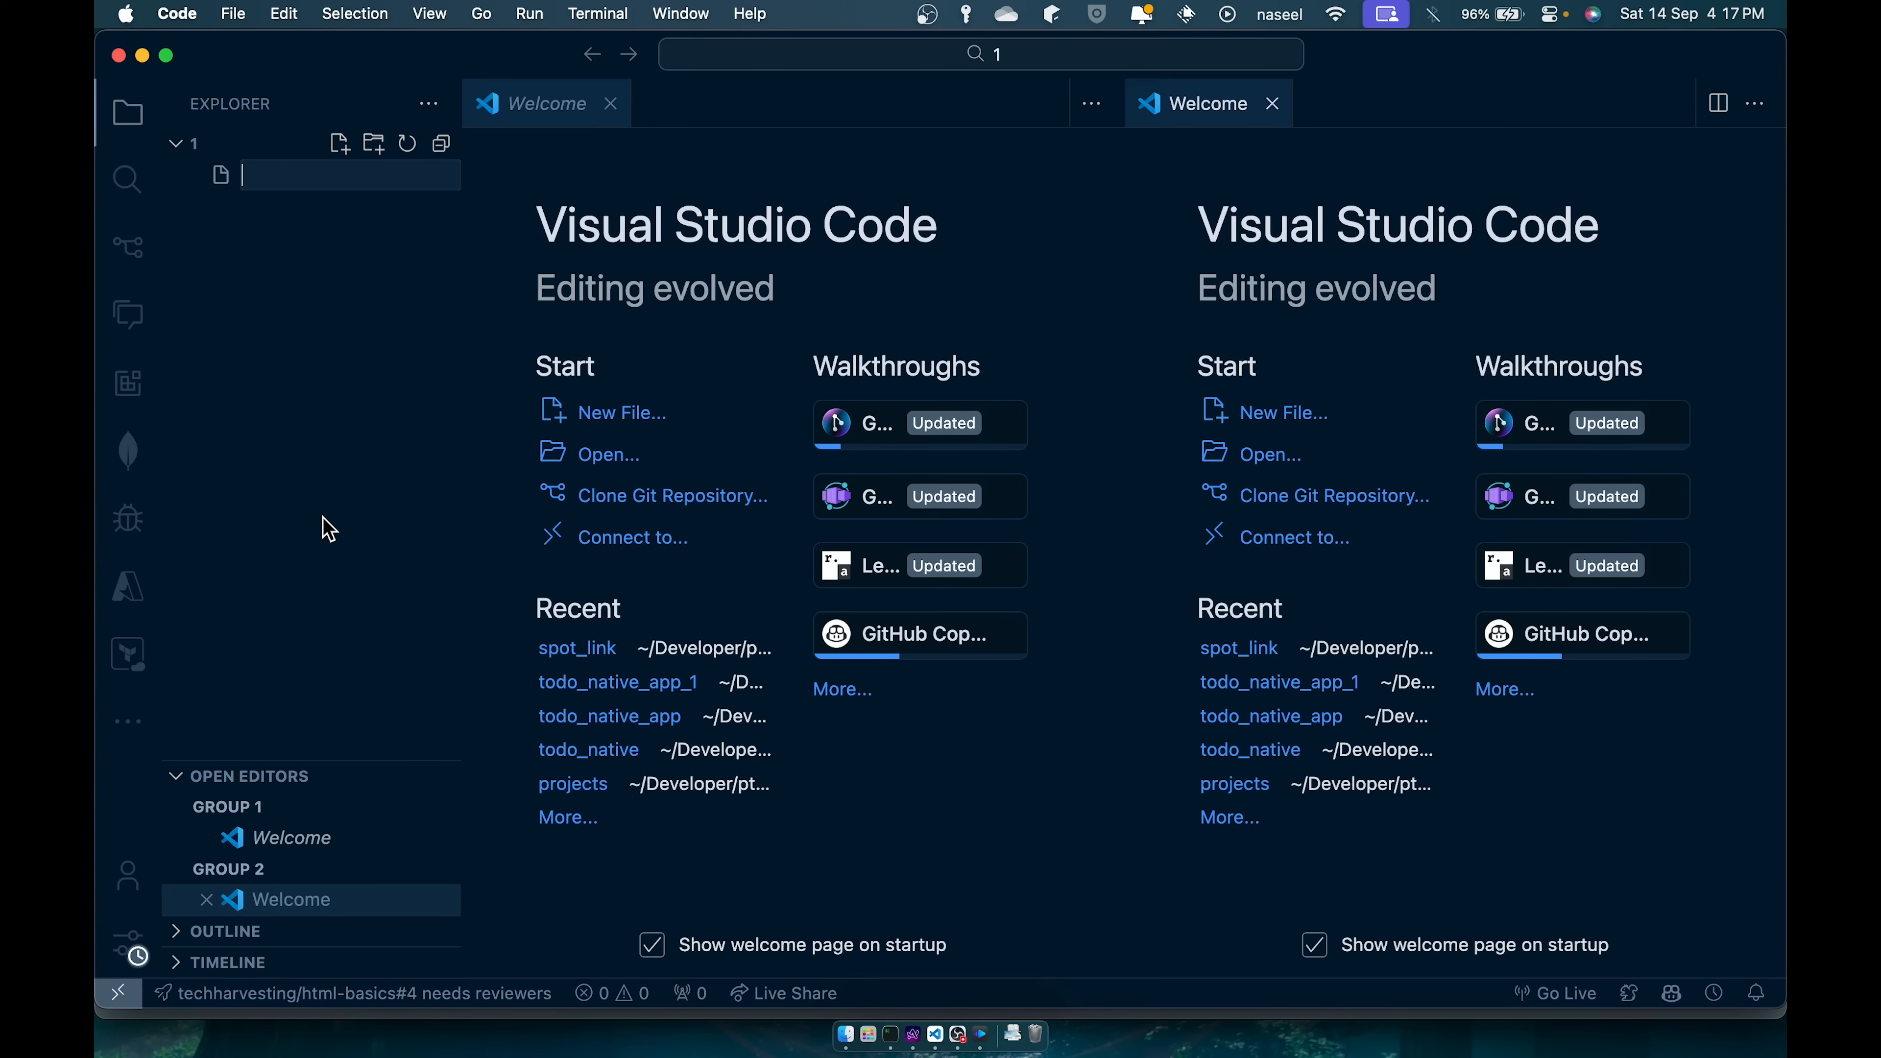
{"action": "type", "text": "main.py"}
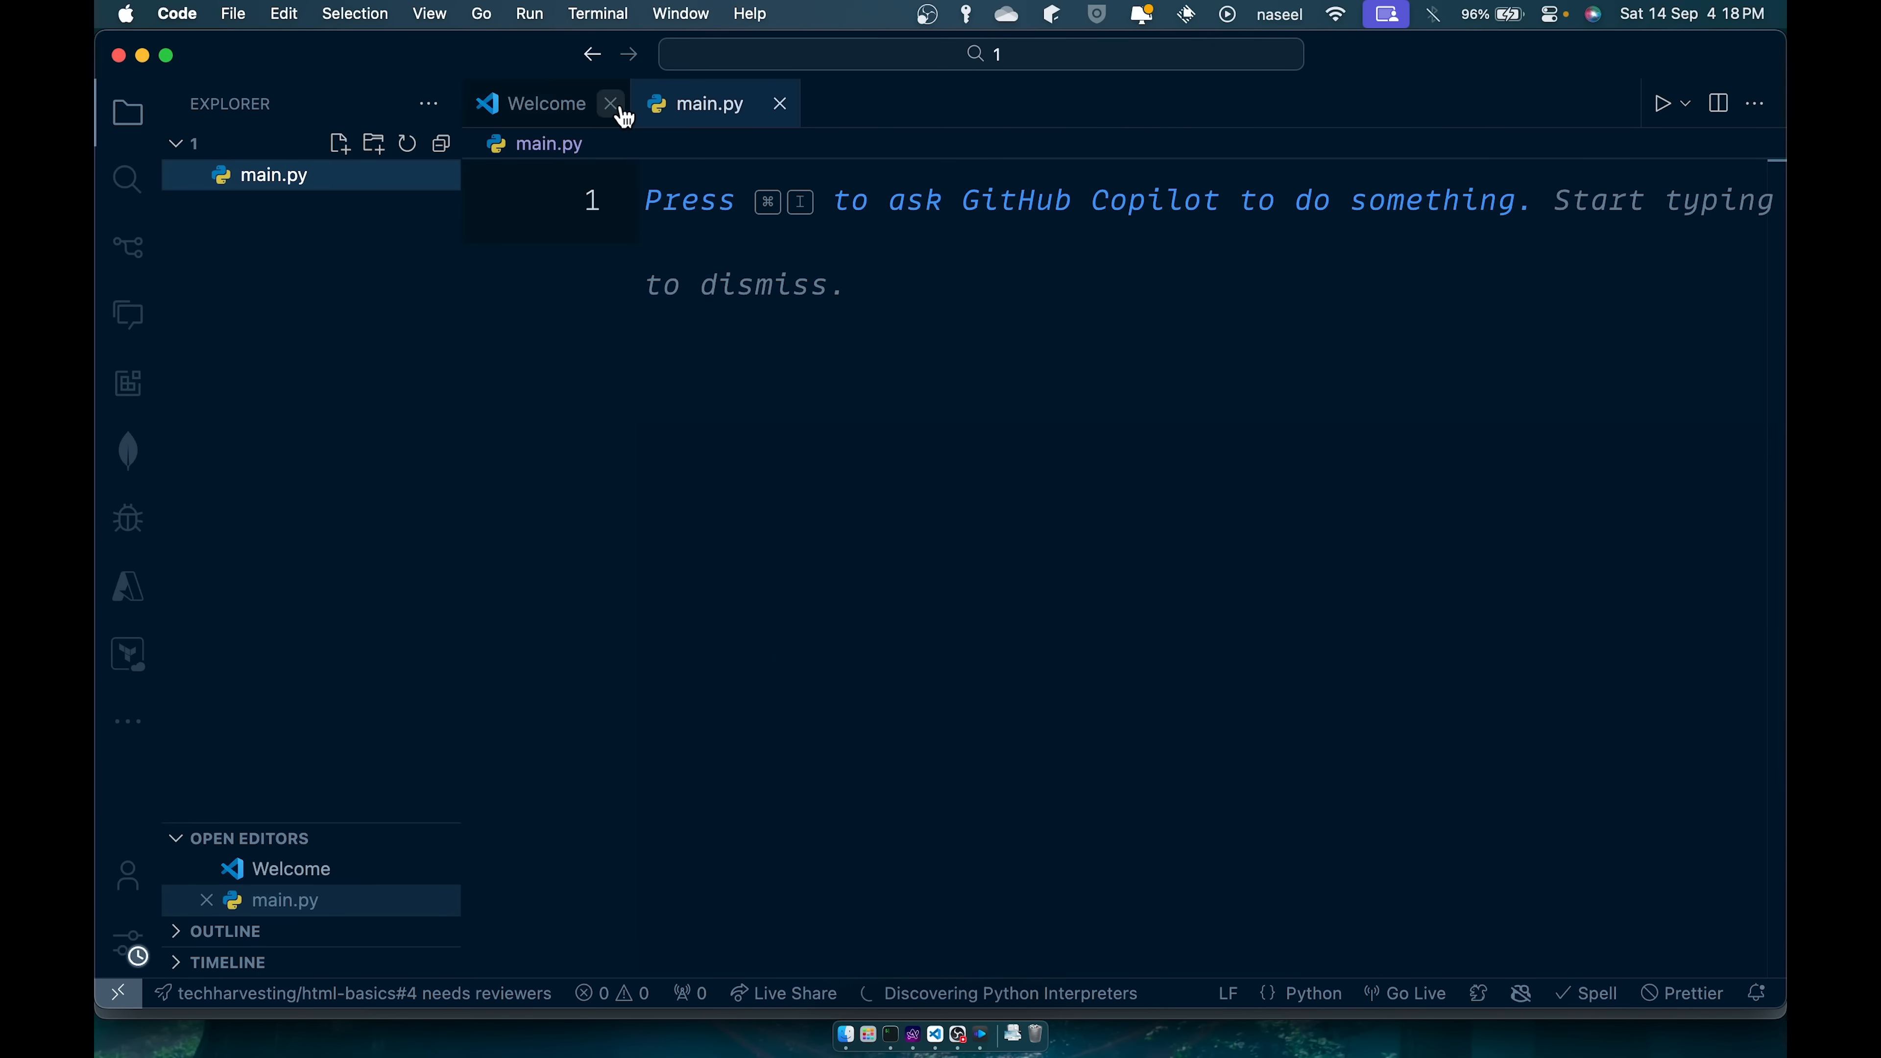
{"action": "left_click", "coordinate": [611, 104]}
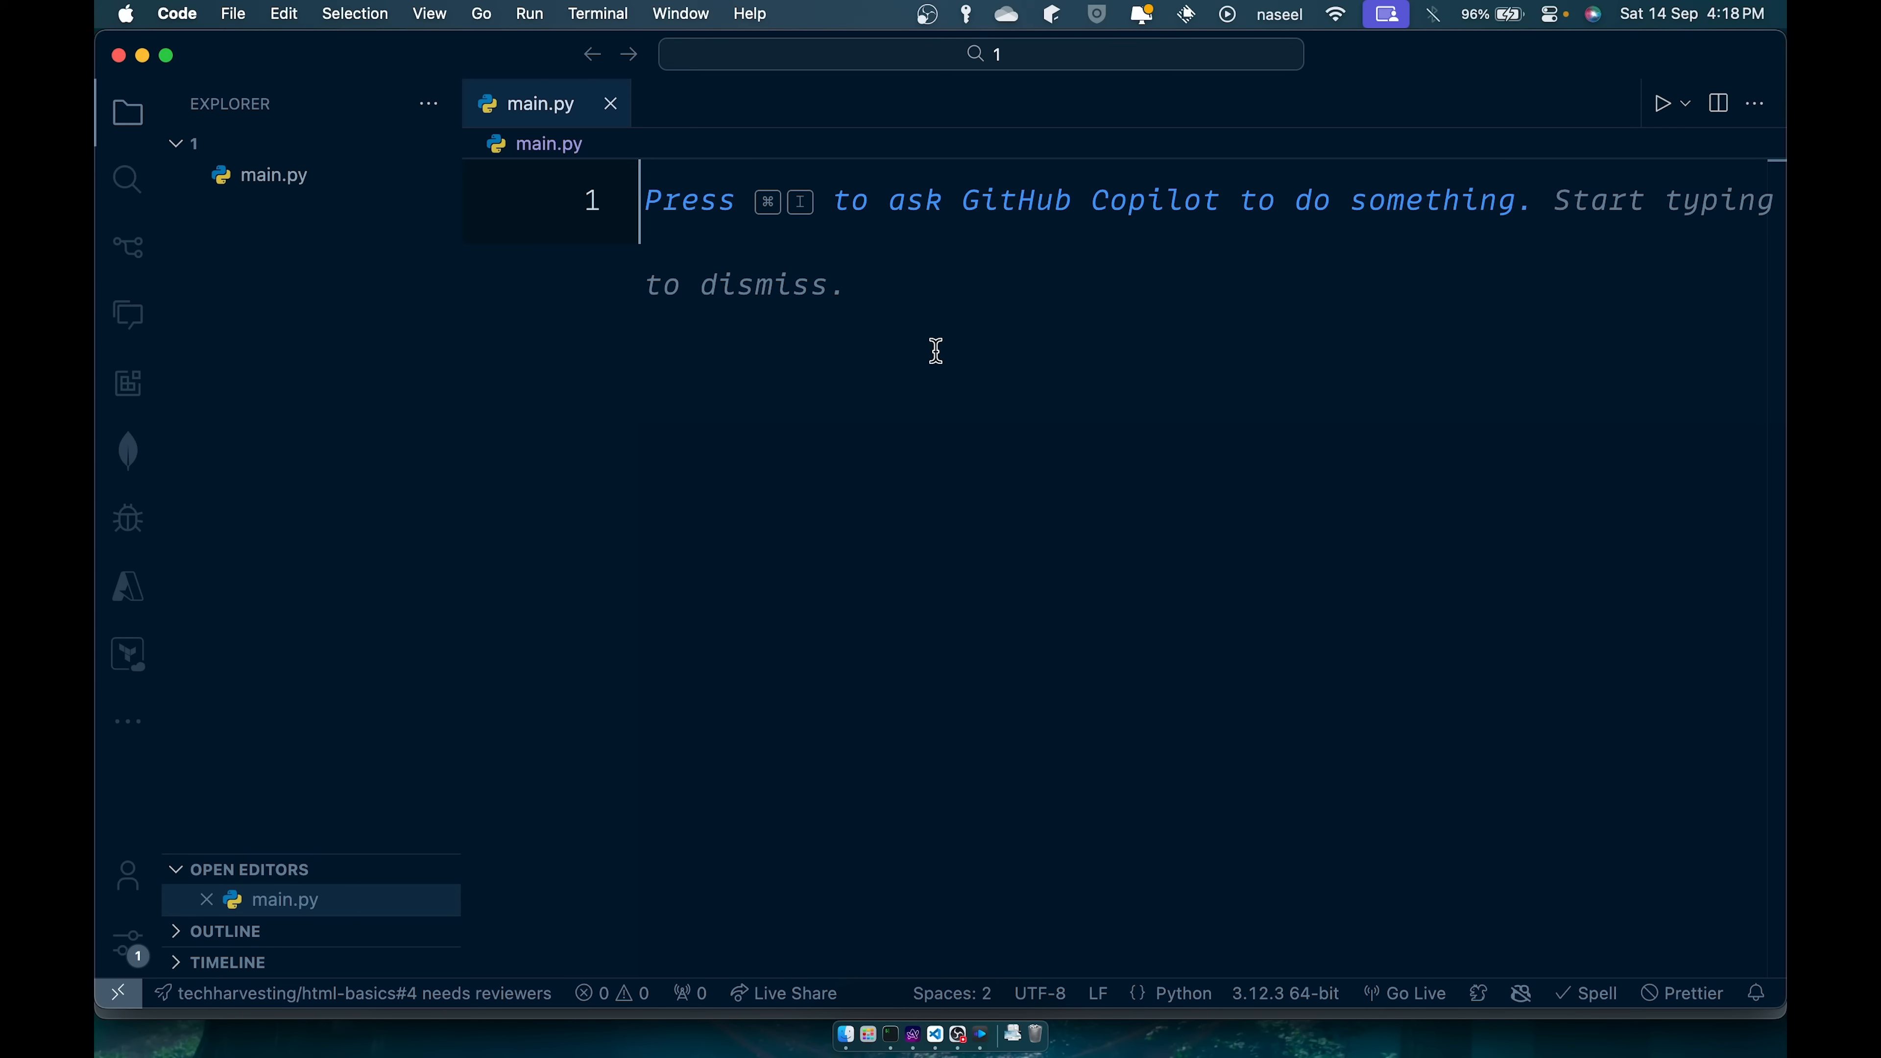
{"action": "mouse_move", "coordinate": [1016, 363]}
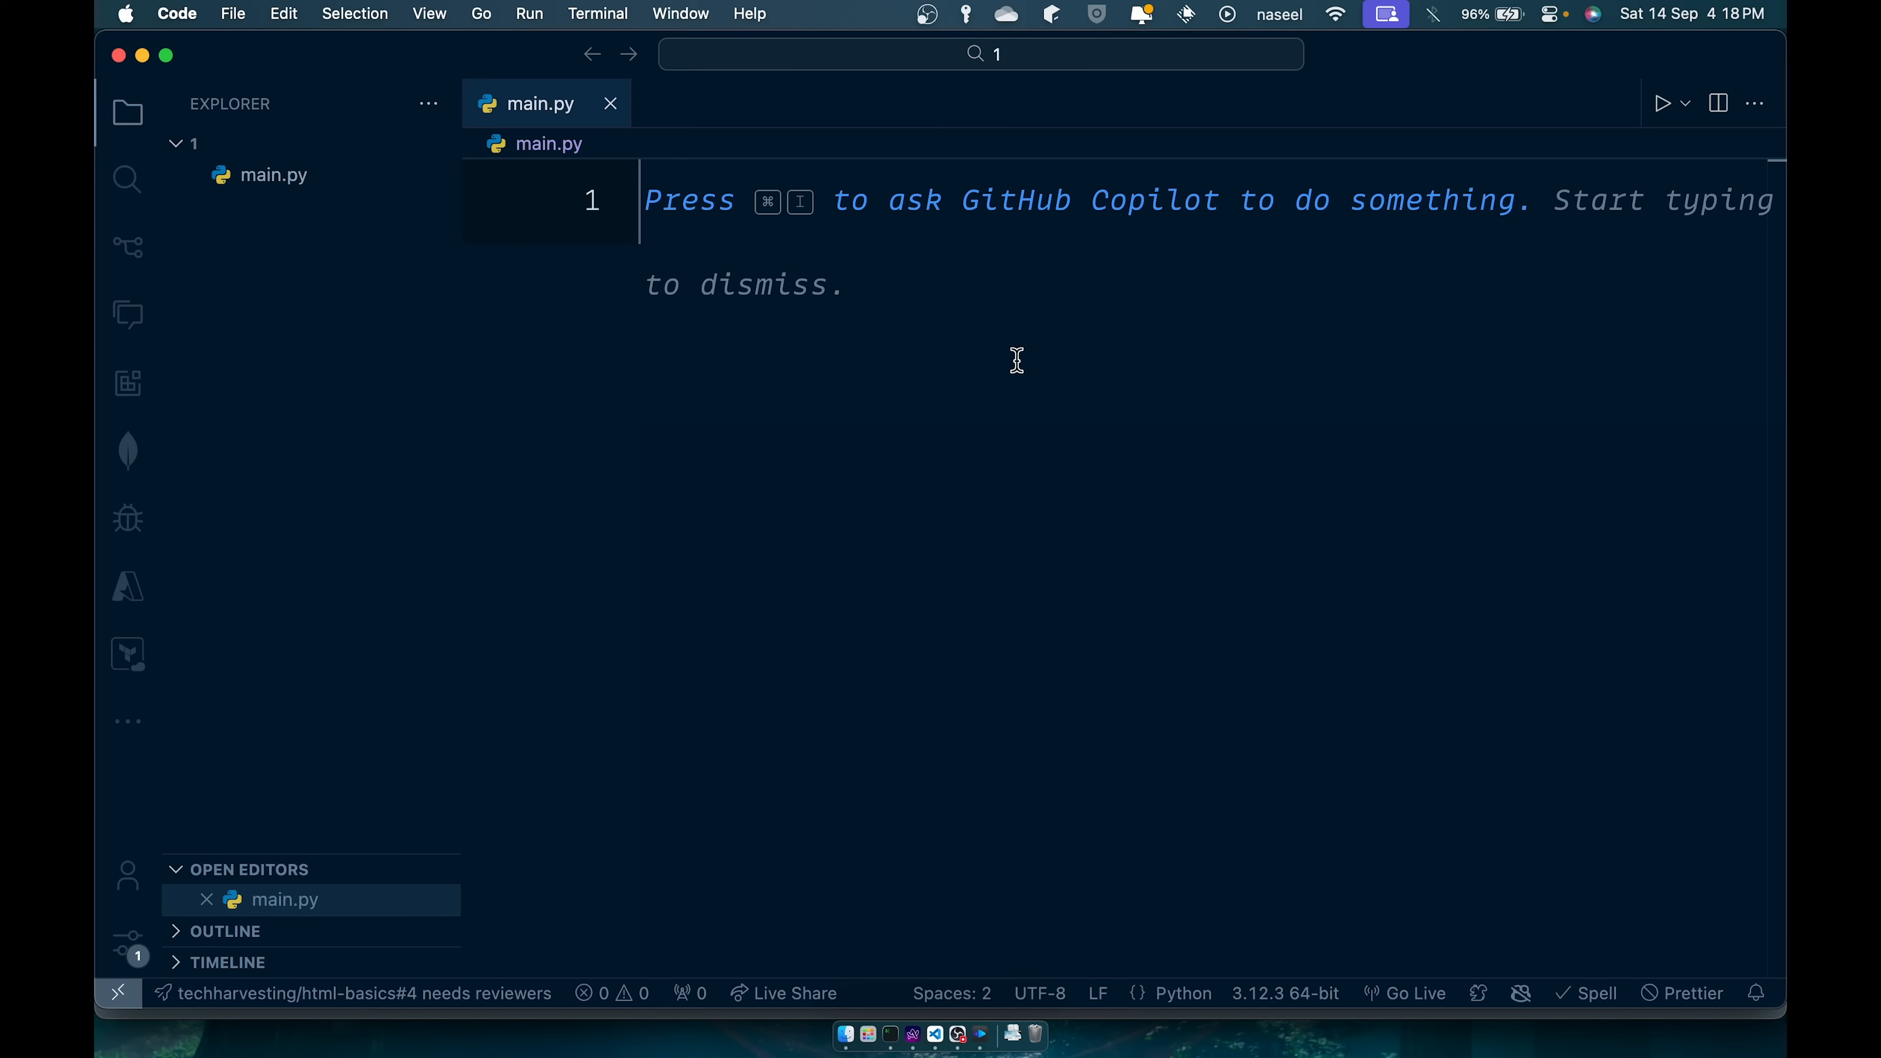
{"action": "type", "text": "prin"}
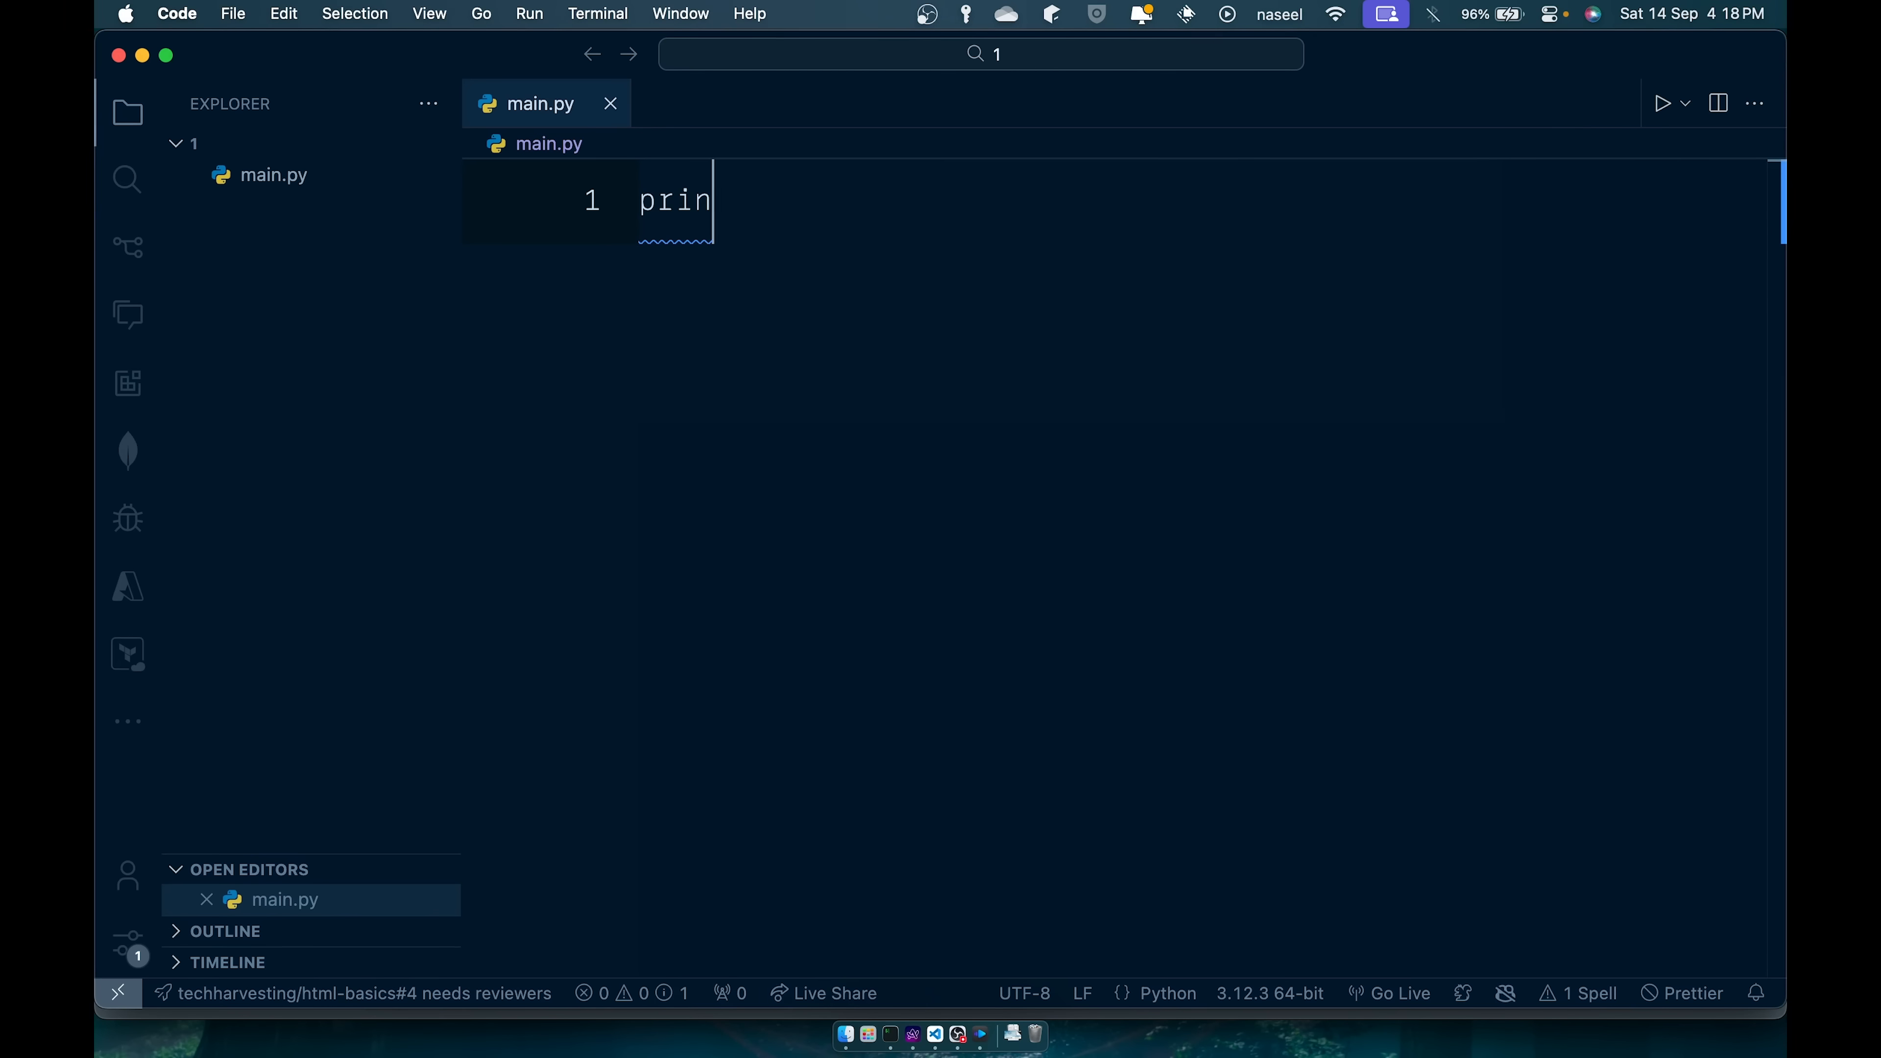
{"action": "type", "text": "(\"Hel\")"}
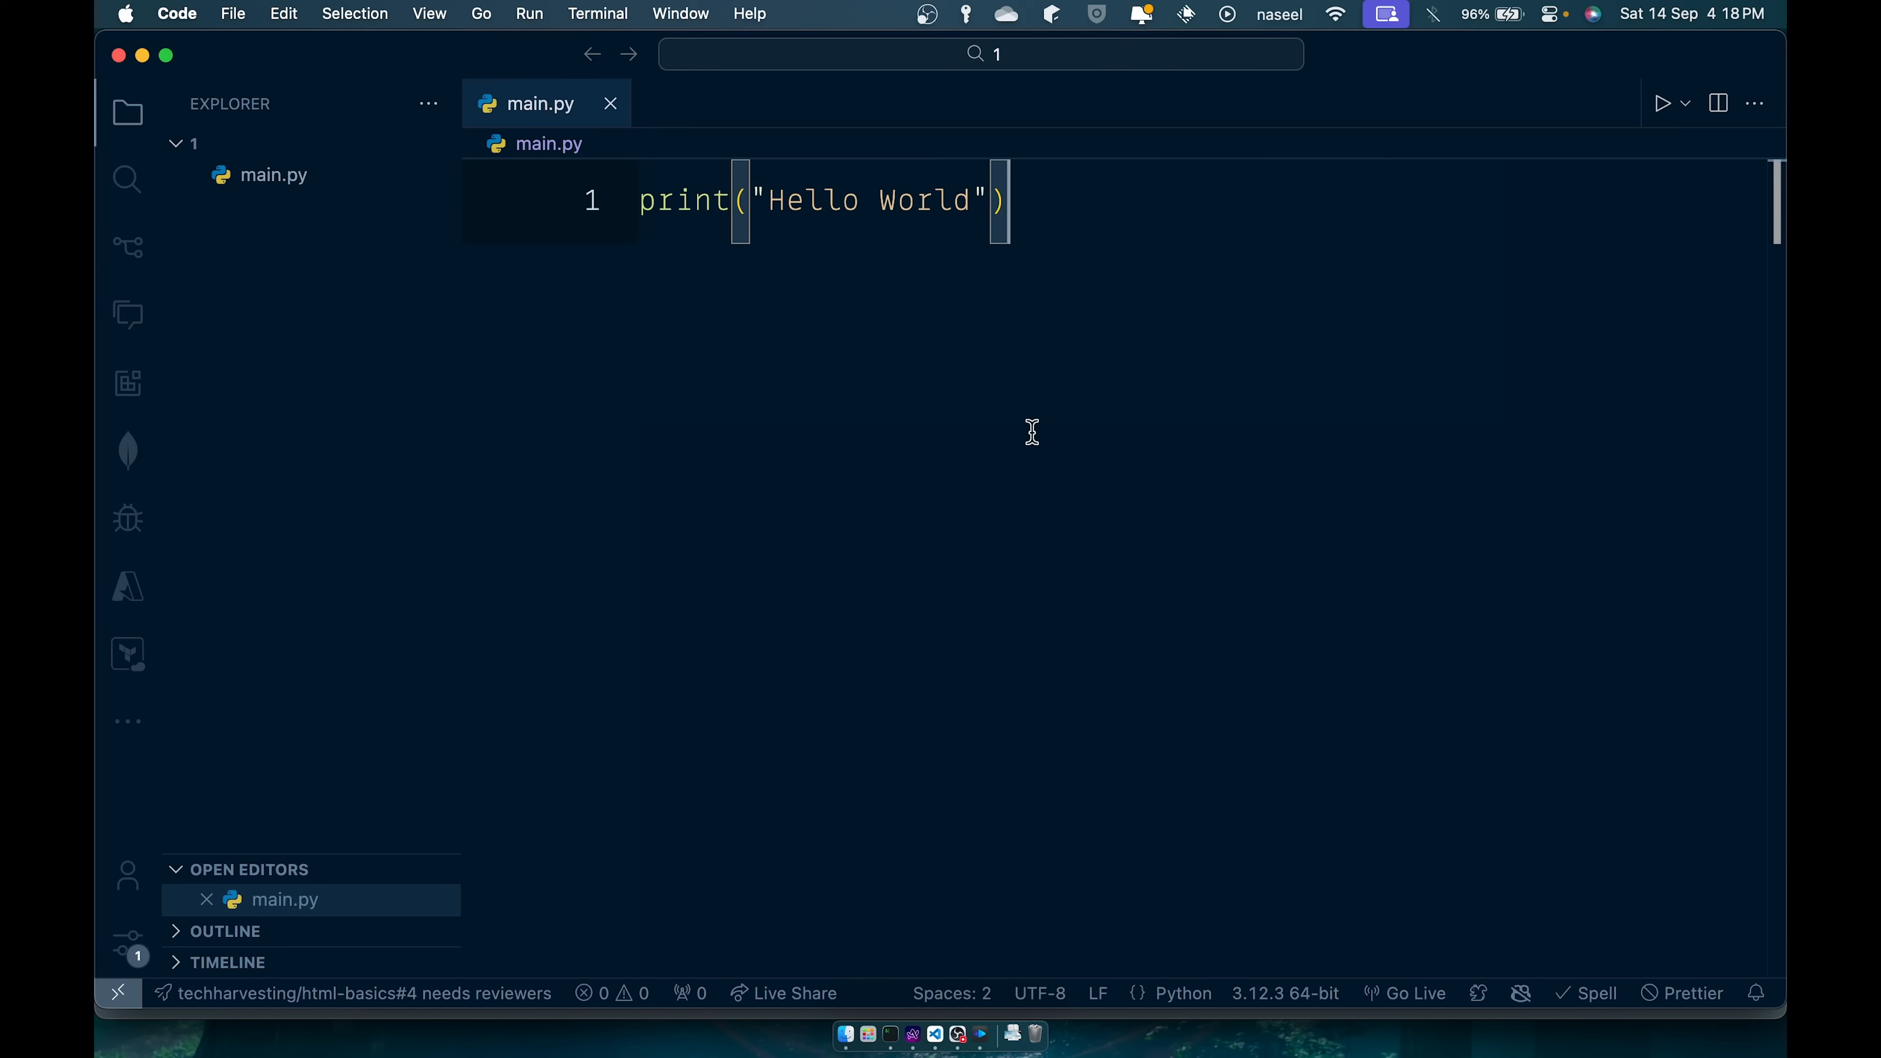
{"action": "mouse_move", "coordinate": [1663, 103]}
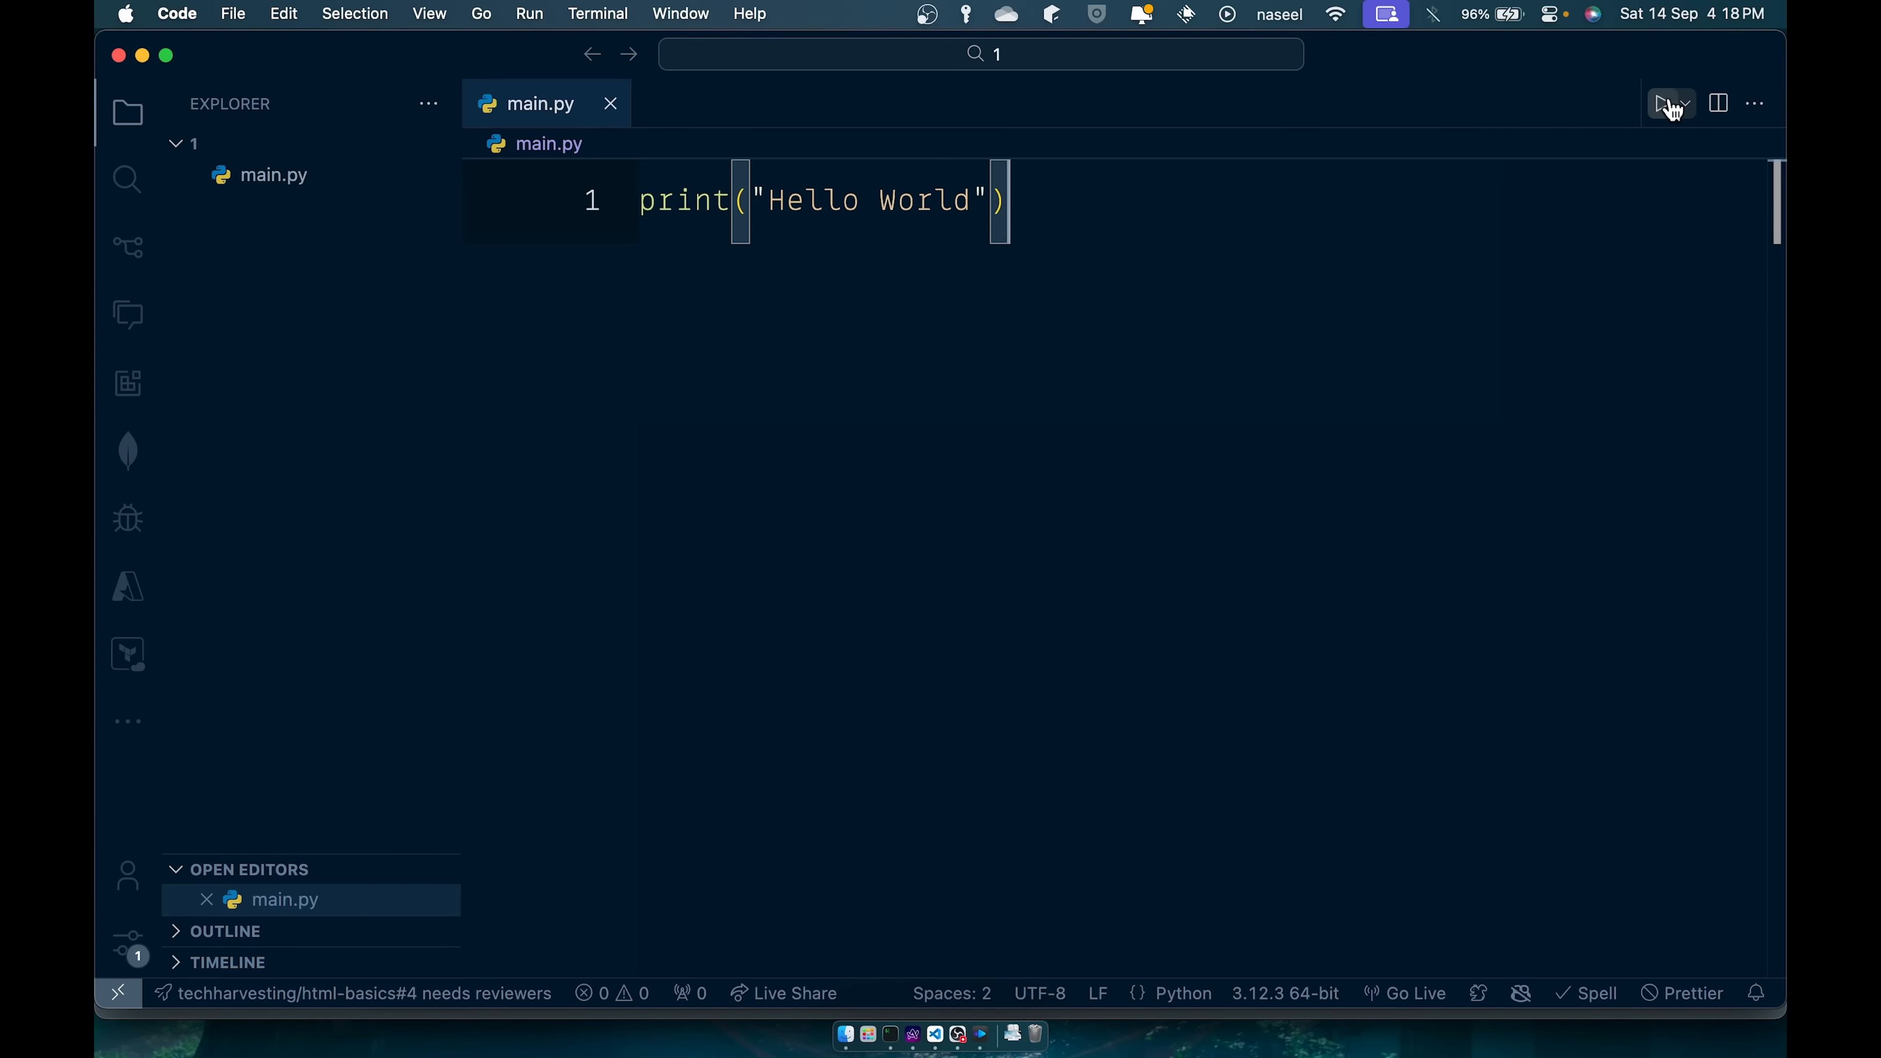
Run main.py with the Run Python File button.
{"action": "left_click", "coordinate": [1664, 103]}
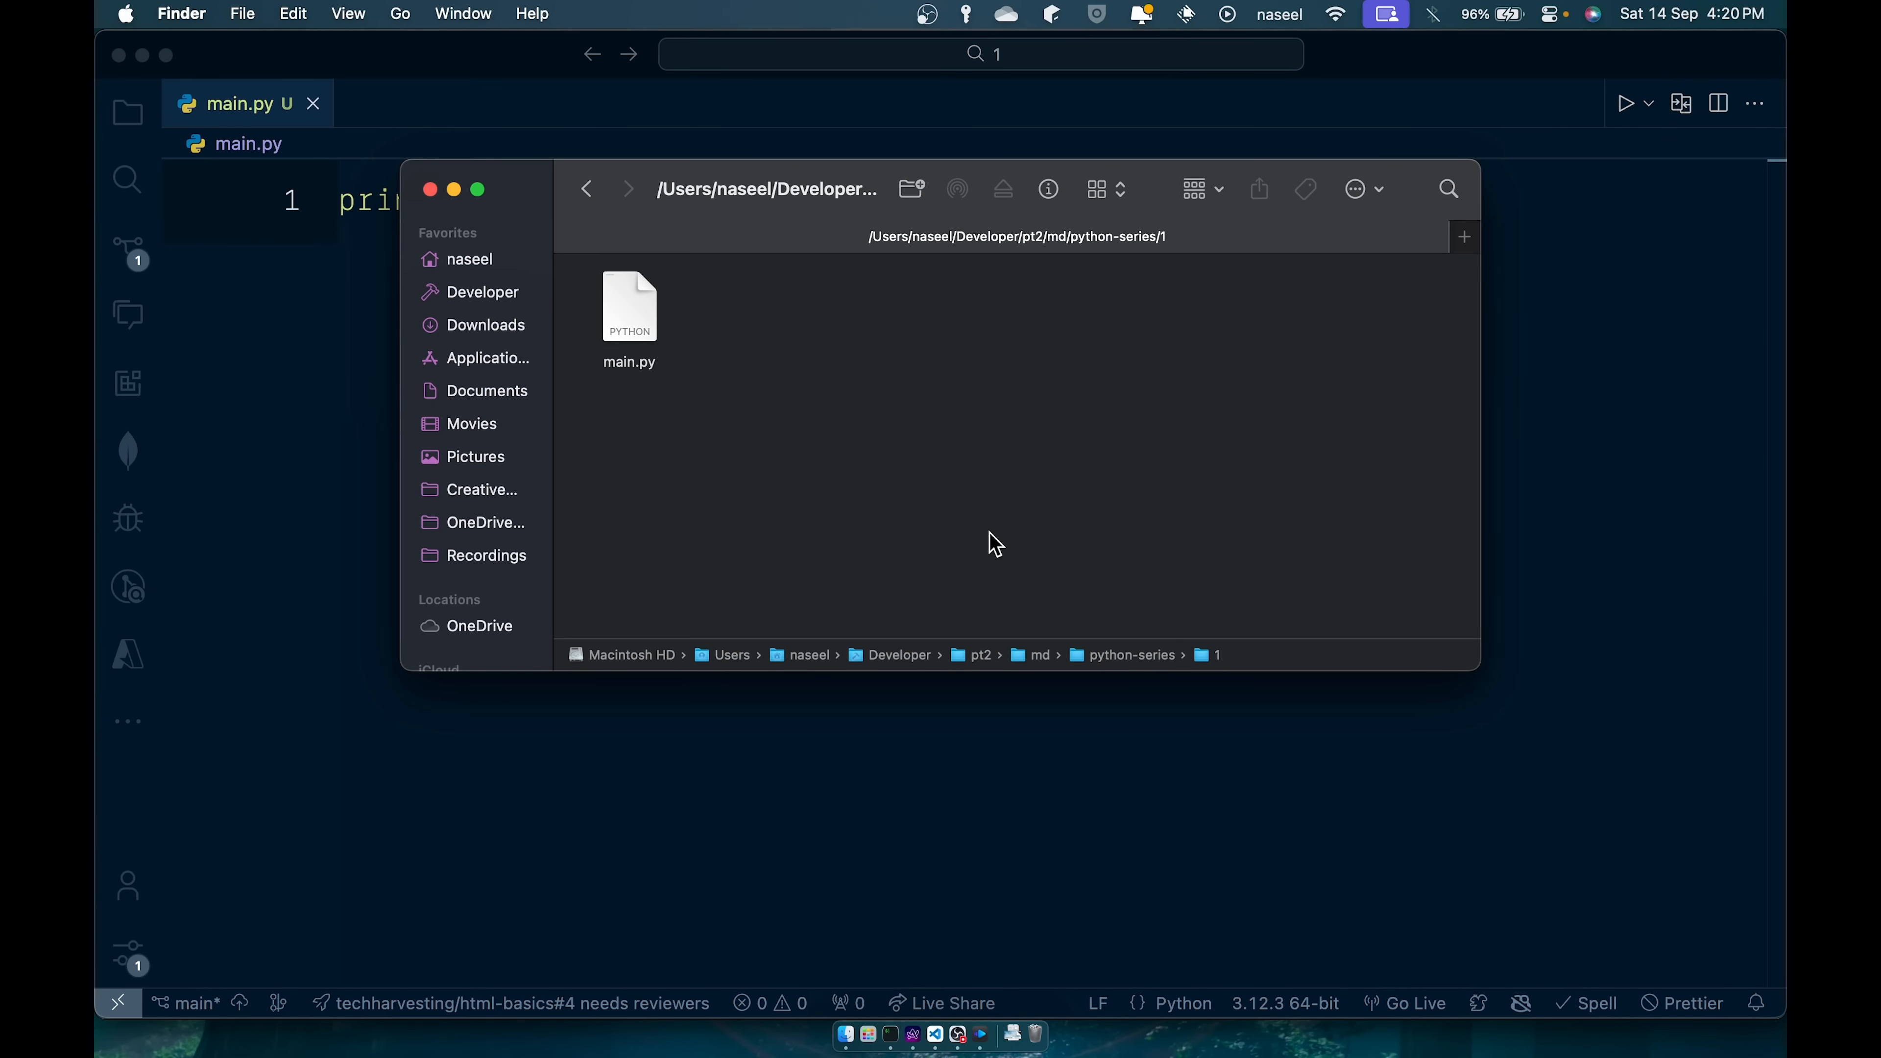
Select main.py in Finder, then return to VS Code showing the Hello World terminal output.
{"action": "left_click", "coordinate": [629, 307]}
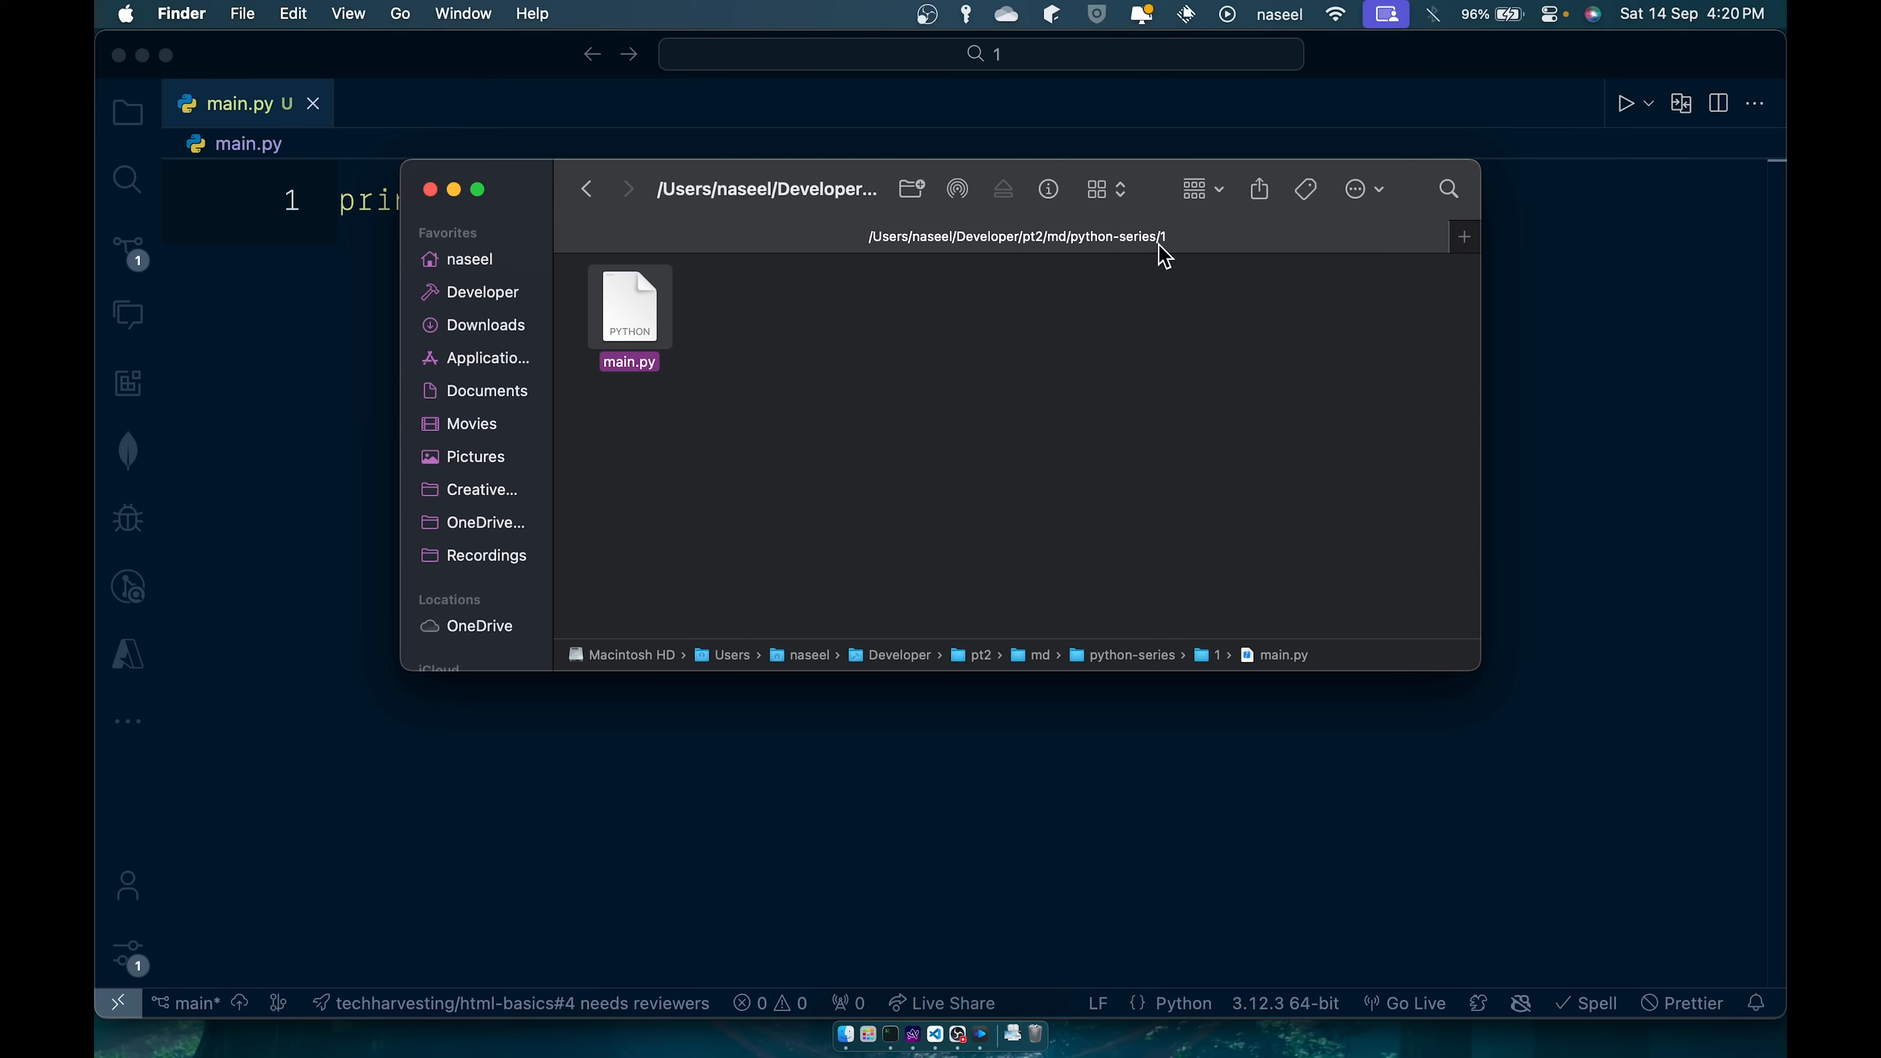
{"action": "left_click", "coordinate": [790, 597]}
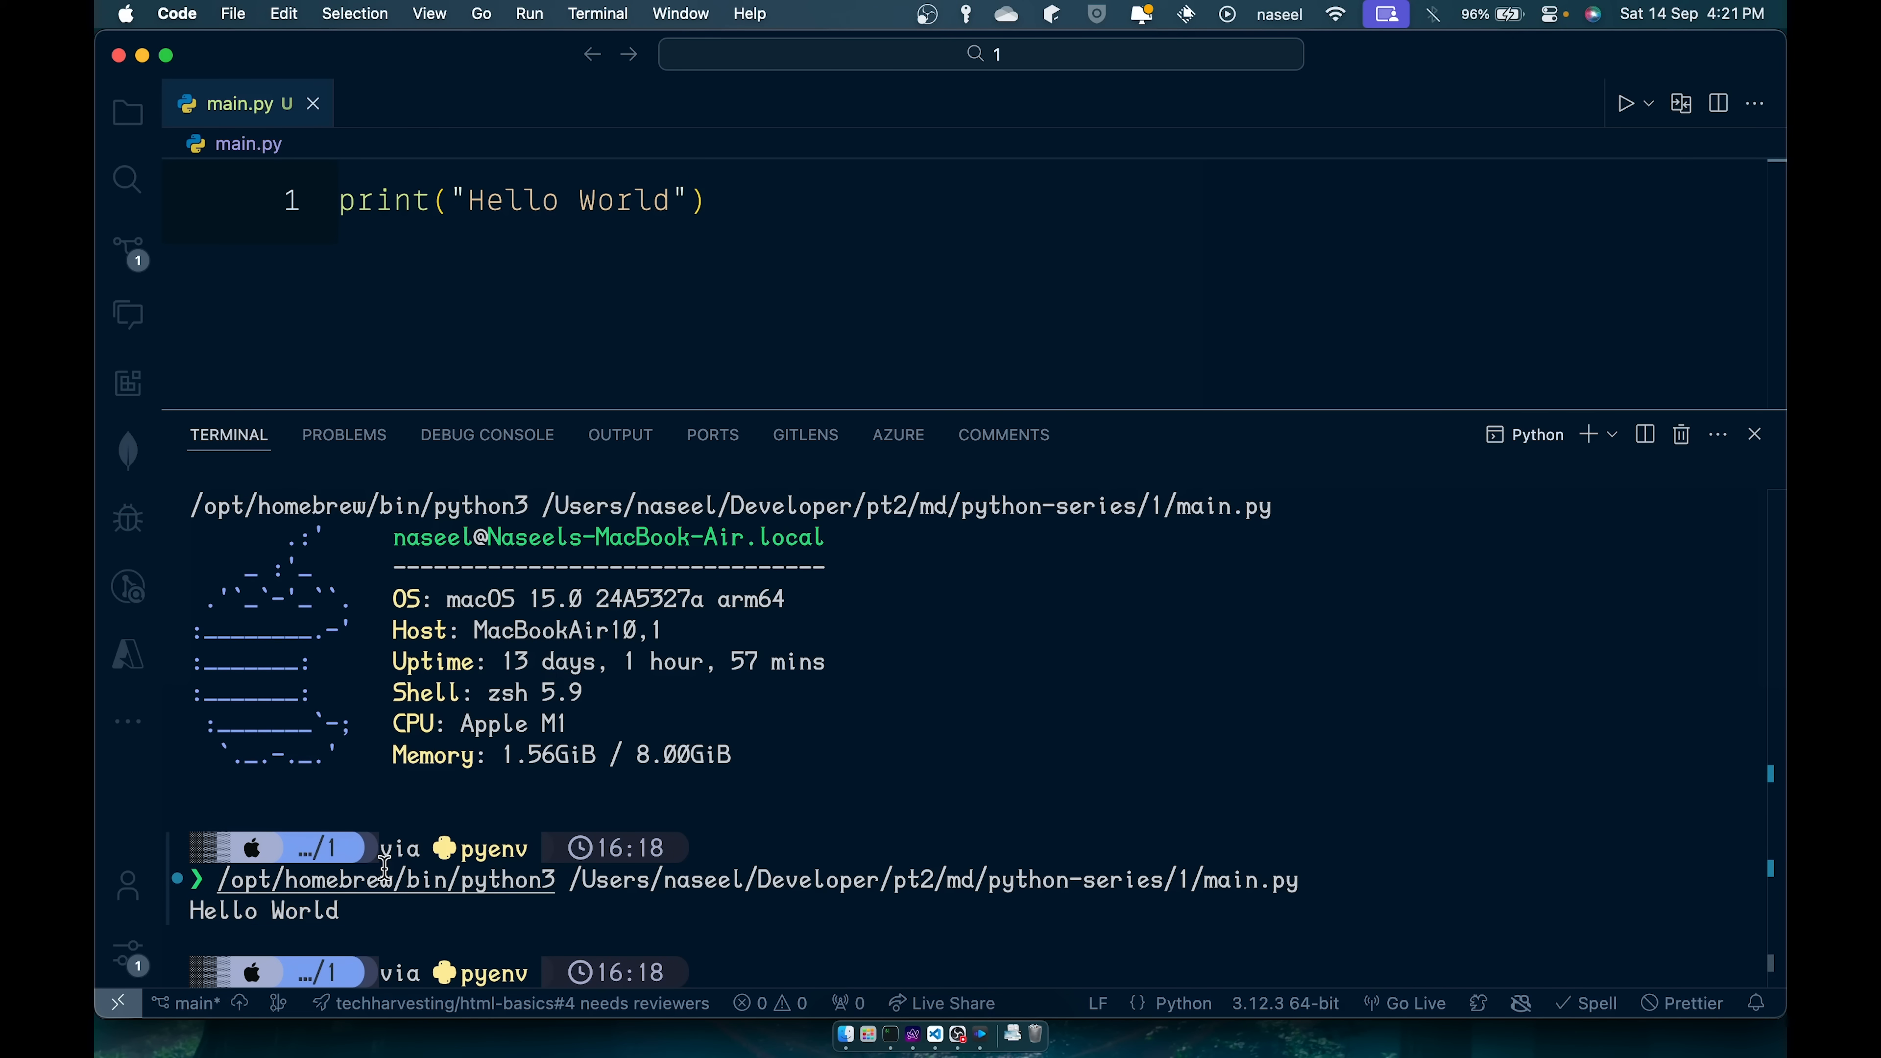
{"action": "mouse_move", "coordinate": [381, 872]}
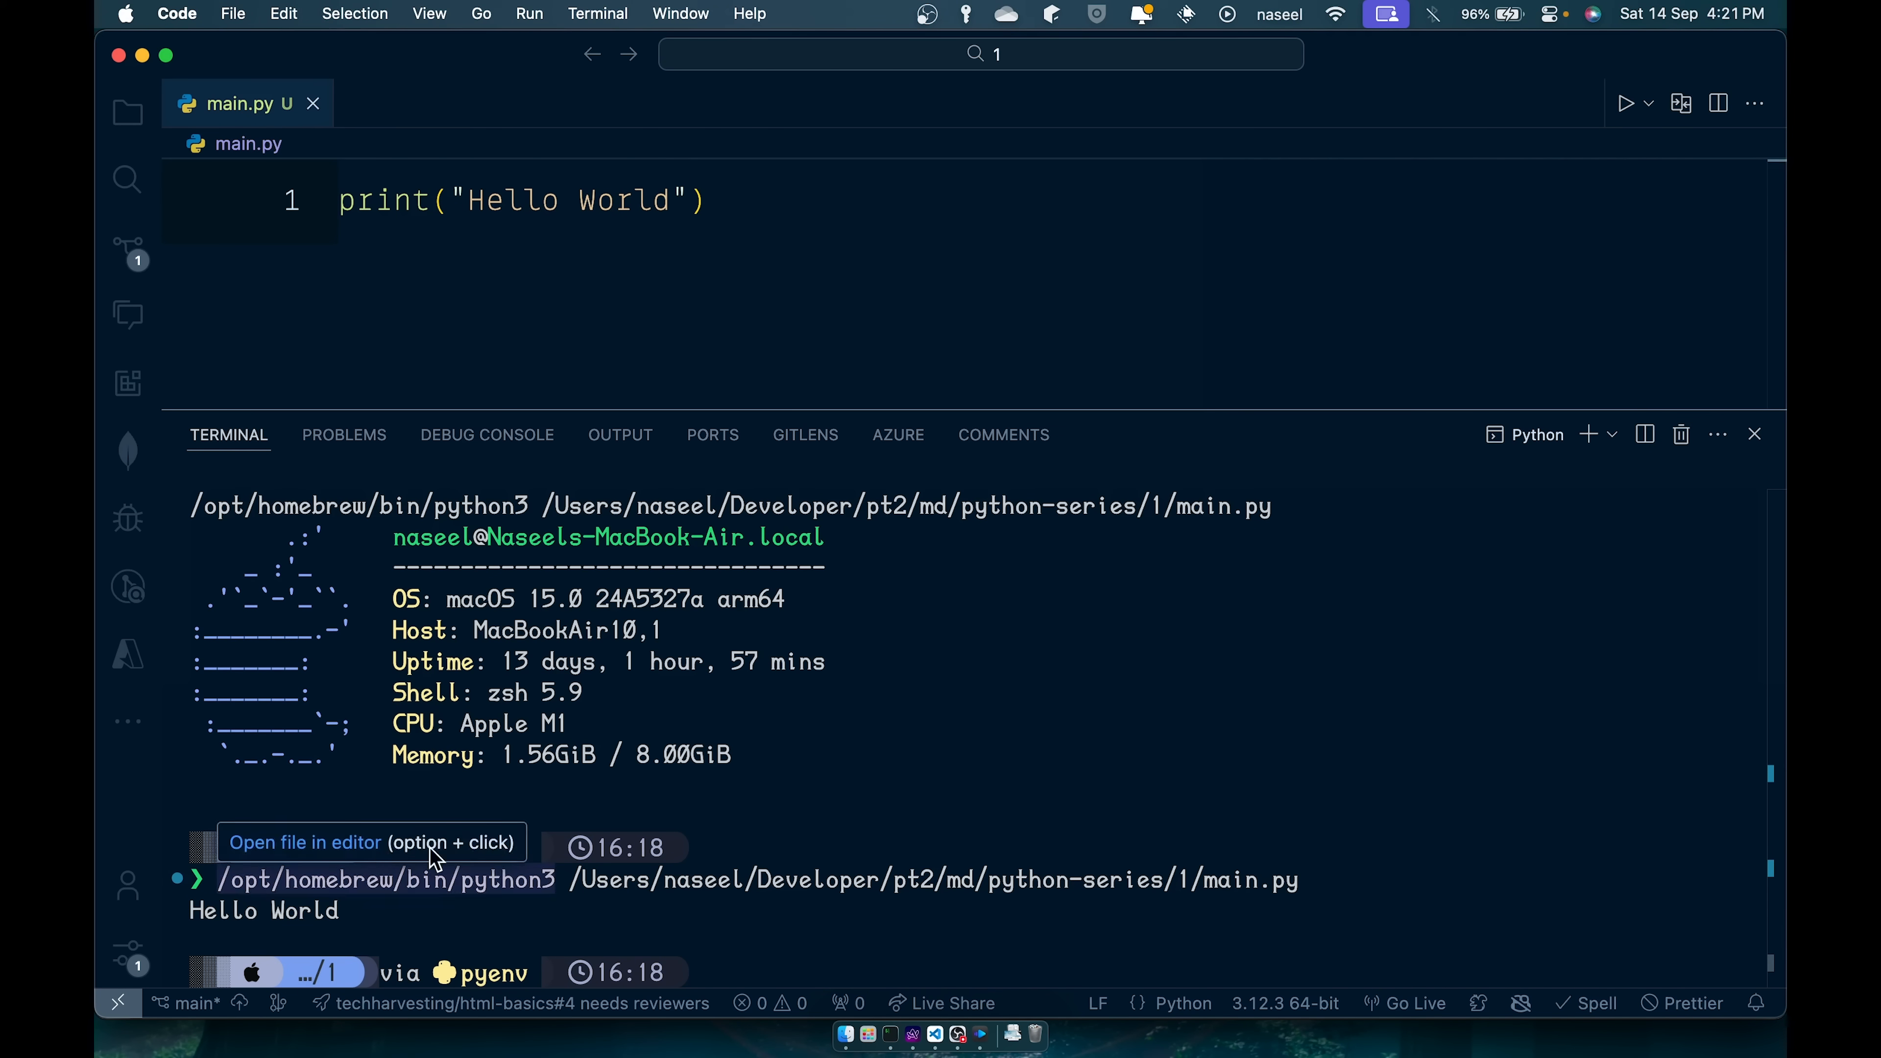
{"action": "mouse_move", "coordinate": [499, 736]}
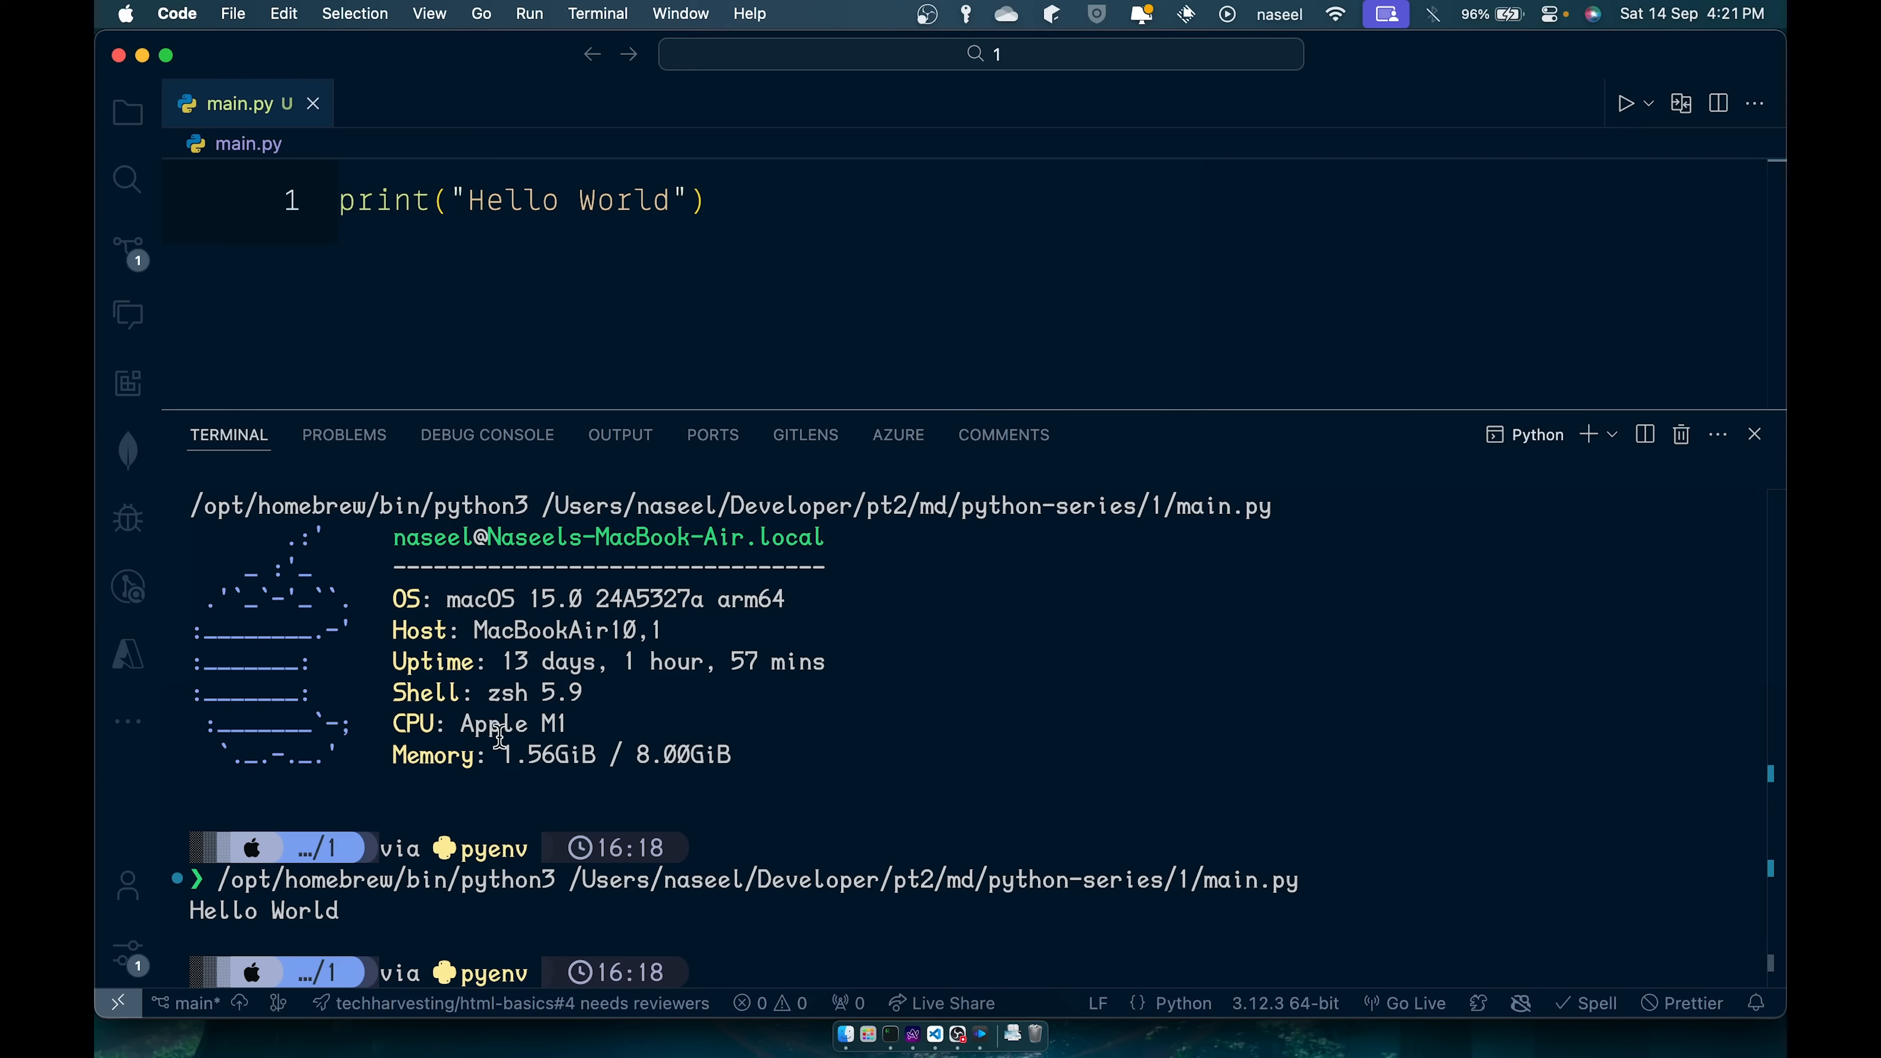
{"action": "mouse_move", "coordinate": [472, 629]}
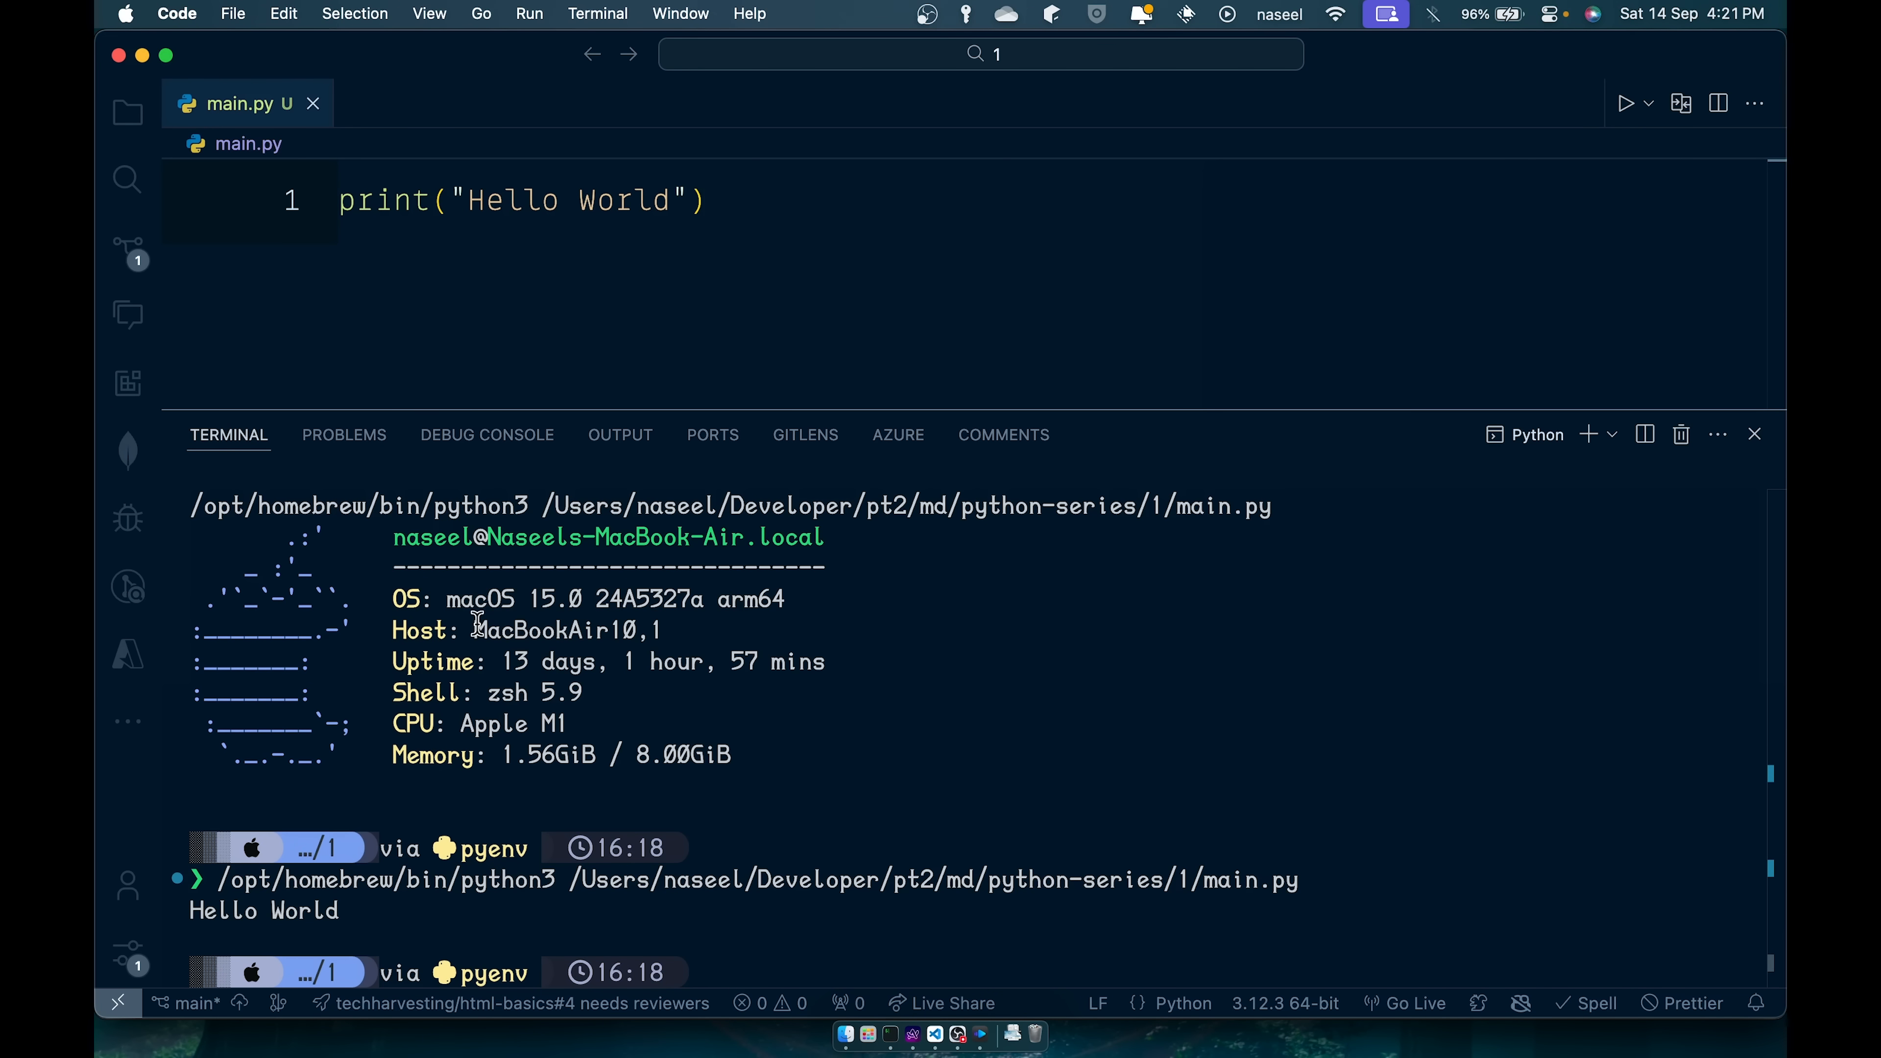